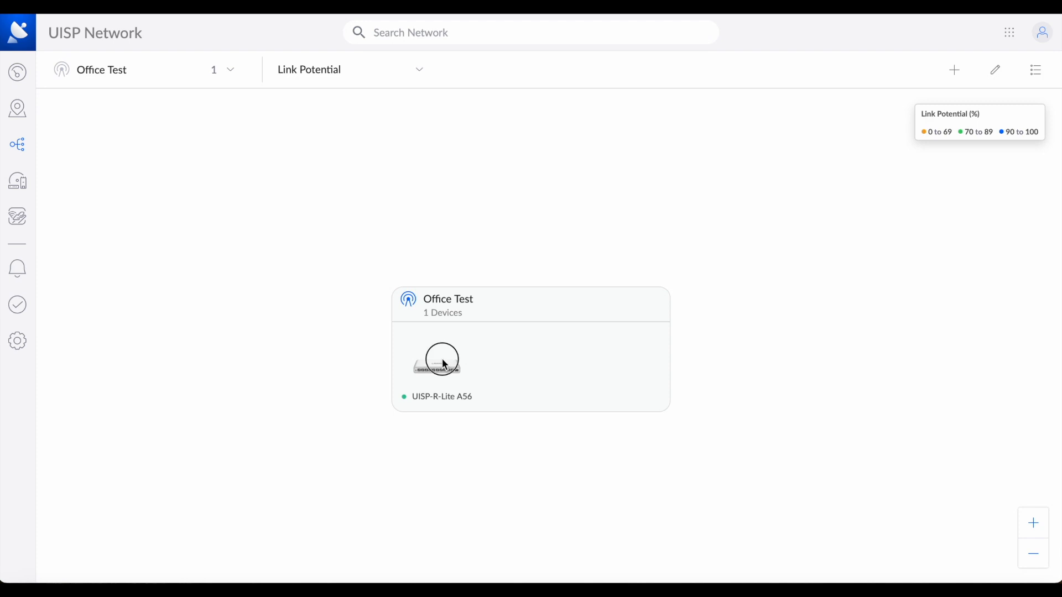
Select the UISP-R-Lite A56 router and view its DHCP servers for VLANs 1, 9 and 10
click(437, 359)
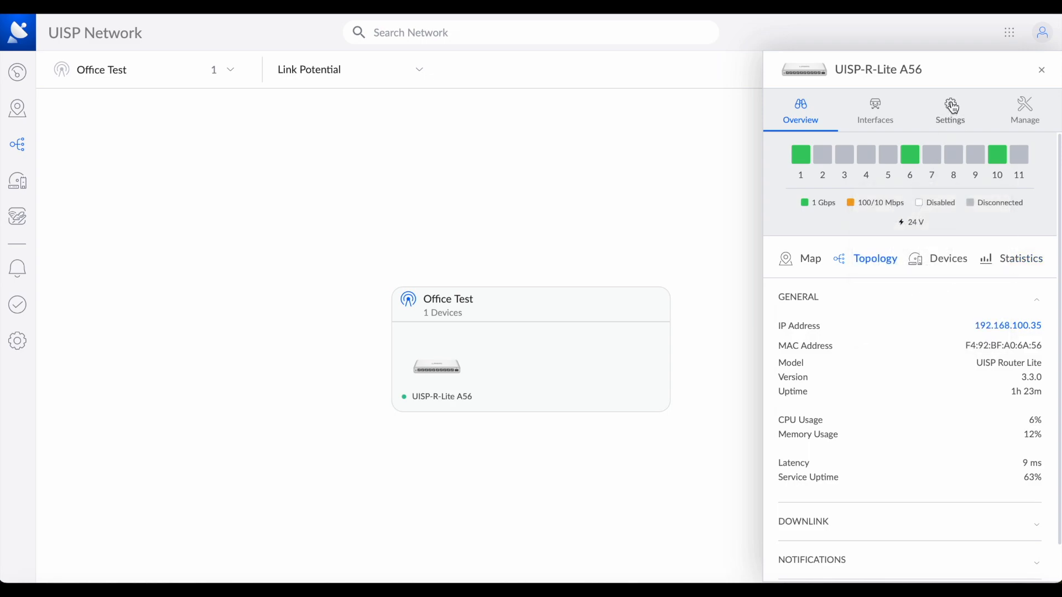
click(949, 112)
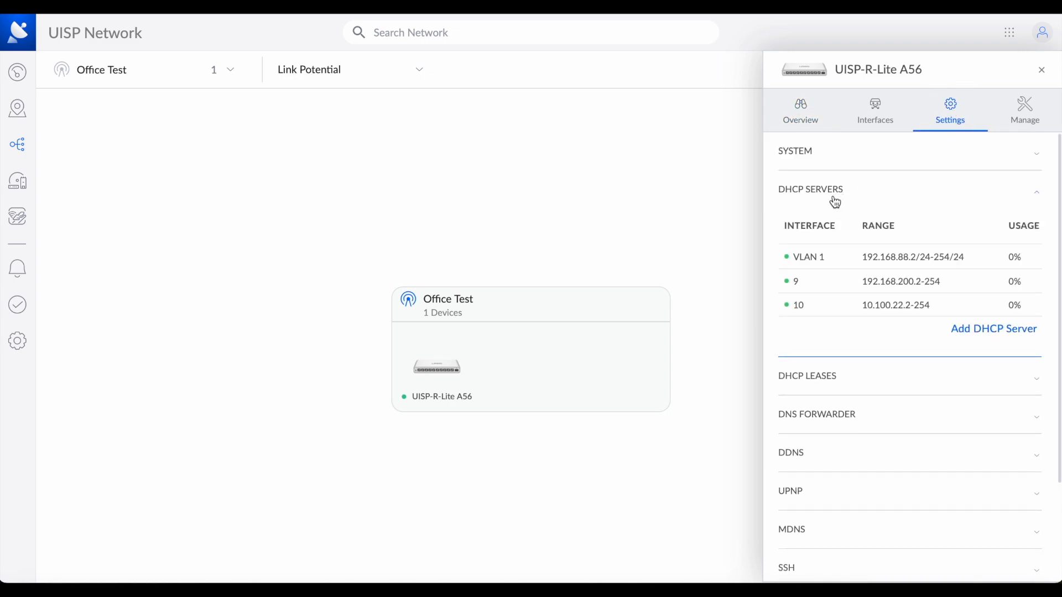
mouse_move(869, 296)
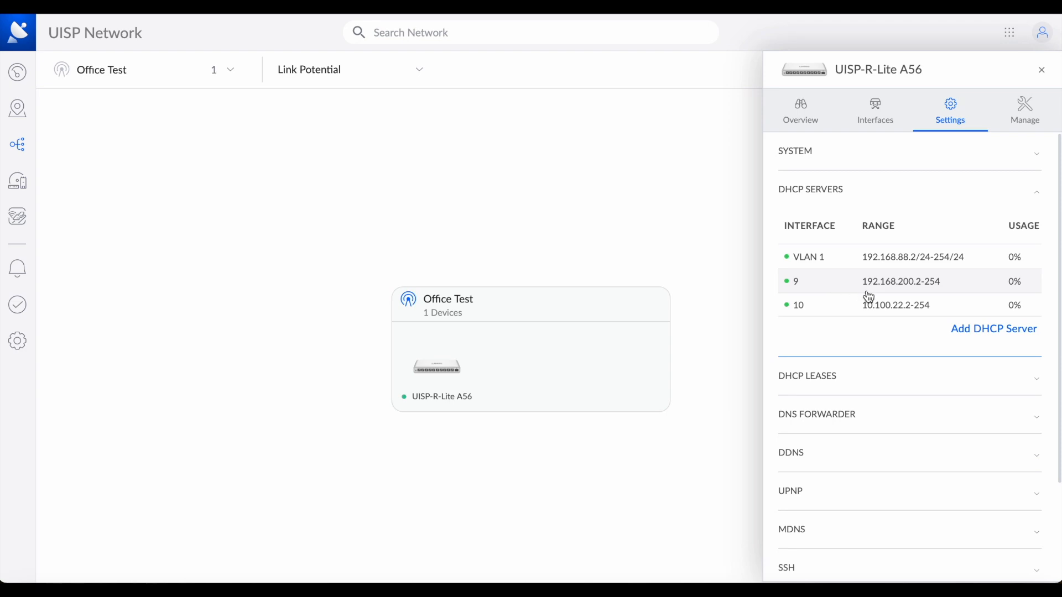
mouse_move(920, 292)
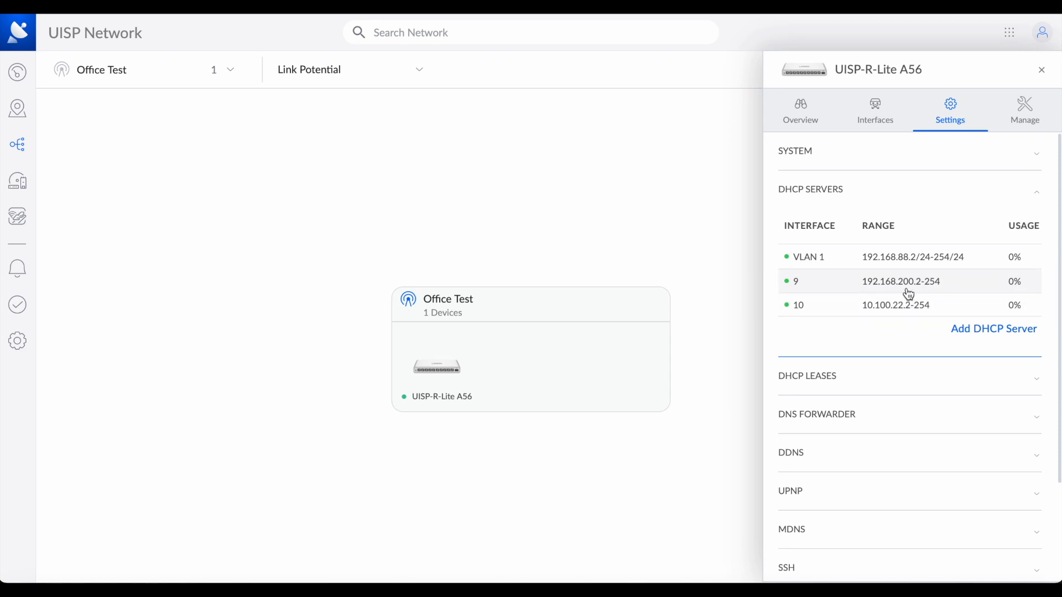
mouse_move(920, 292)
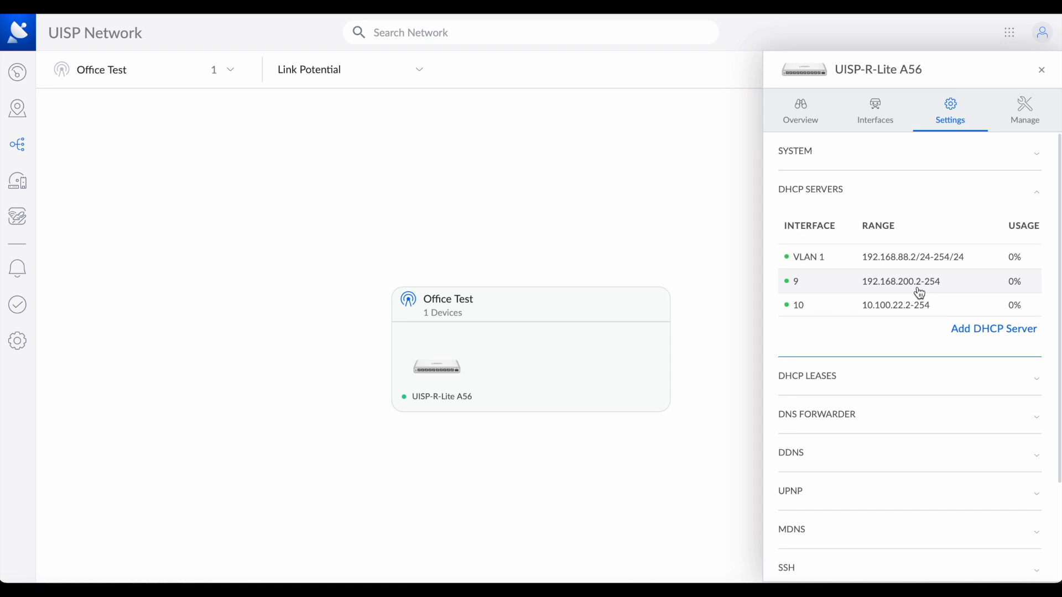
mouse_move(900, 317)
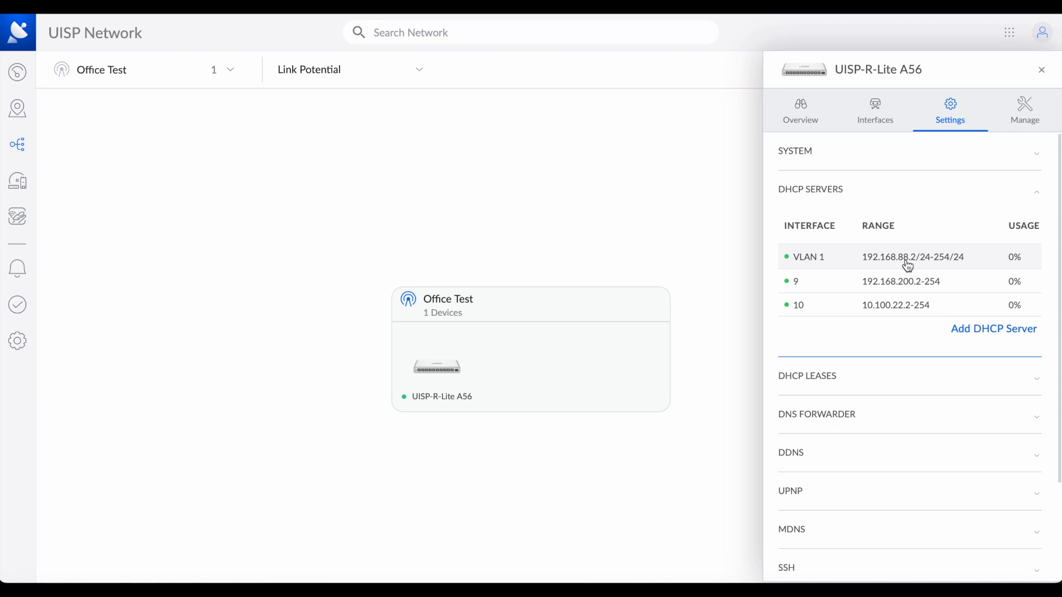
mouse_move(821, 316)
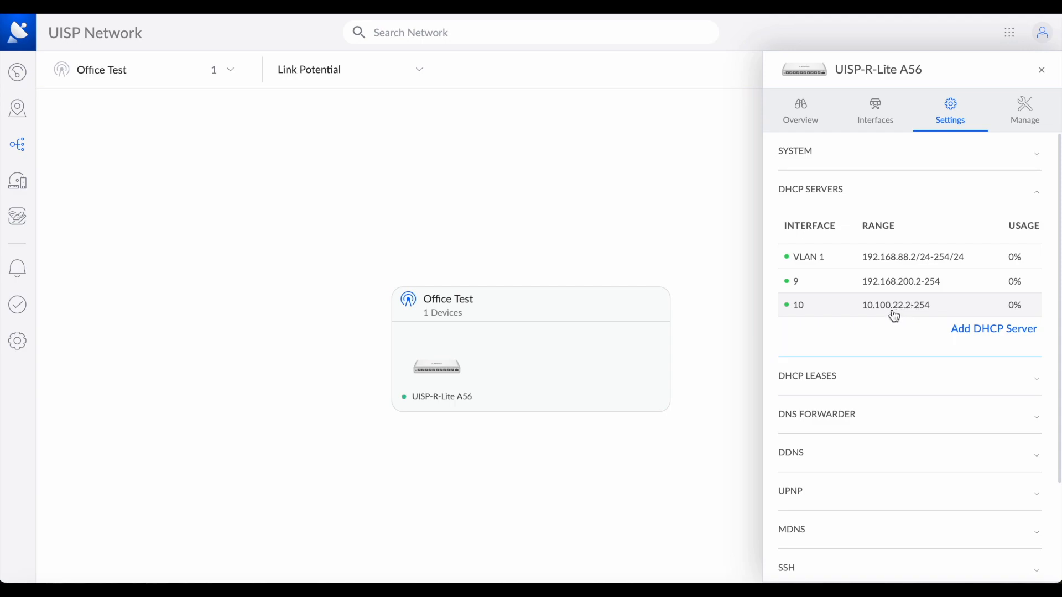
mouse_move(906, 263)
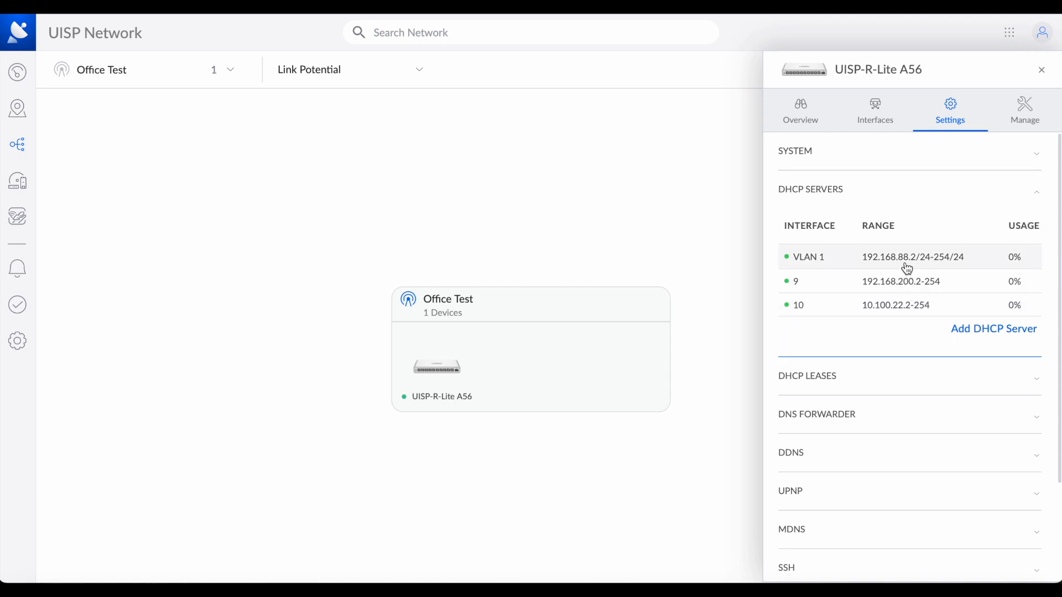
mouse_move(901, 311)
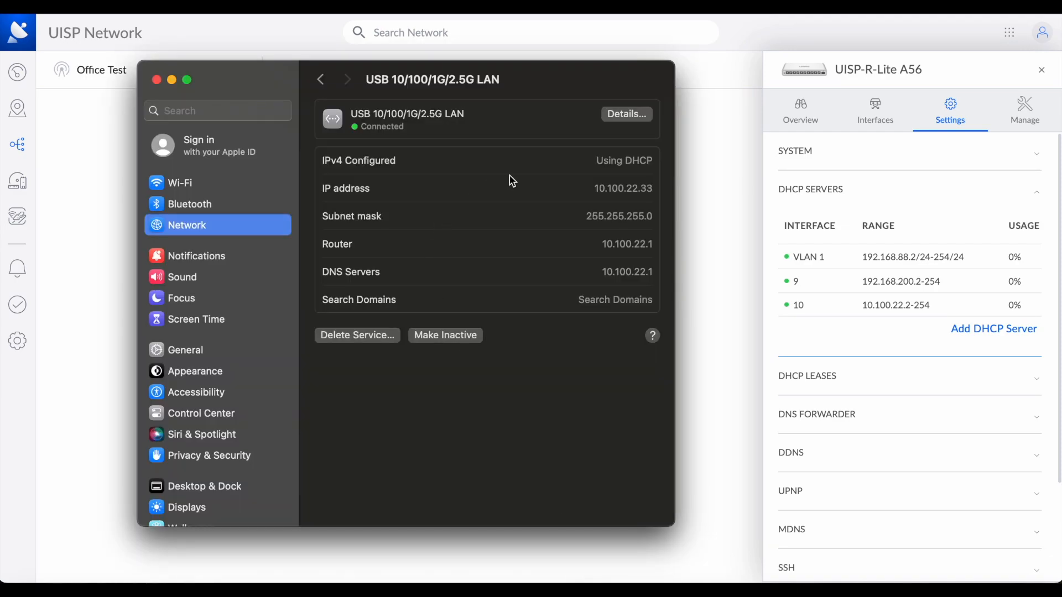
mouse_move(612, 188)
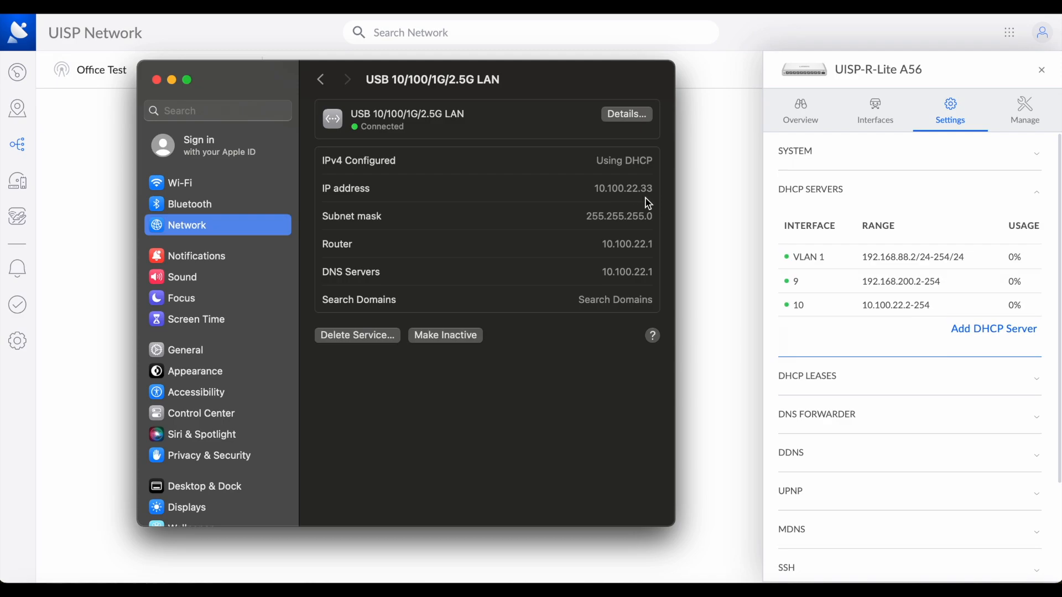
mouse_move(889, 310)
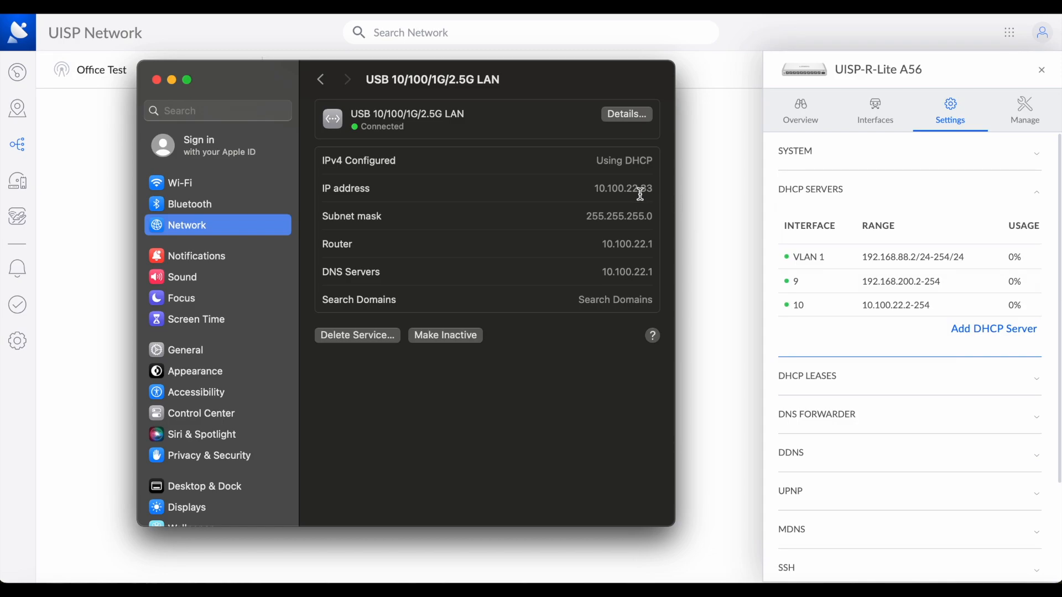
mouse_move(646, 208)
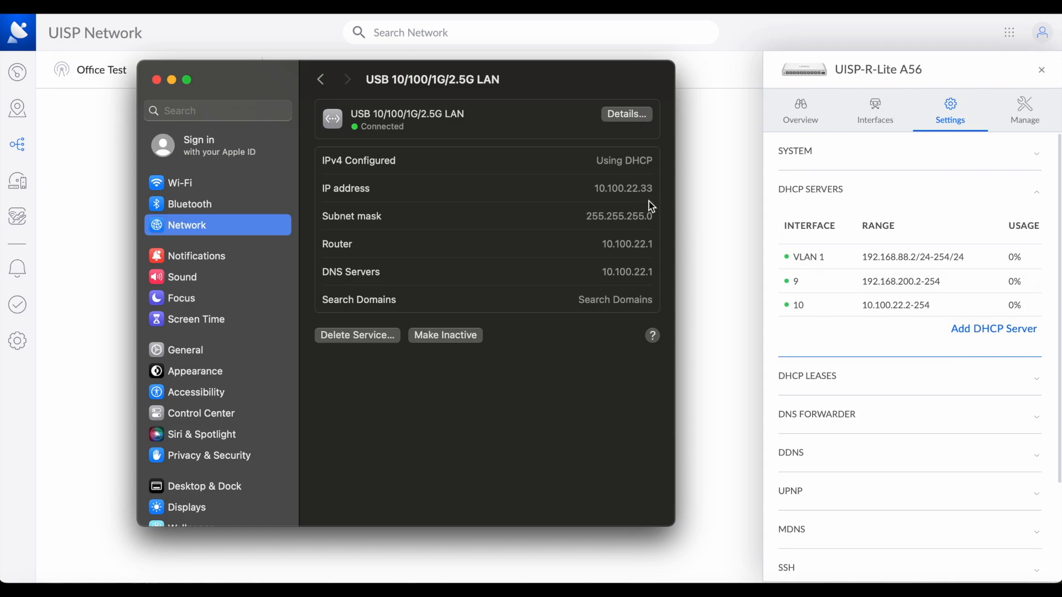
mouse_move(745, 576)
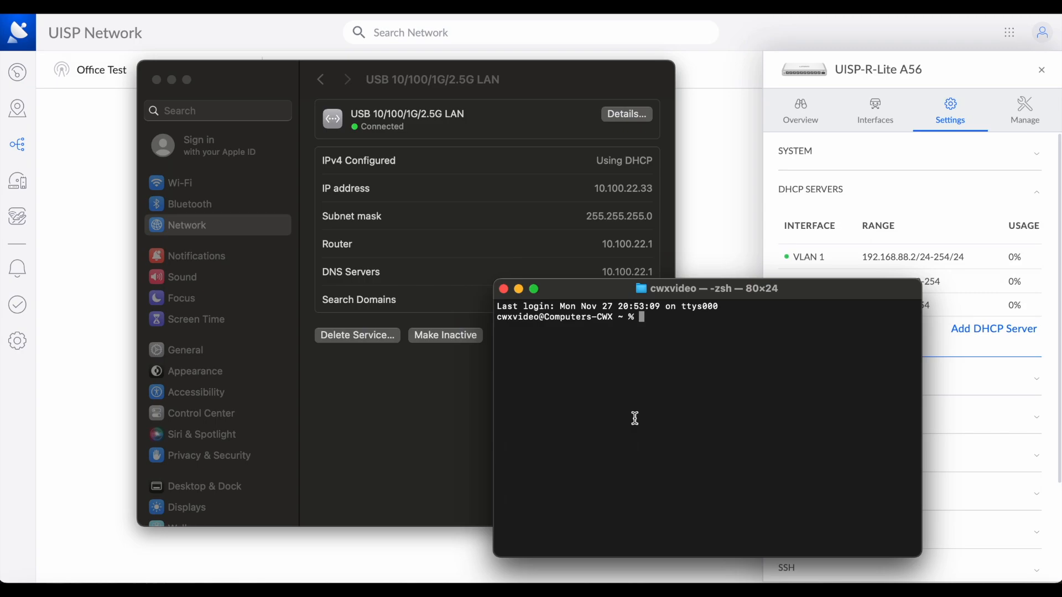
Ping 192.168.88.125, then stop it to see 5 packets received with 0% loss
text(ping 192)
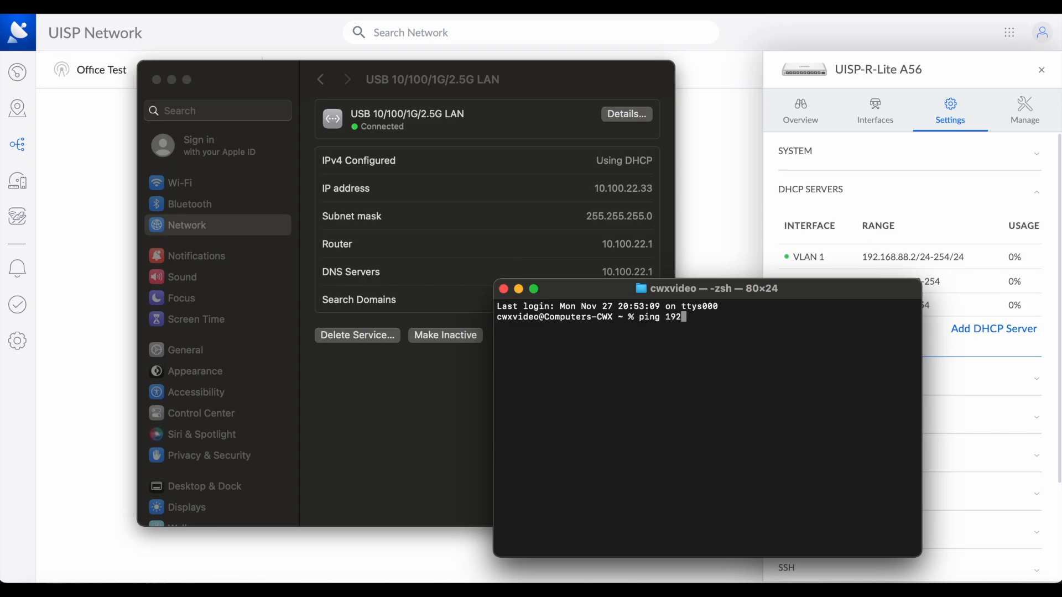
text(.168.)
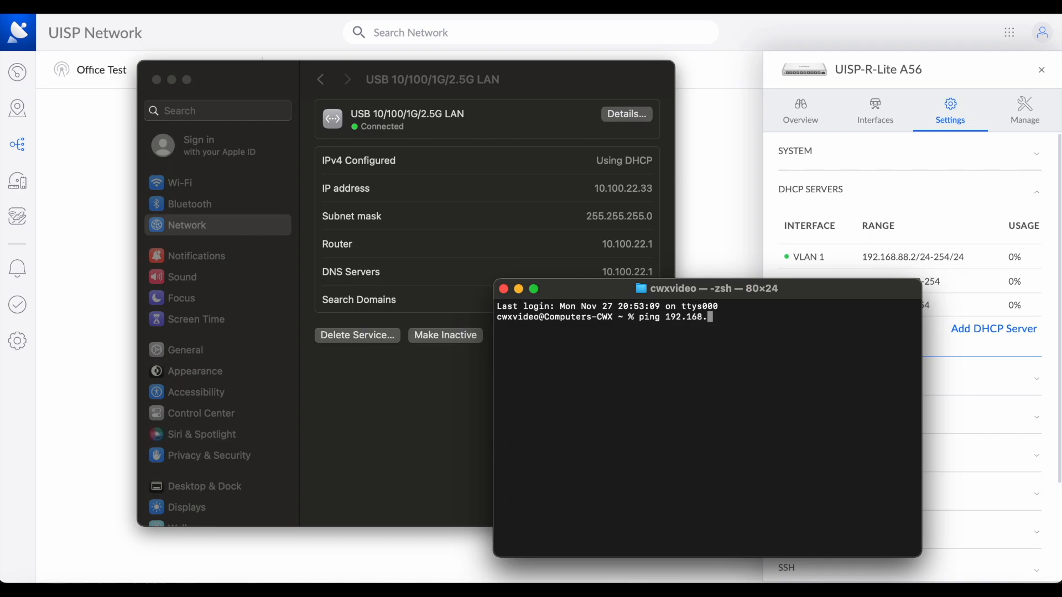
text(88.)
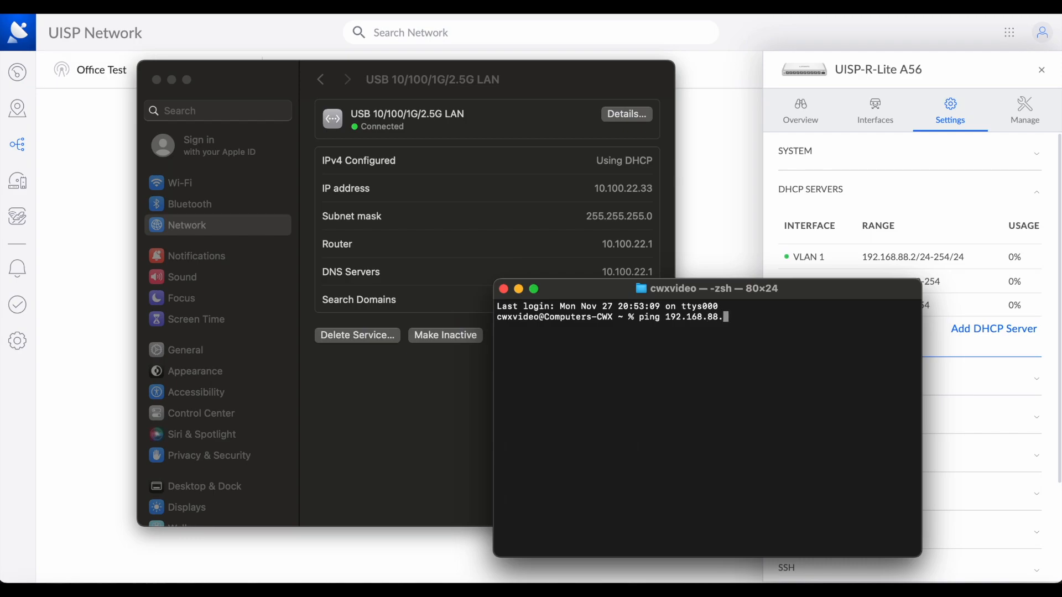
text(125)
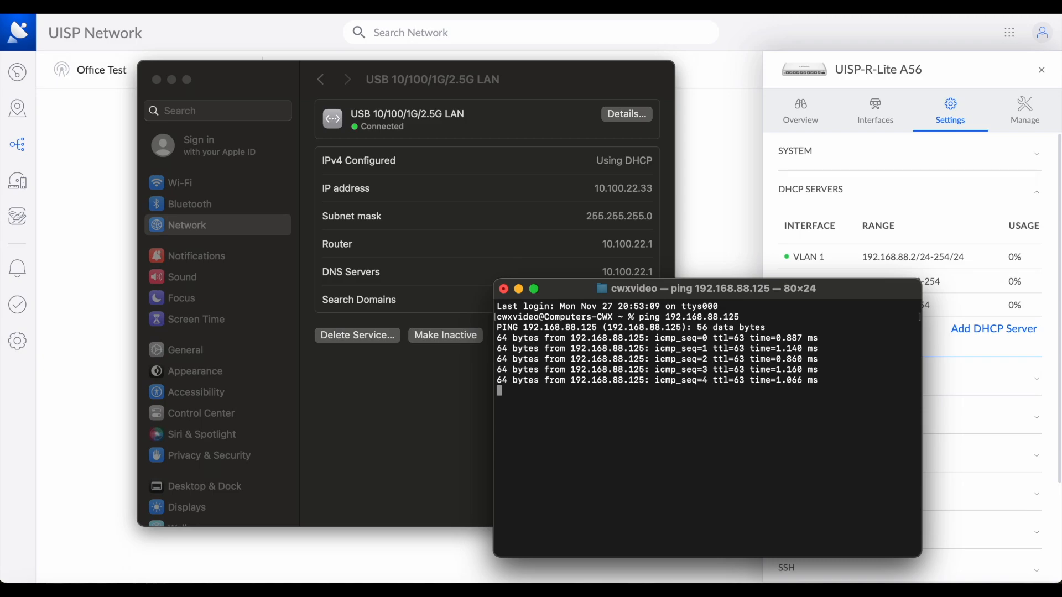
key(ctrl+c)
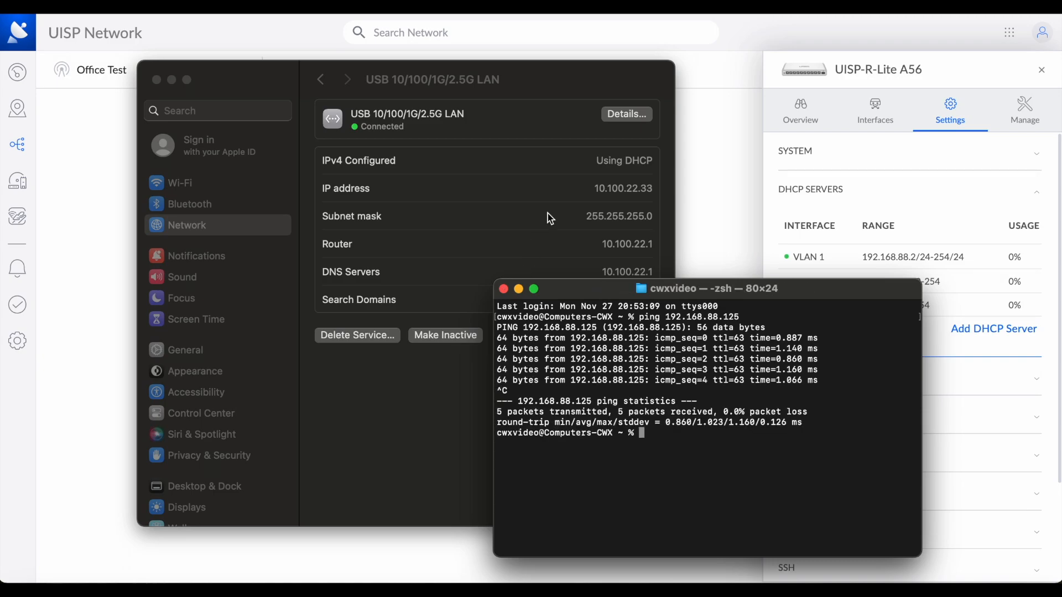
mouse_move(724, 198)
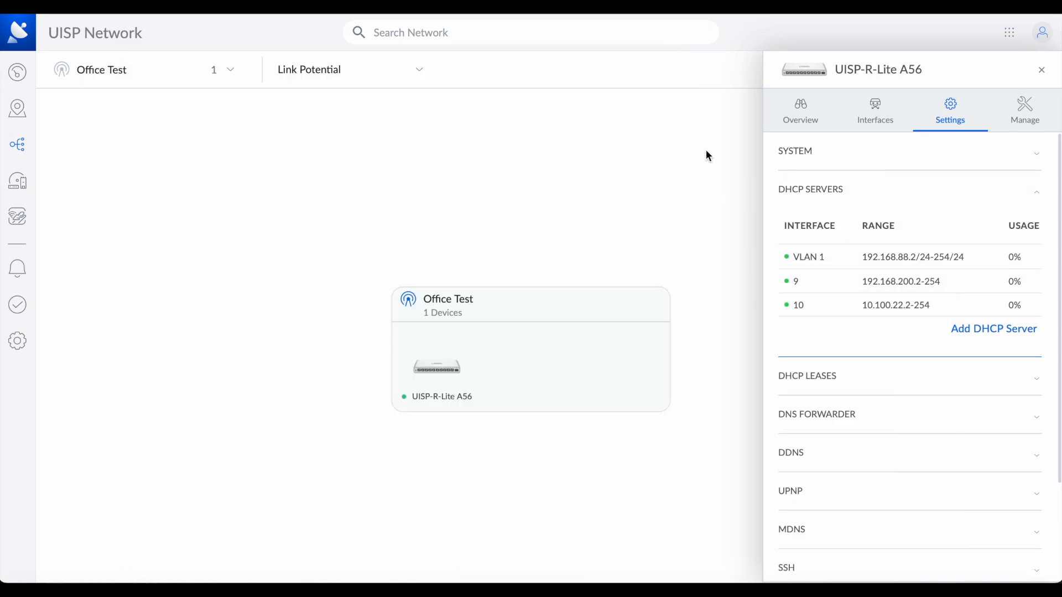
mouse_move(549, 136)
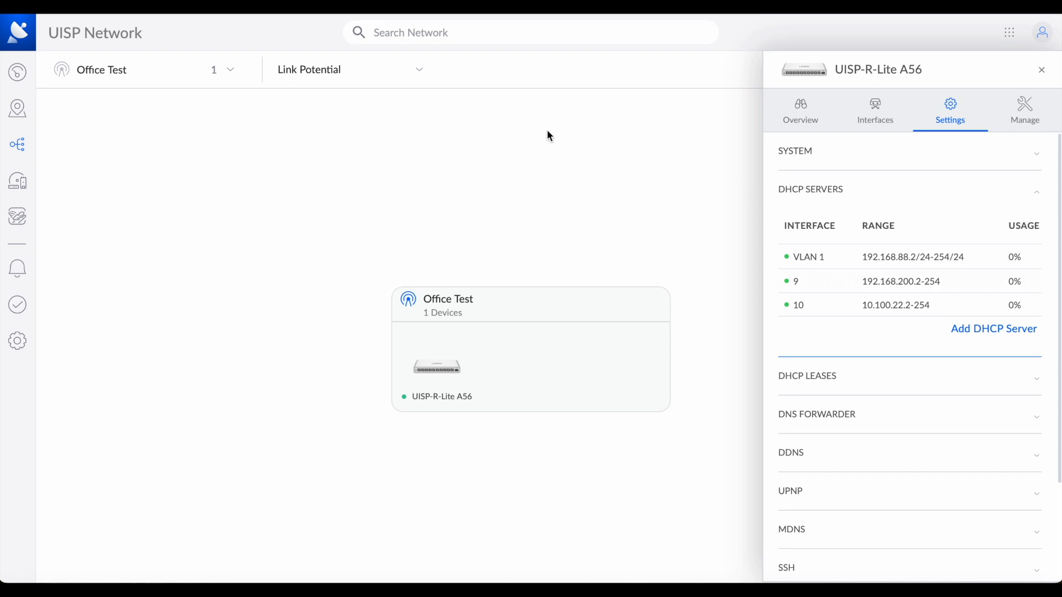
mouse_move(504, 94)
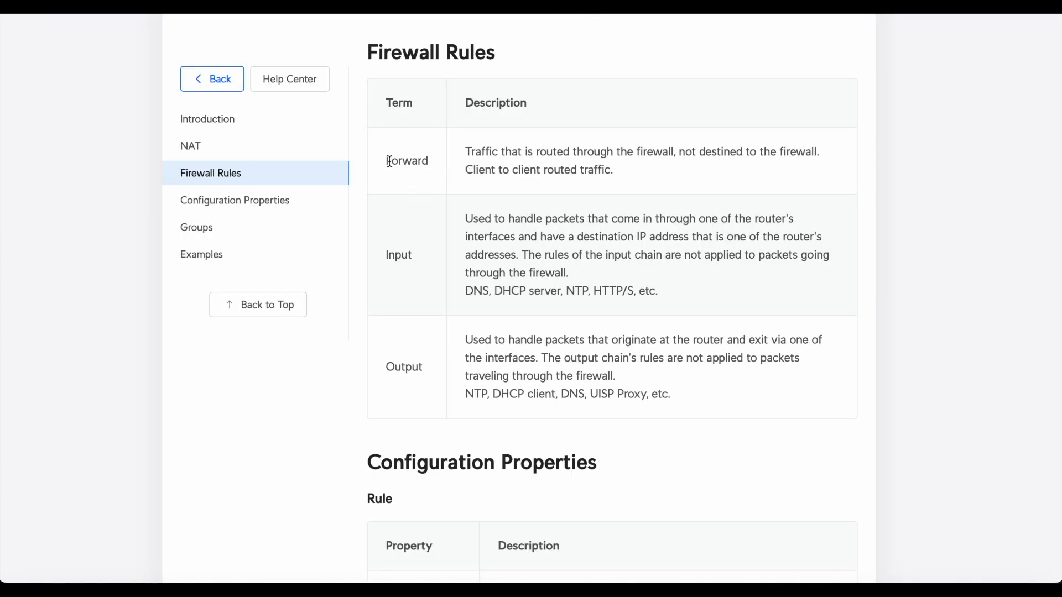
Highlight the term 'Forward' in the Help Center's Firewall Rules section
double_click(408, 160)
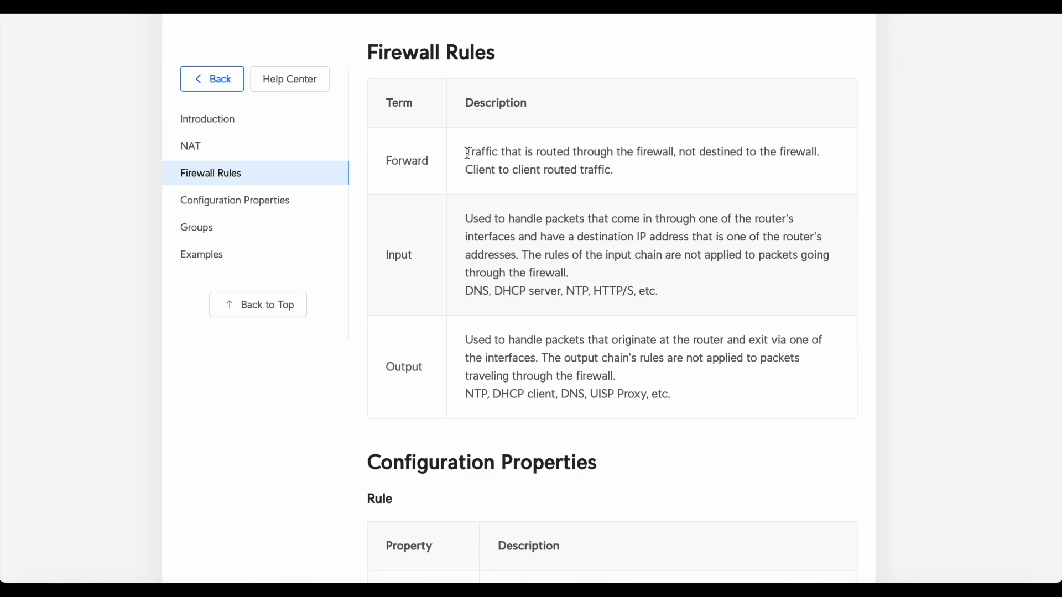
mouse_move(630, 171)
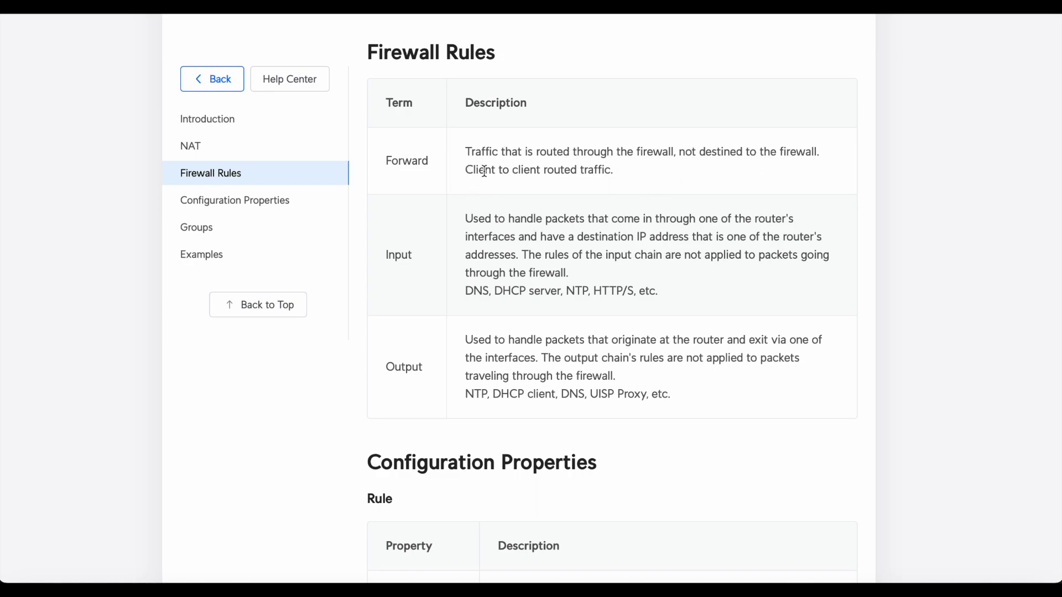
mouse_move(540, 182)
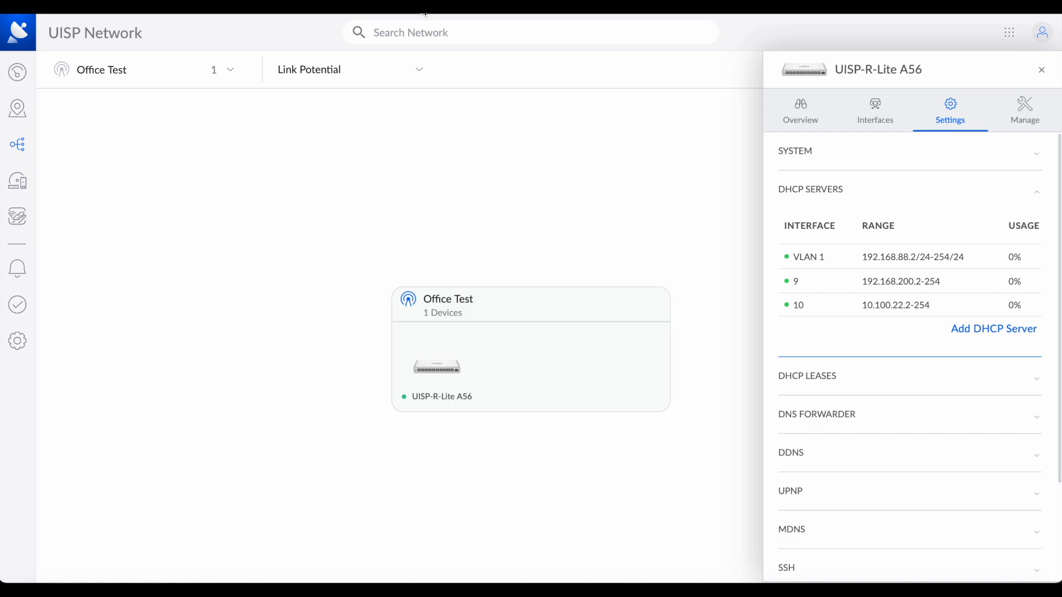
mouse_move(845, 306)
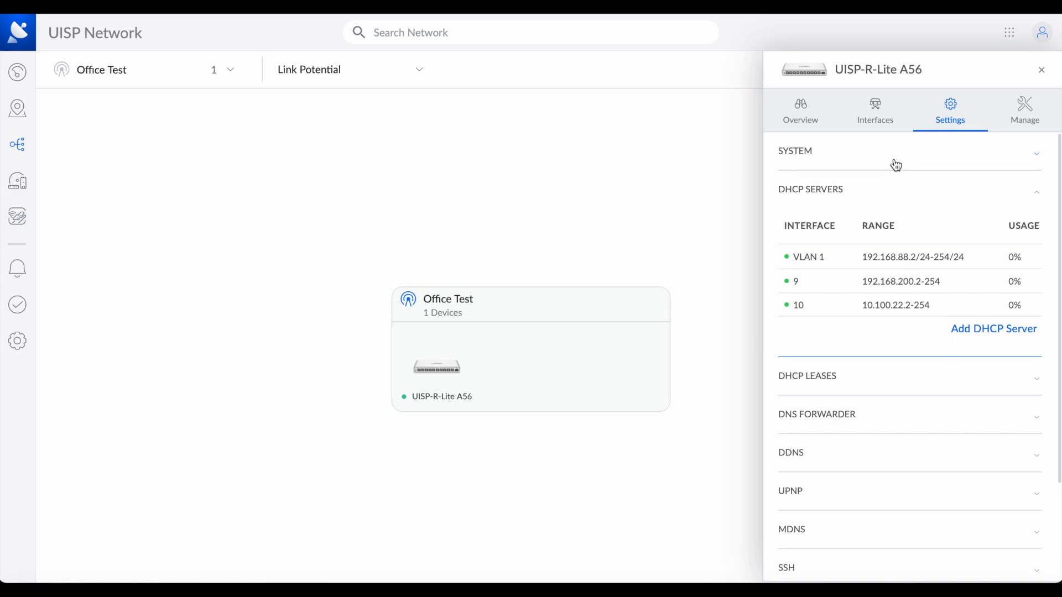
Go from the A56 router's interfaces to its Manage options and Firewall page
click(875, 110)
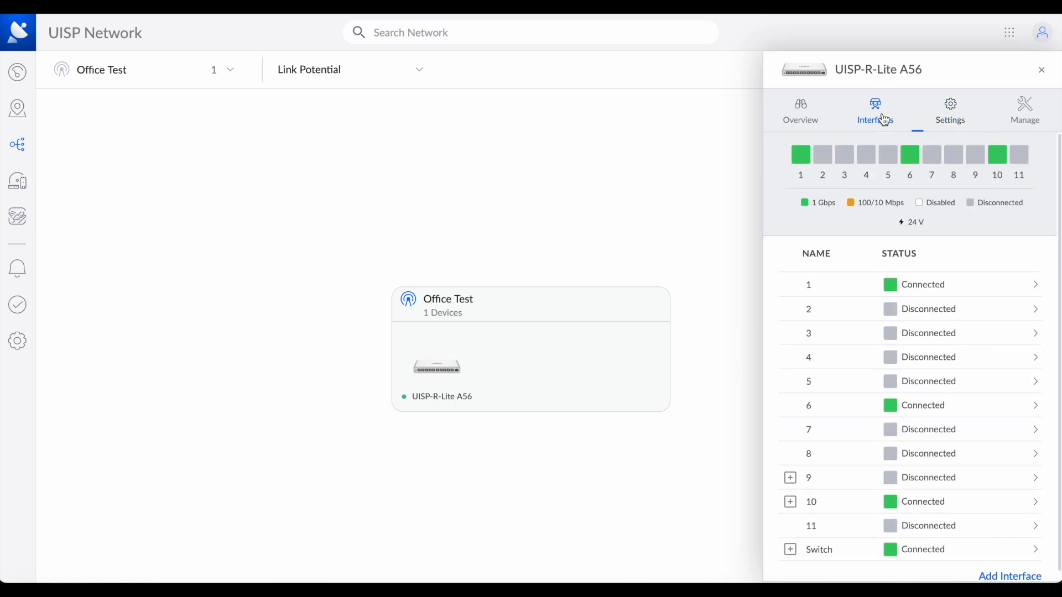
mouse_move(902, 405)
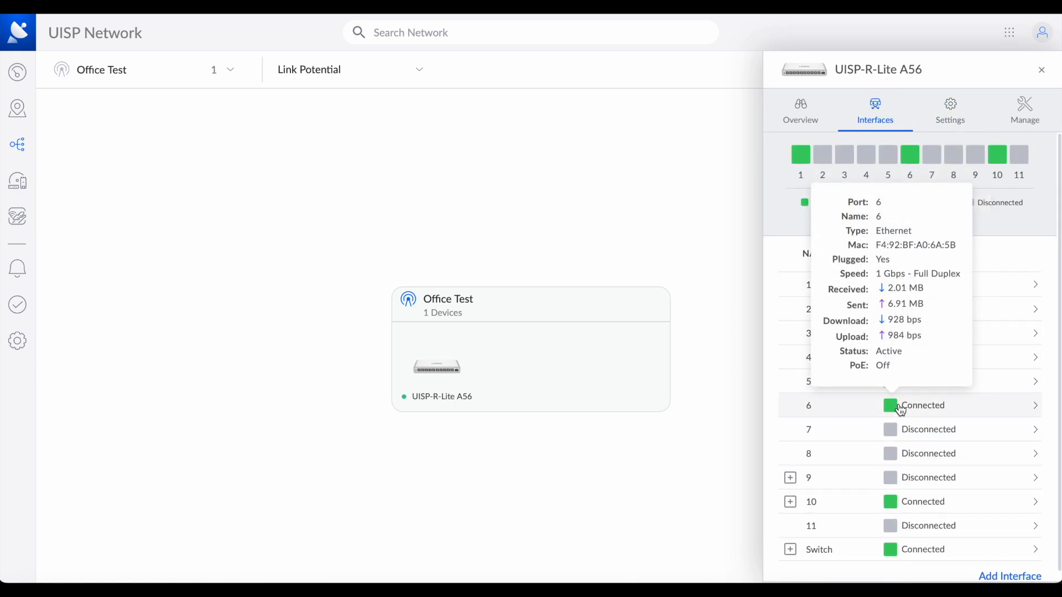
click(1024, 111)
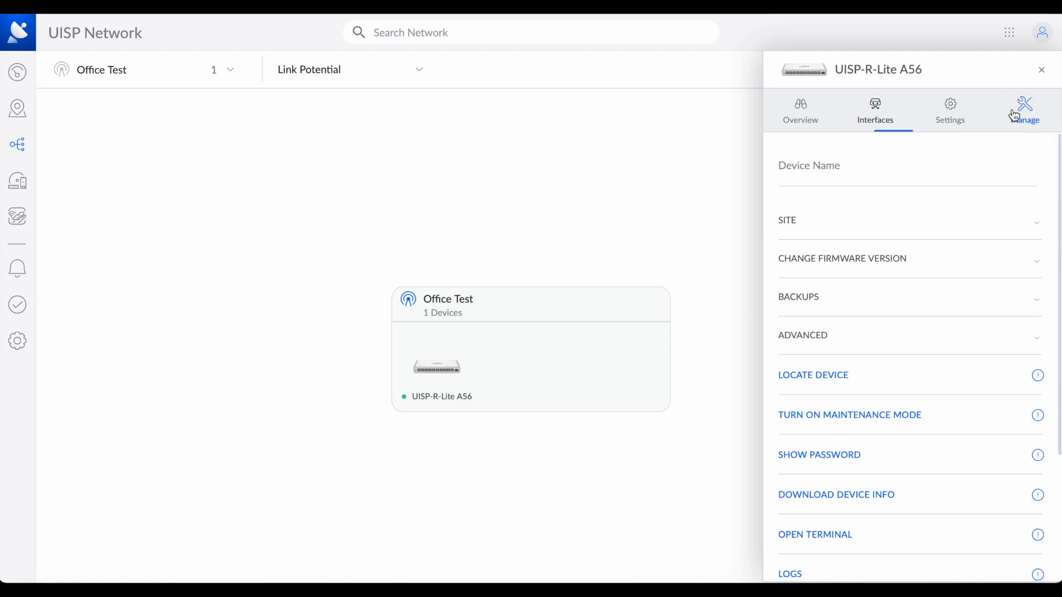
click(950, 109)
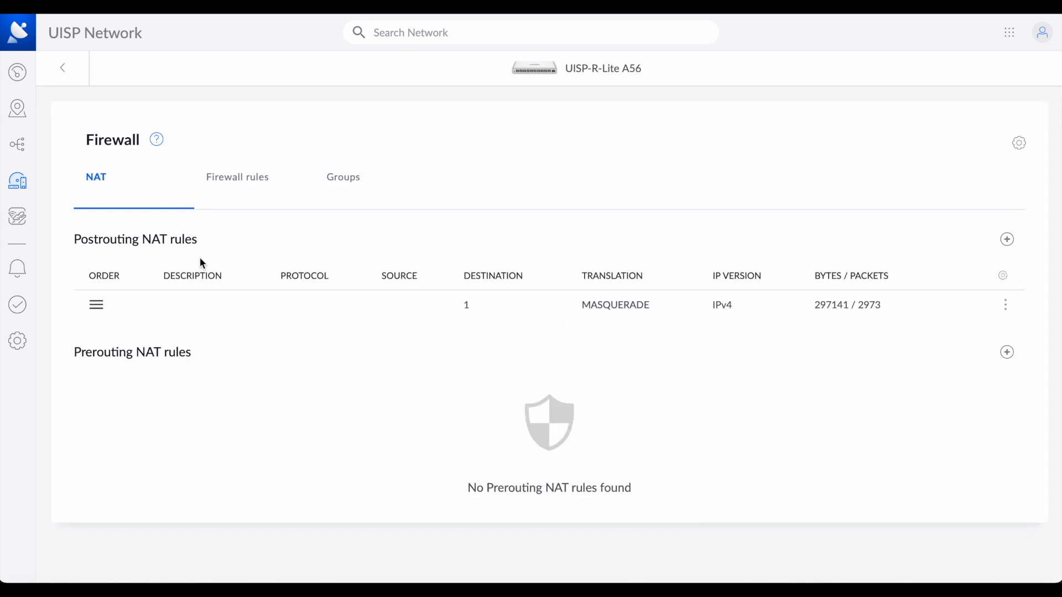
View the Firewall rules tab and highlight 'Forward' in the Forward Filter heading
click(237, 177)
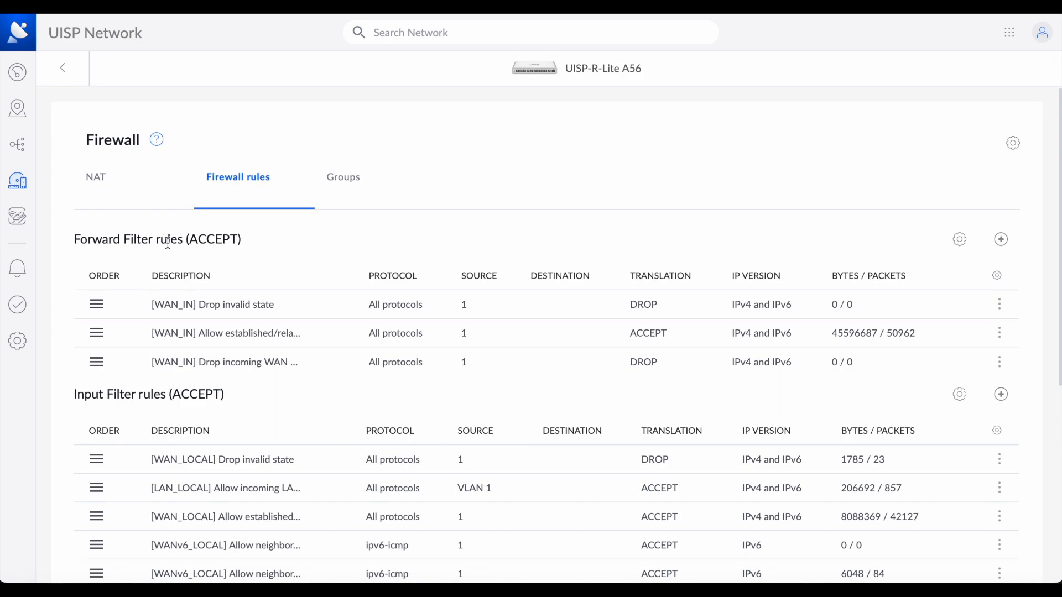
double_click(97, 239)
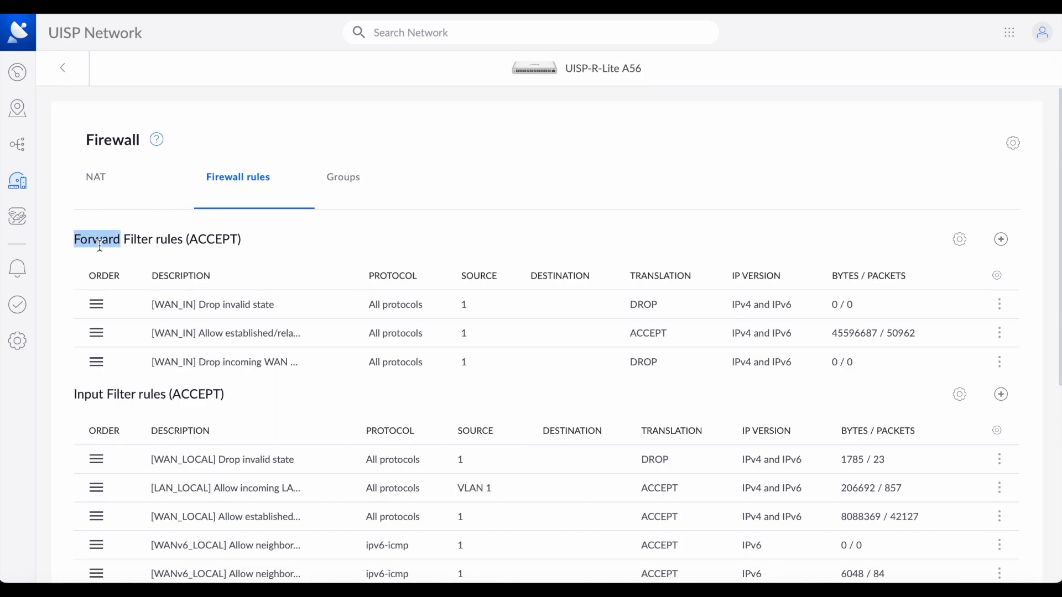
mouse_move(203, 360)
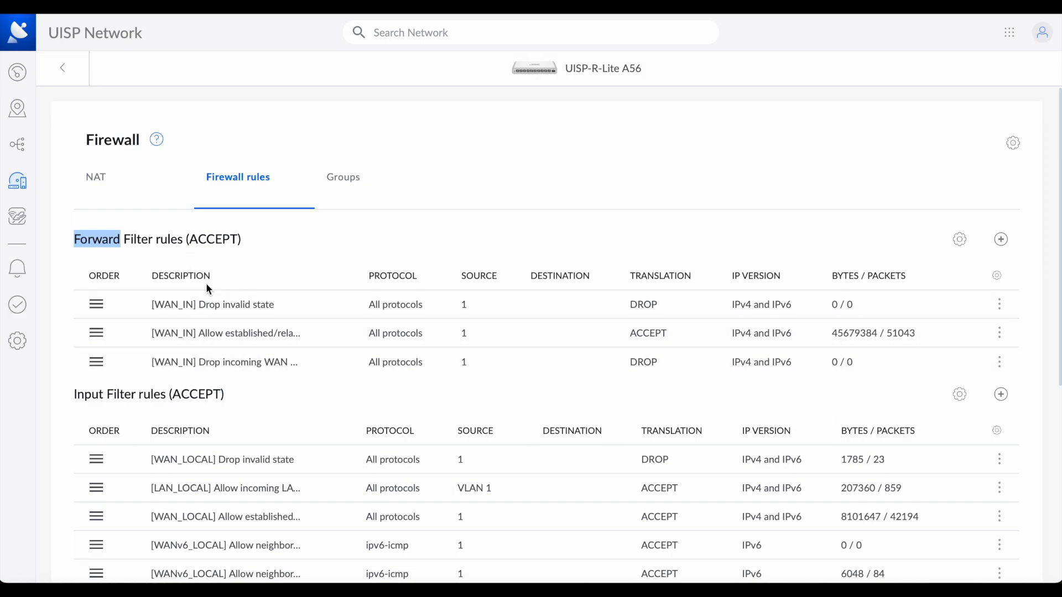
mouse_move(249, 245)
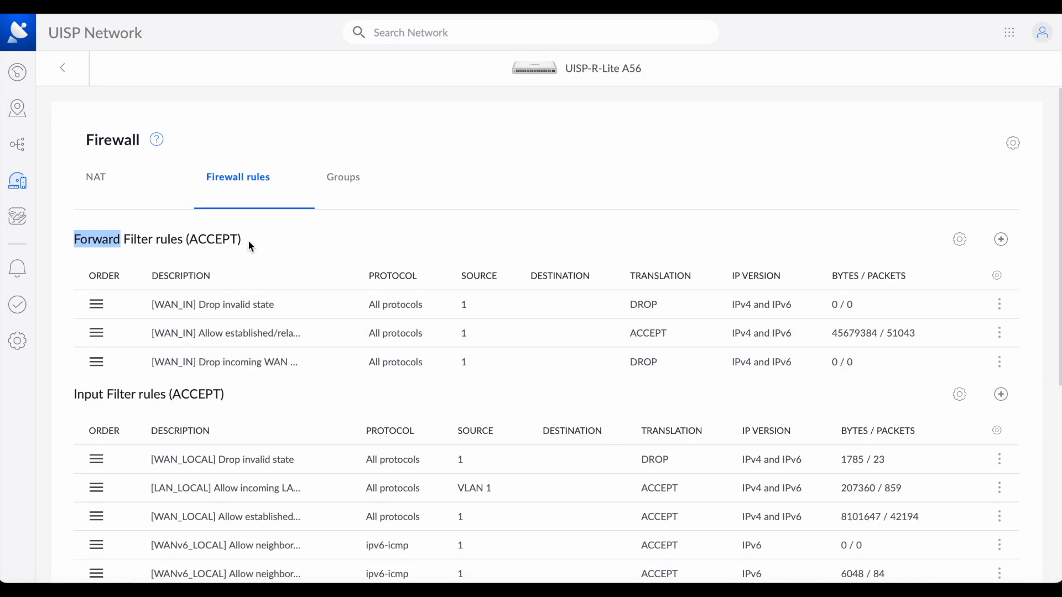
mouse_move(153, 254)
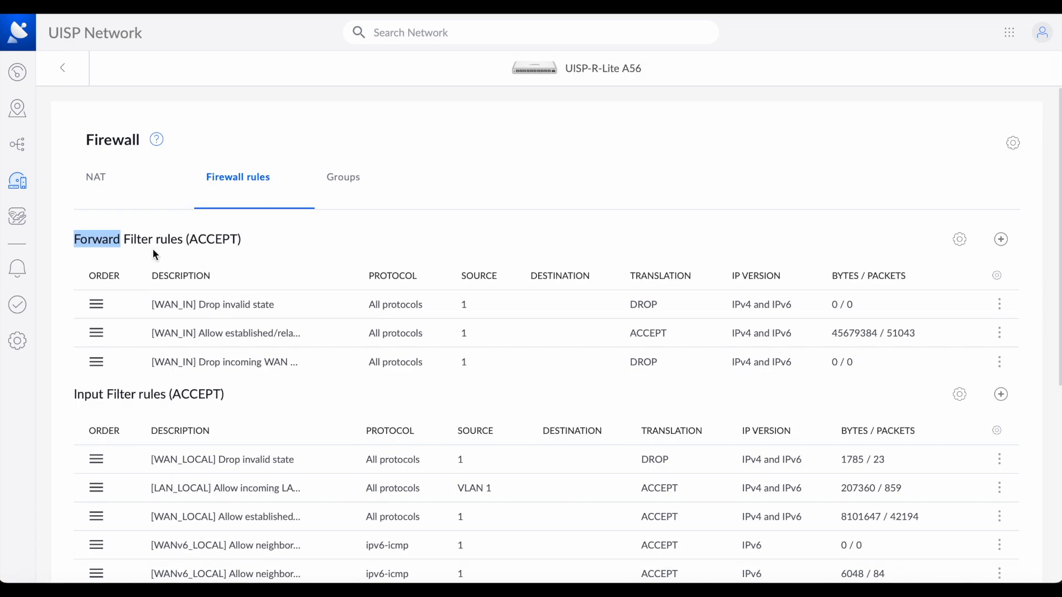
mouse_move(210, 273)
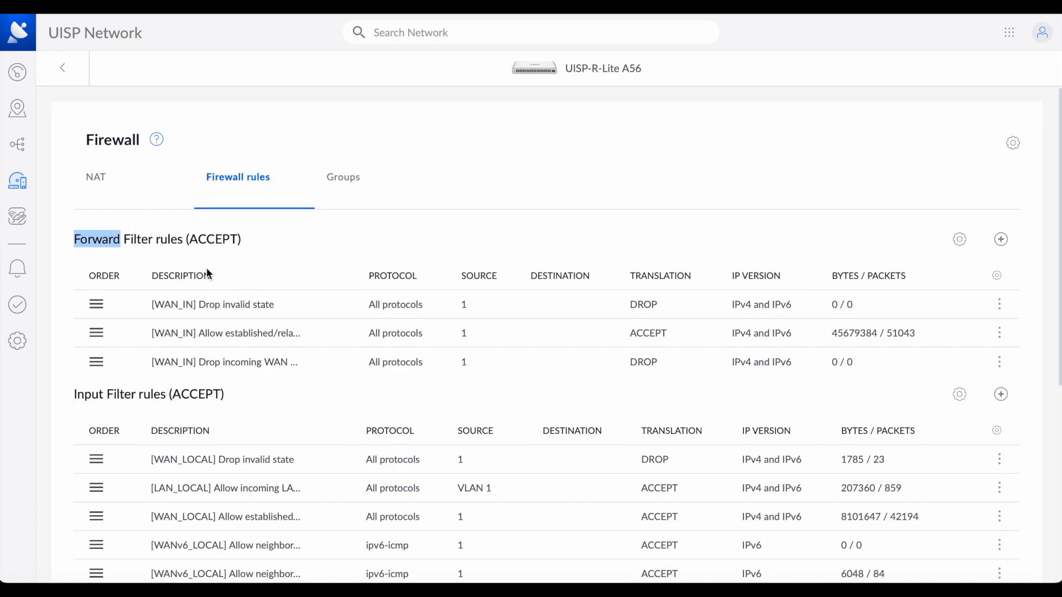
mouse_move(338, 183)
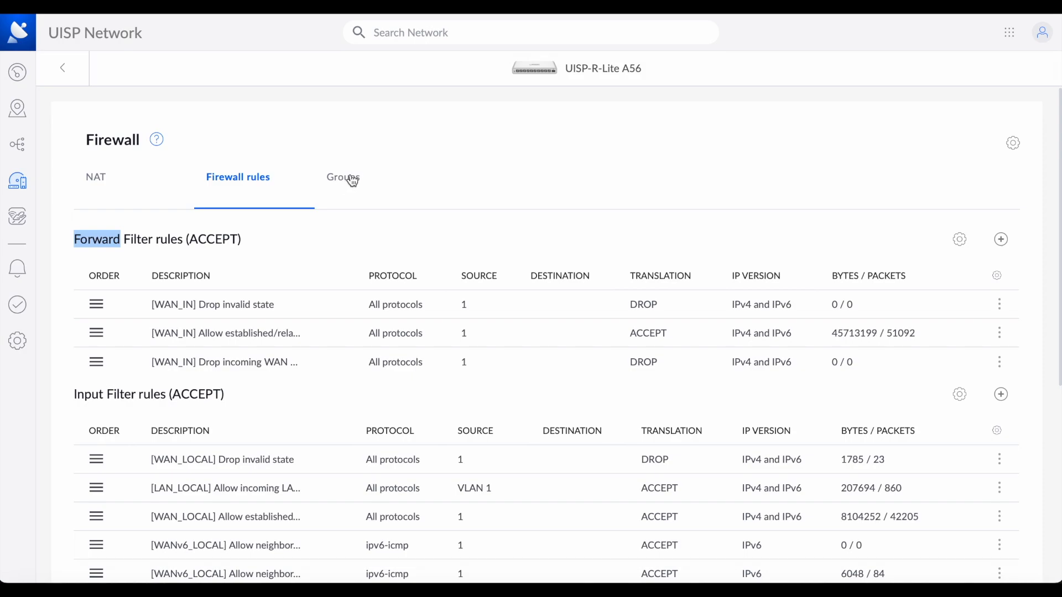
Start a new firewall address group named Subnet_88 from the Groups tab
click(344, 177)
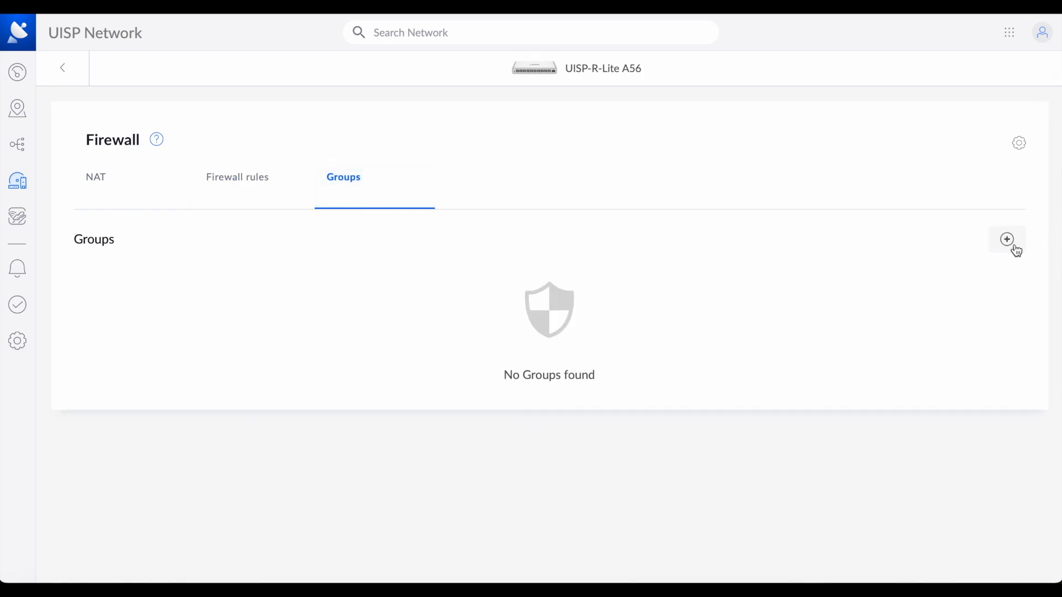
click(1007, 239)
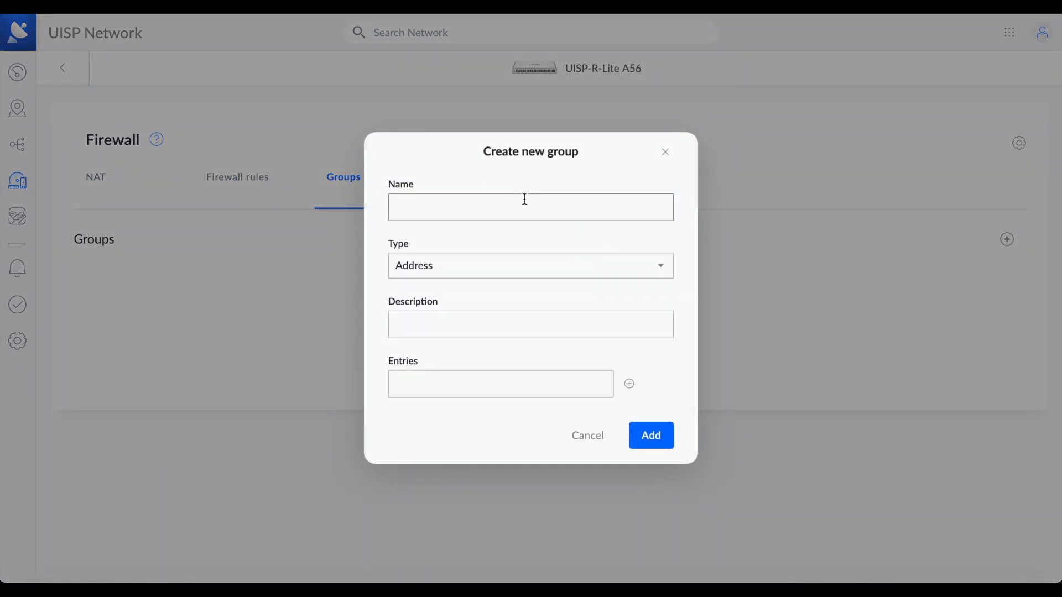
text(S)
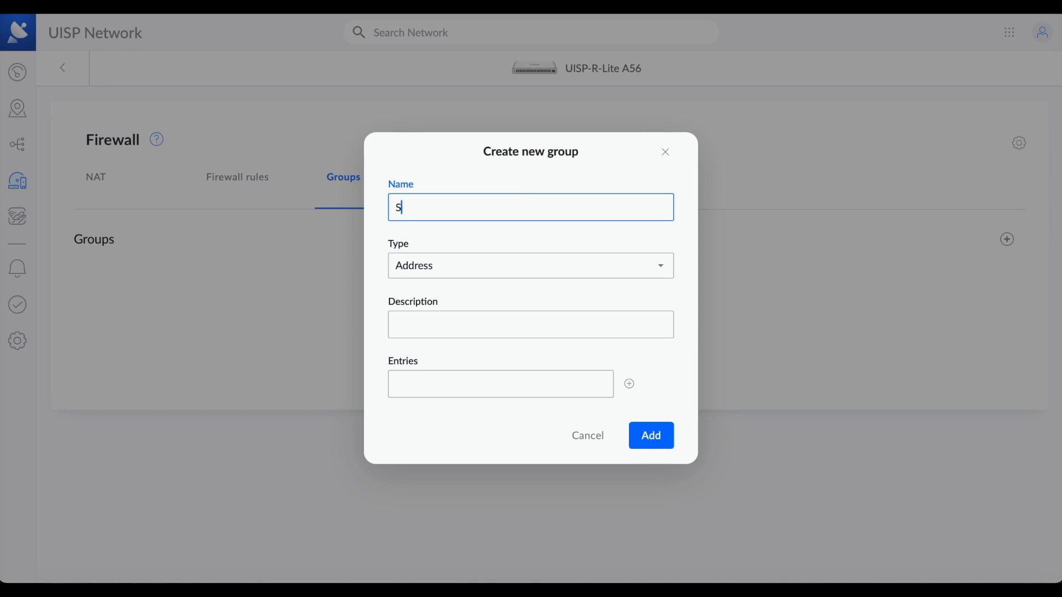
text(ubnet)
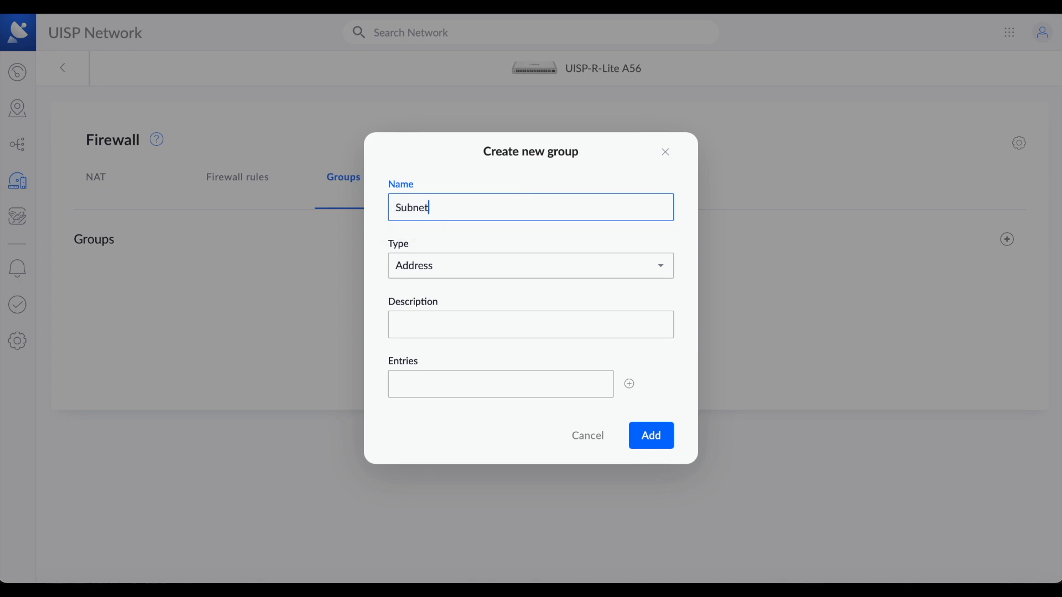
text(_)
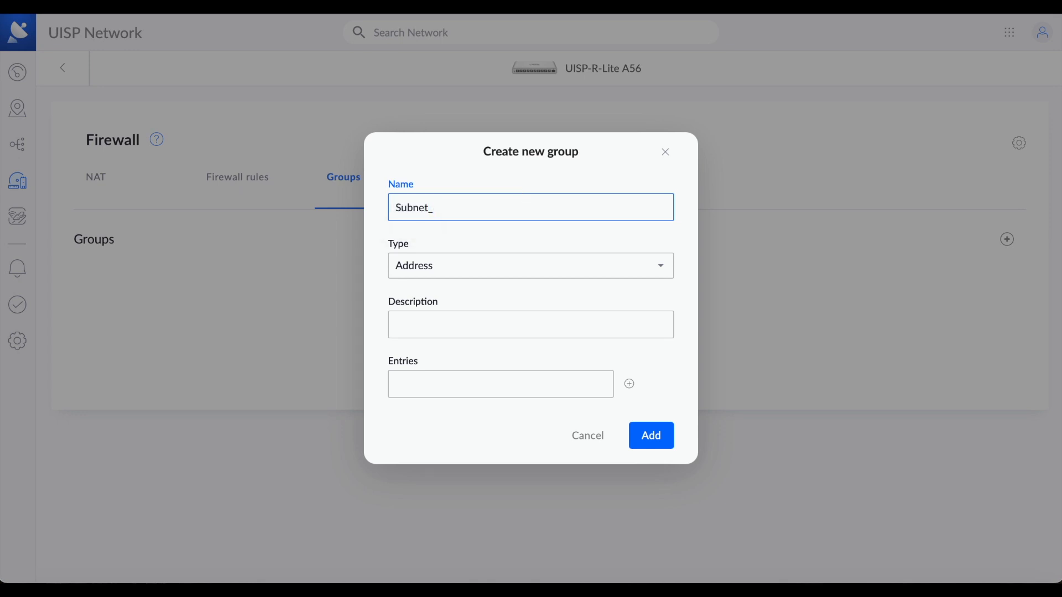
text(88)
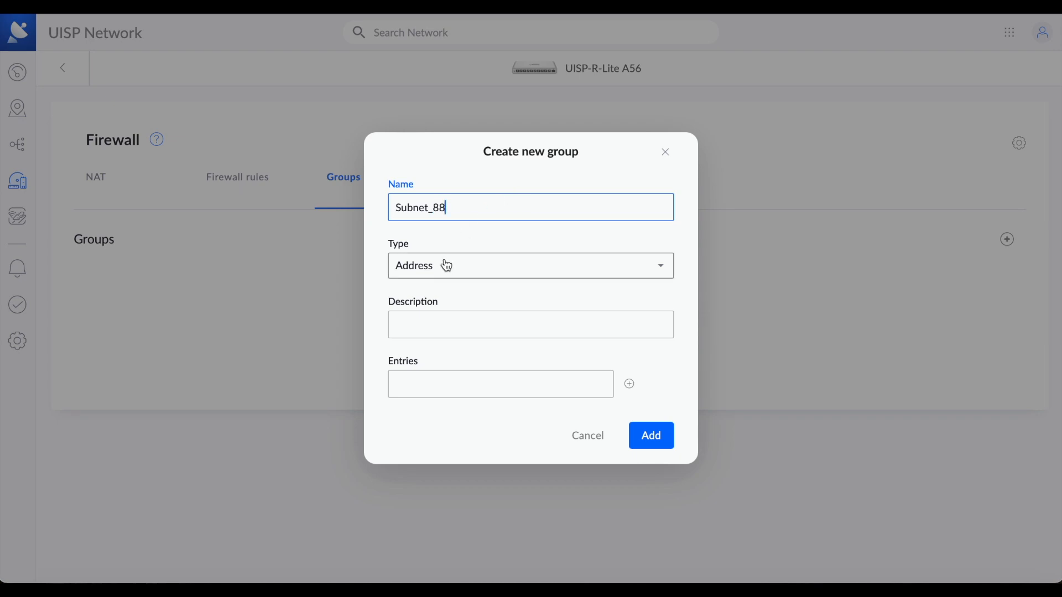
Describe the group as Default_Subnet, add entry 192.168.88.0/24, and create it
click(531, 325)
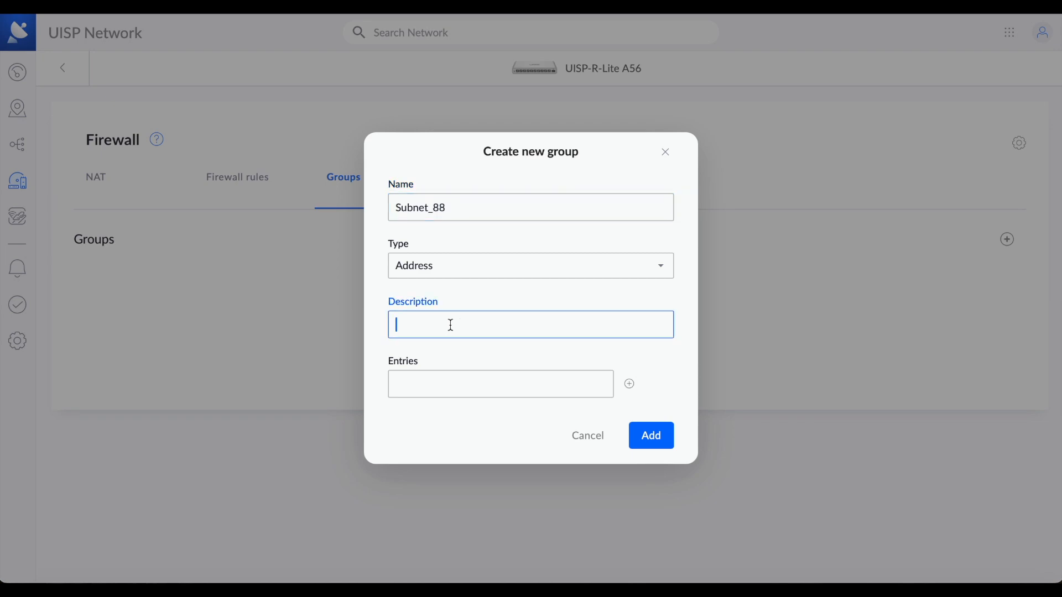
text(Defauklt)
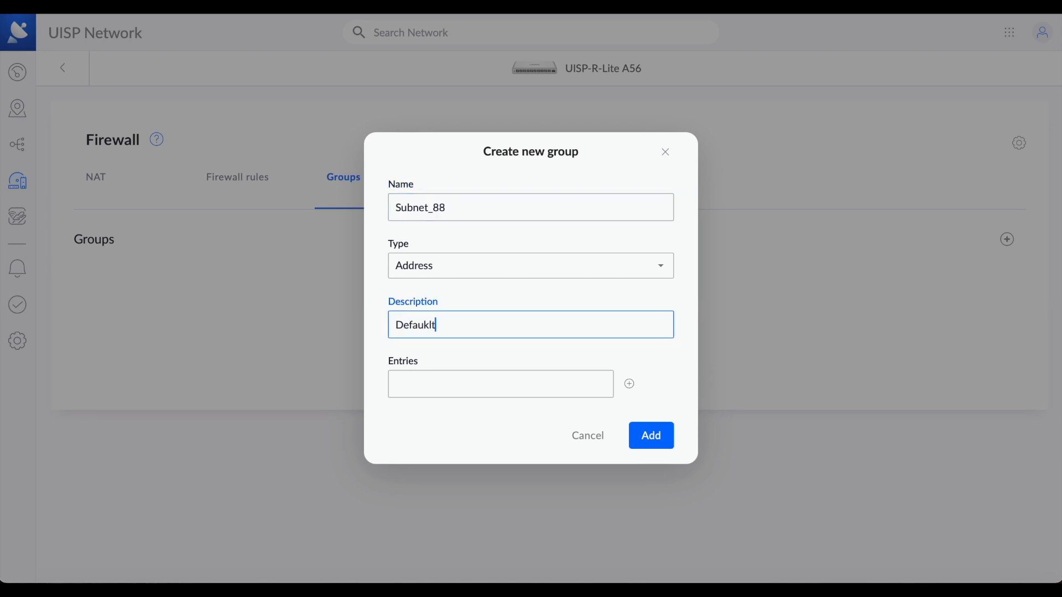
key(Backspace)
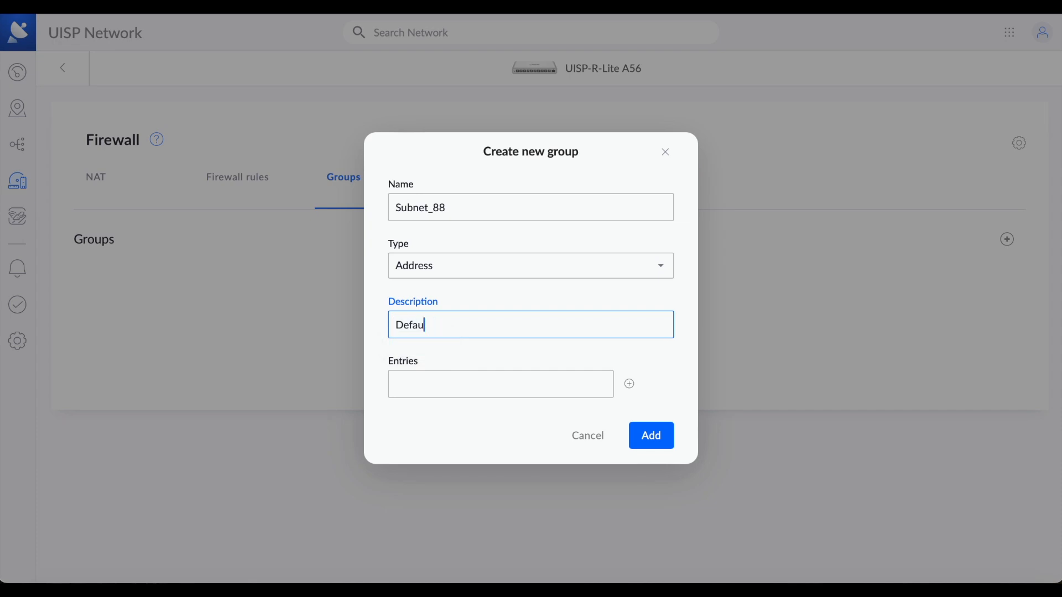
text(lt_)
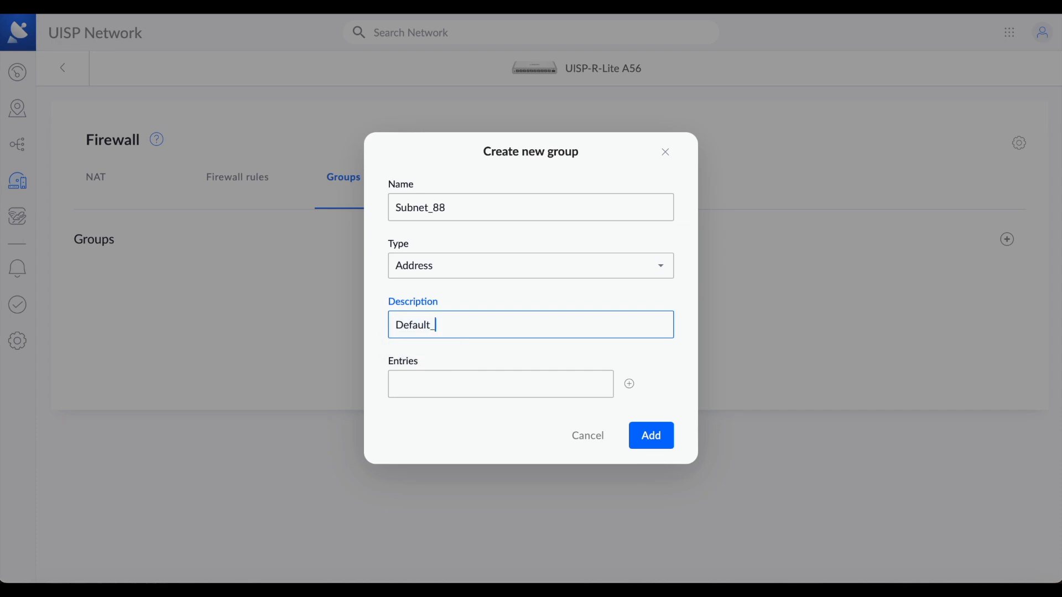
text(Subnet)
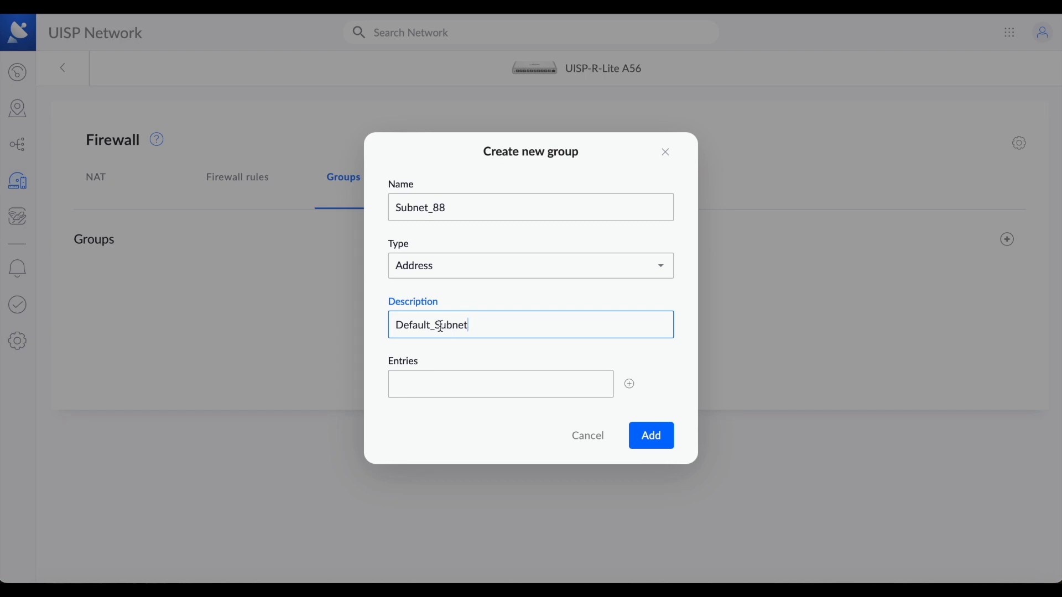
text(1)
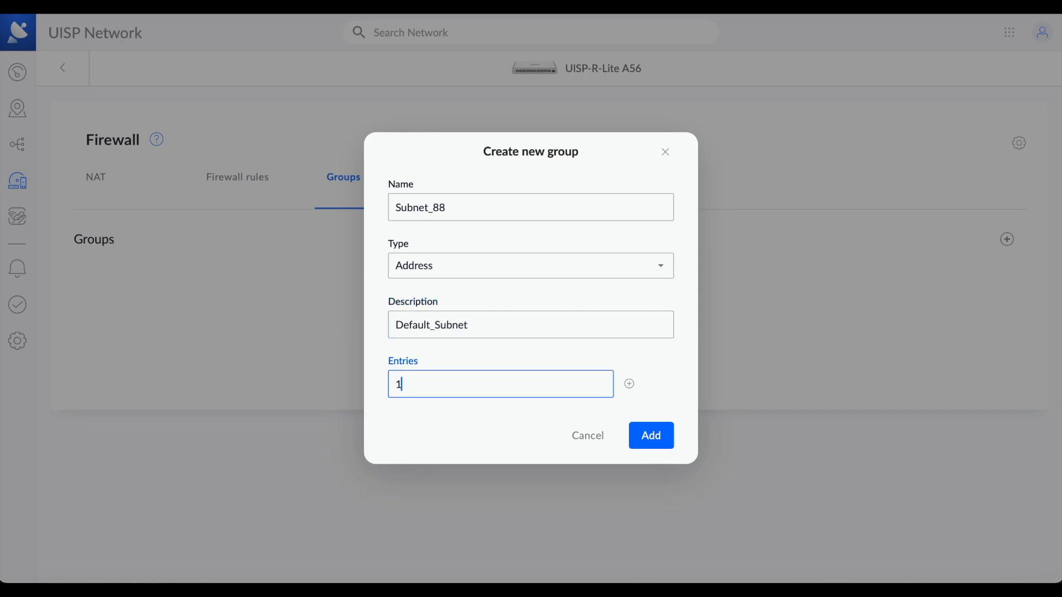
text(92.168.)
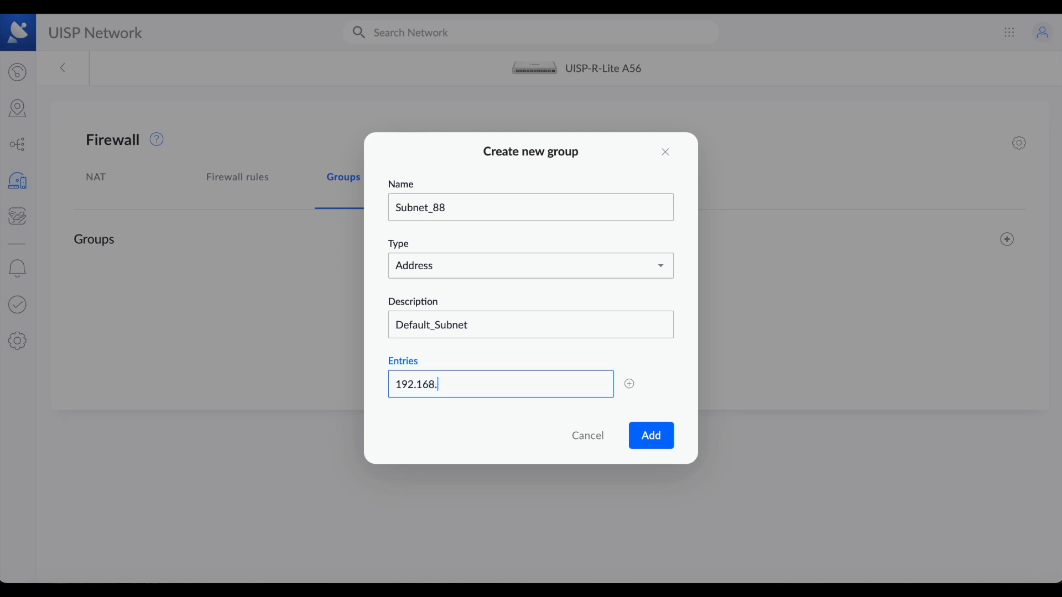
text(88.)
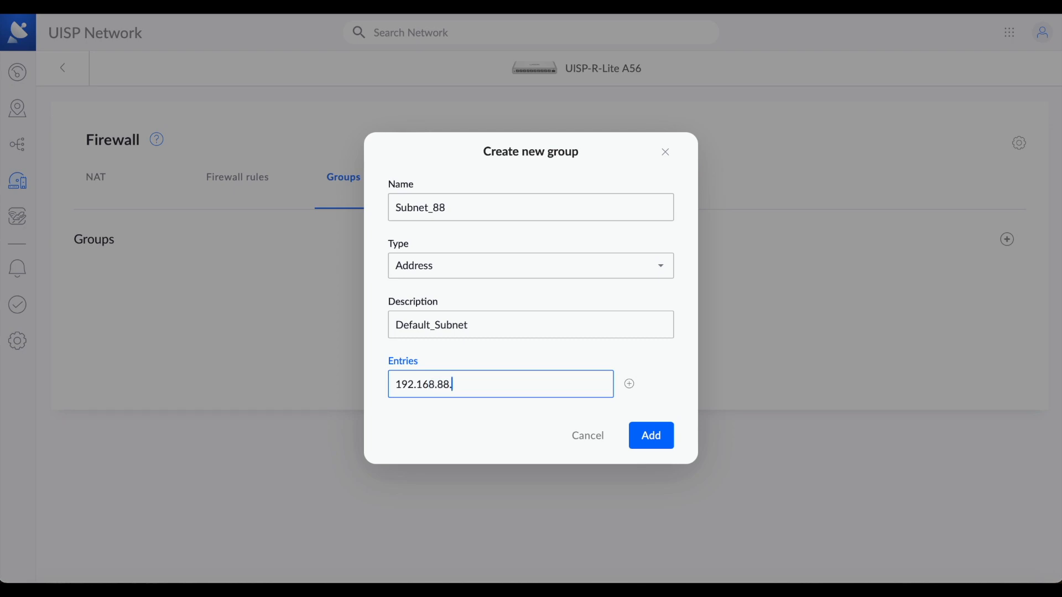
text(0)
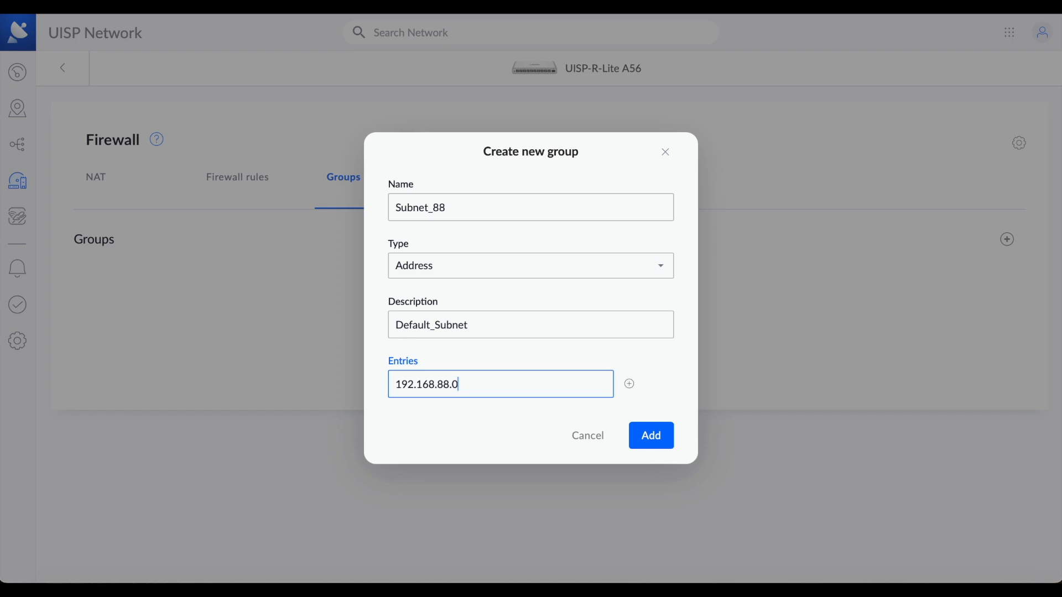
text(/24)
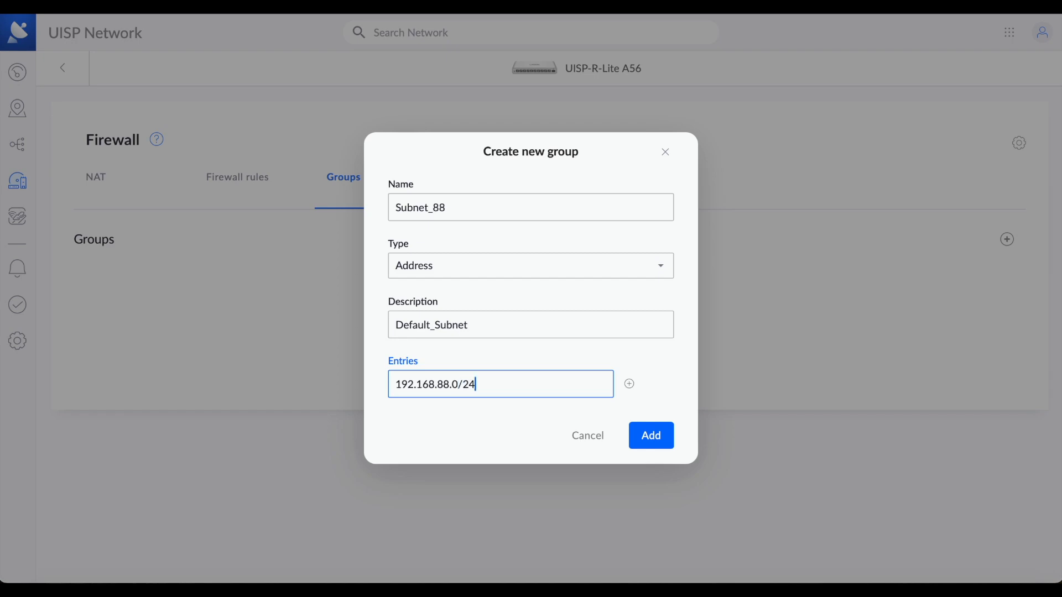
mouse_move(643, 420)
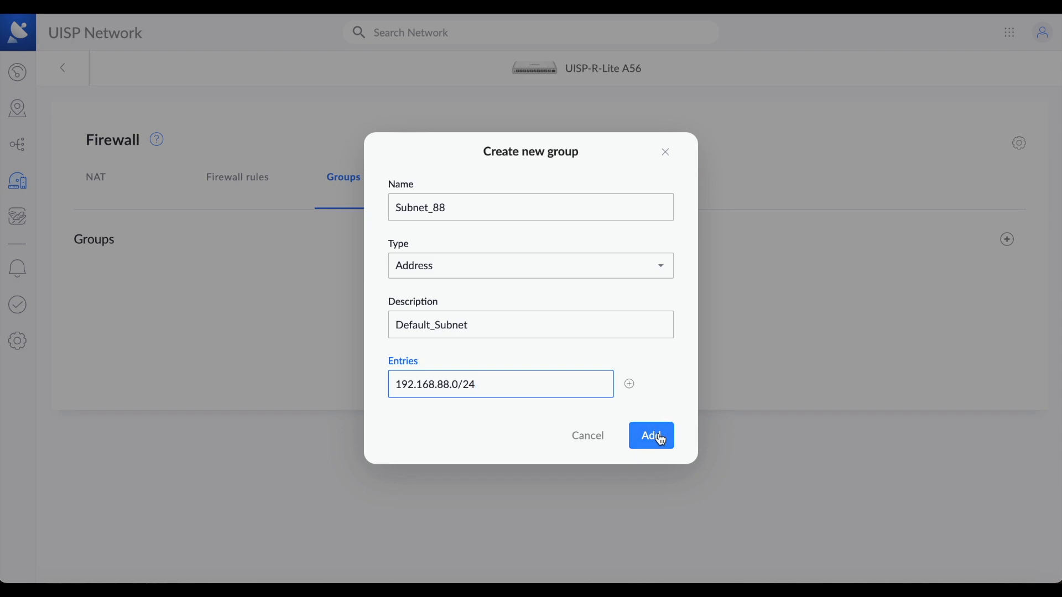
click(650, 435)
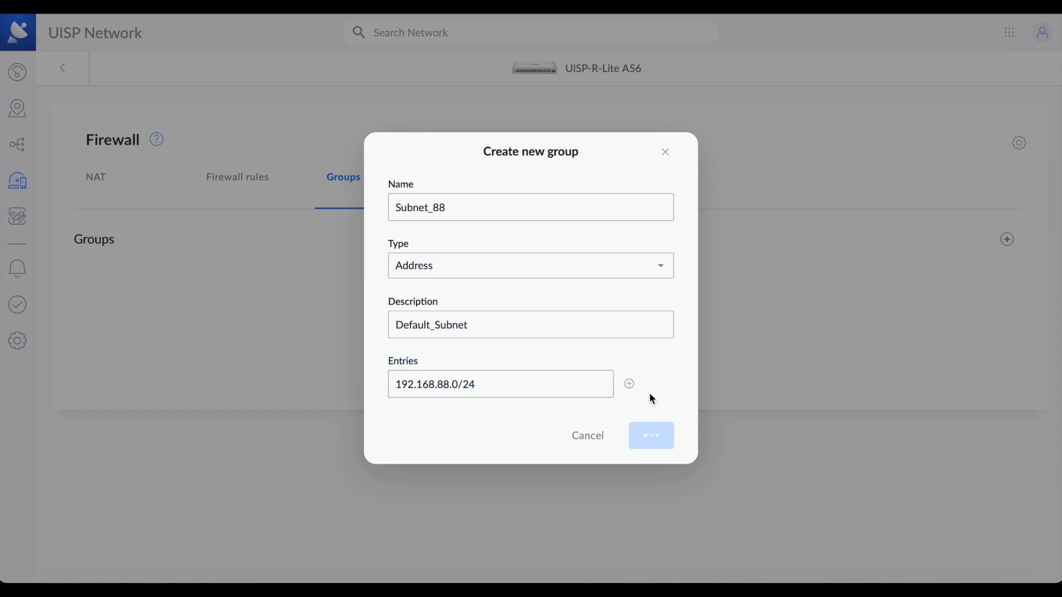
click(649, 435)
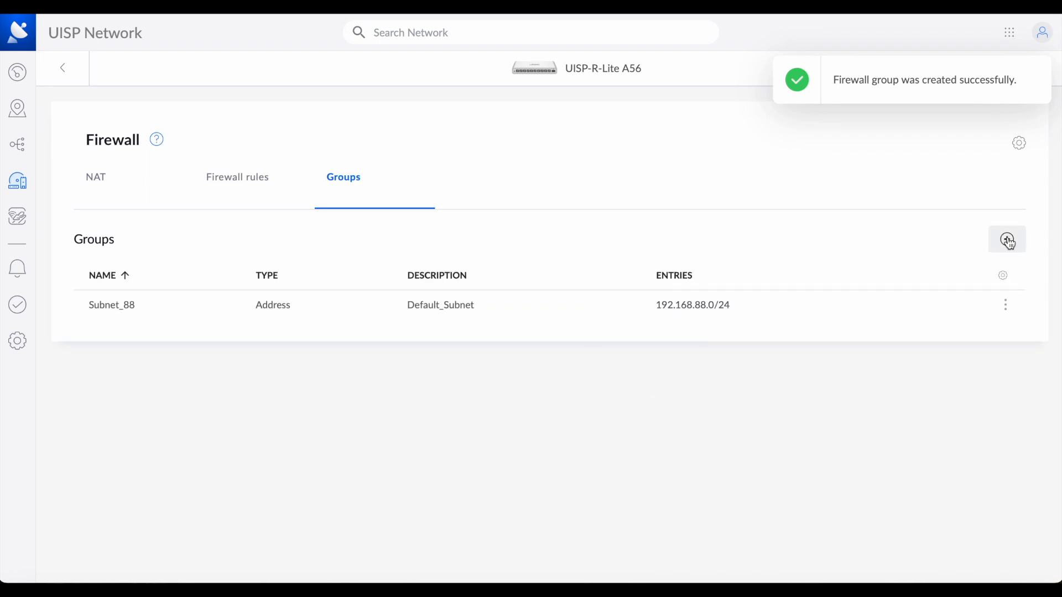
Create group Subnet_200 with description IOT_Network and entry 192.168.200.0/24
click(1008, 239)
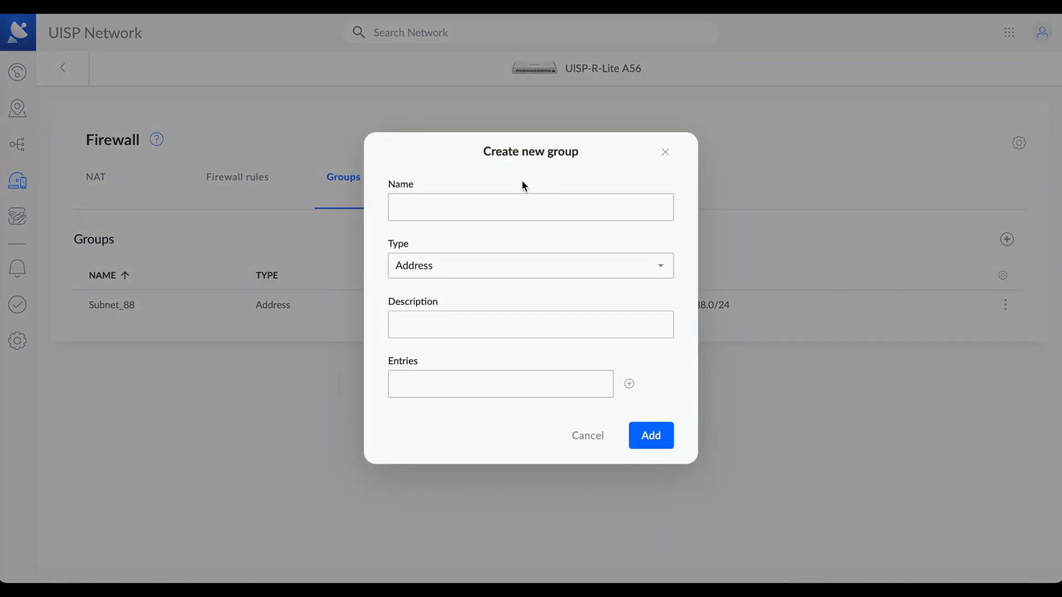
text(Subnet_200)
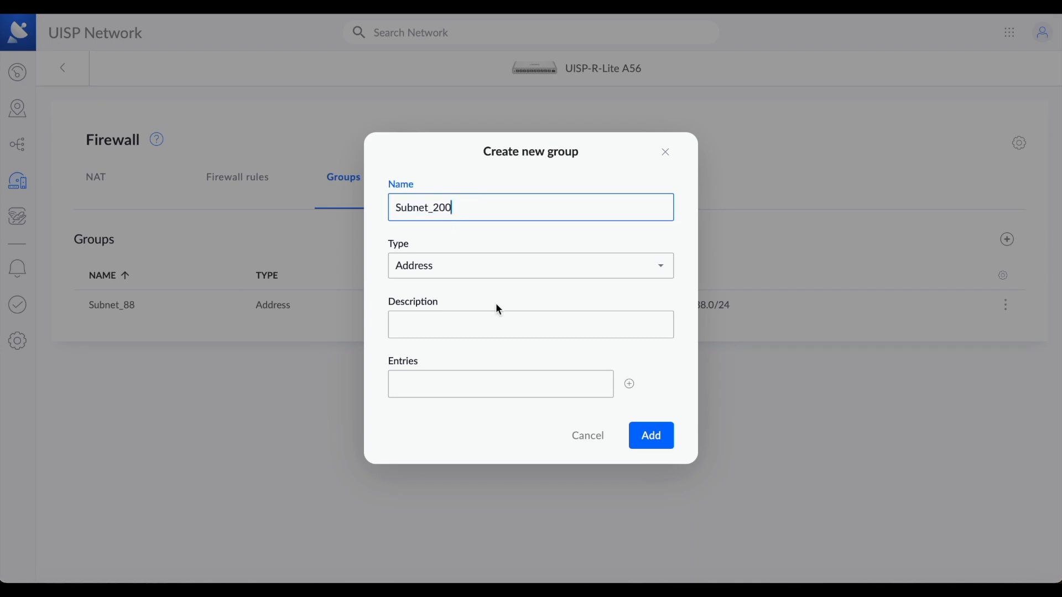
click(531, 325)
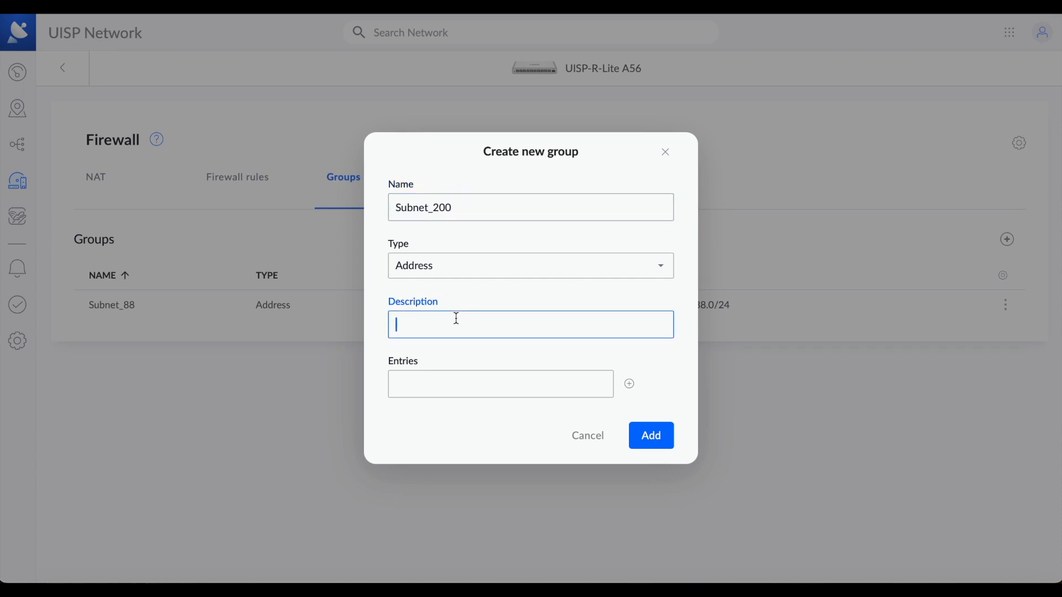
text(IOT_)
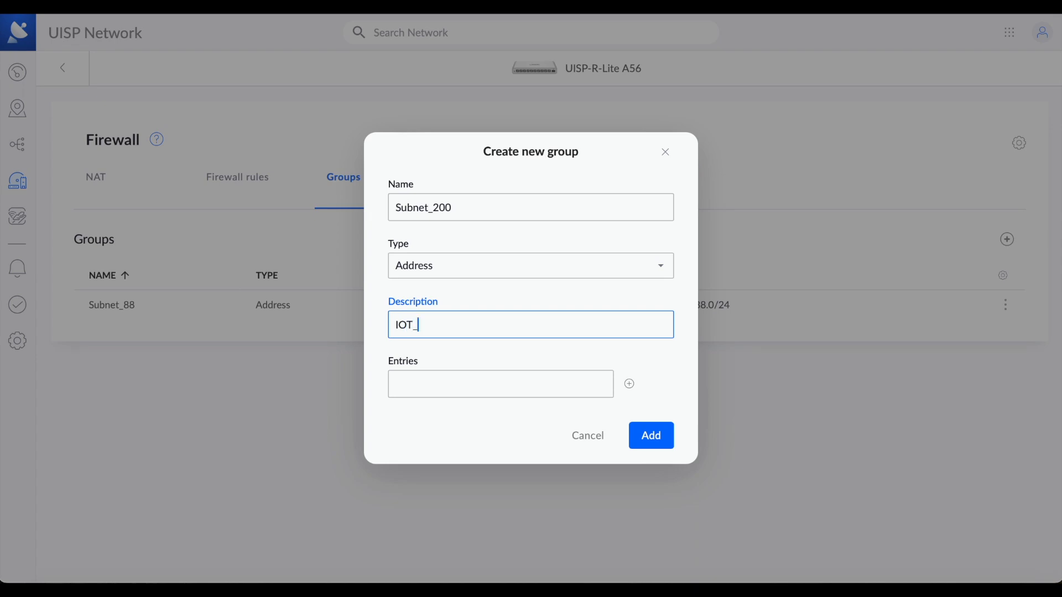
text(Network)
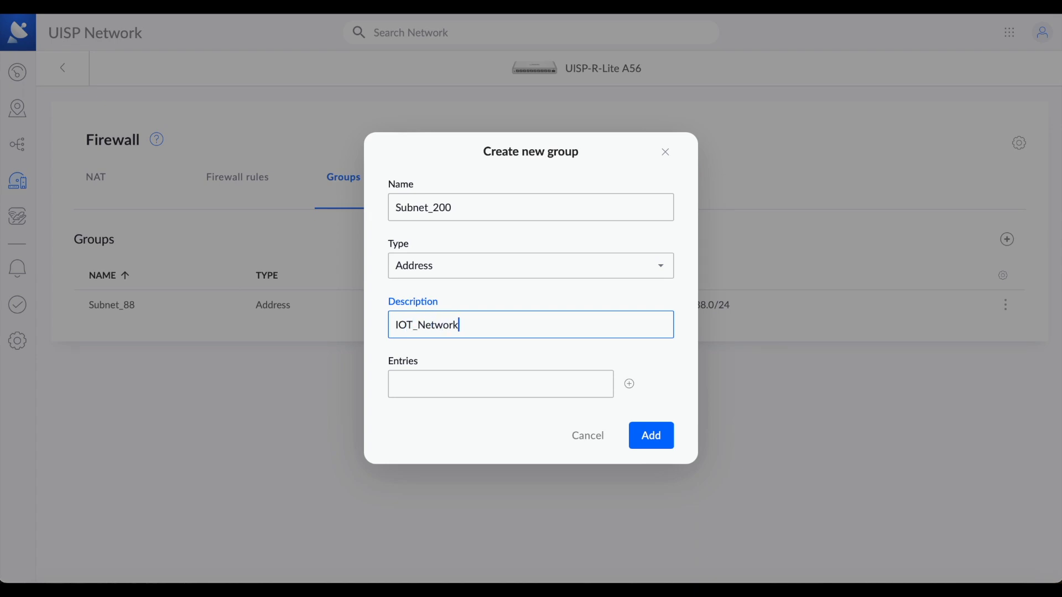
text(192)
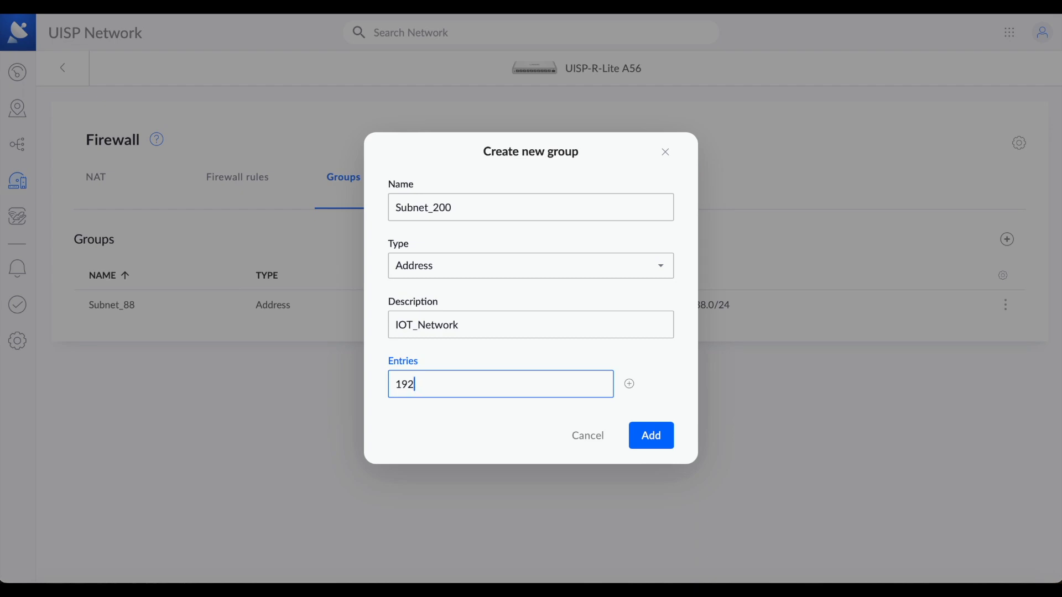
text(.168.200.)
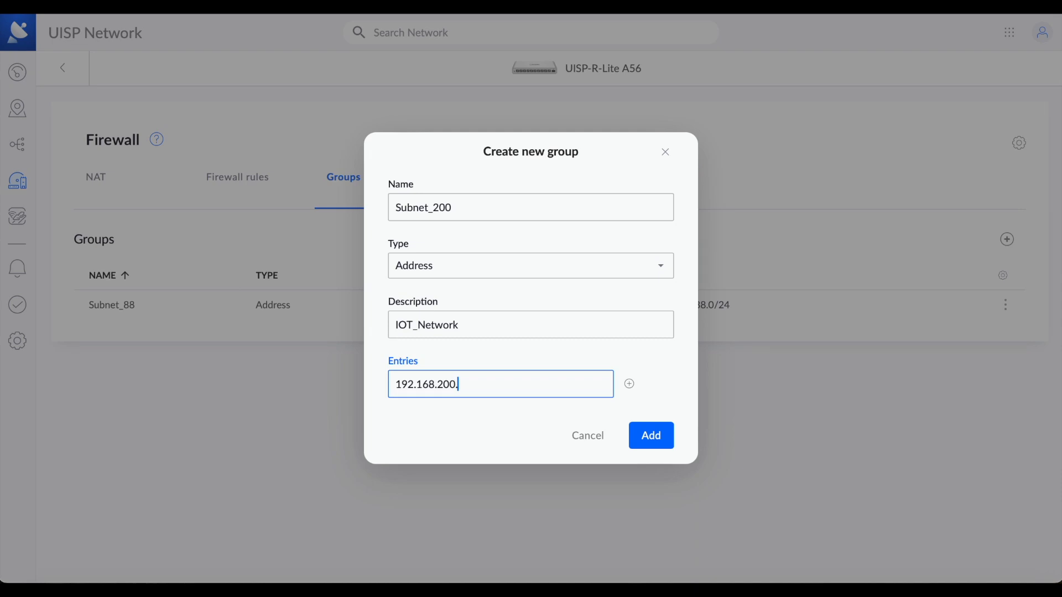
text(0)
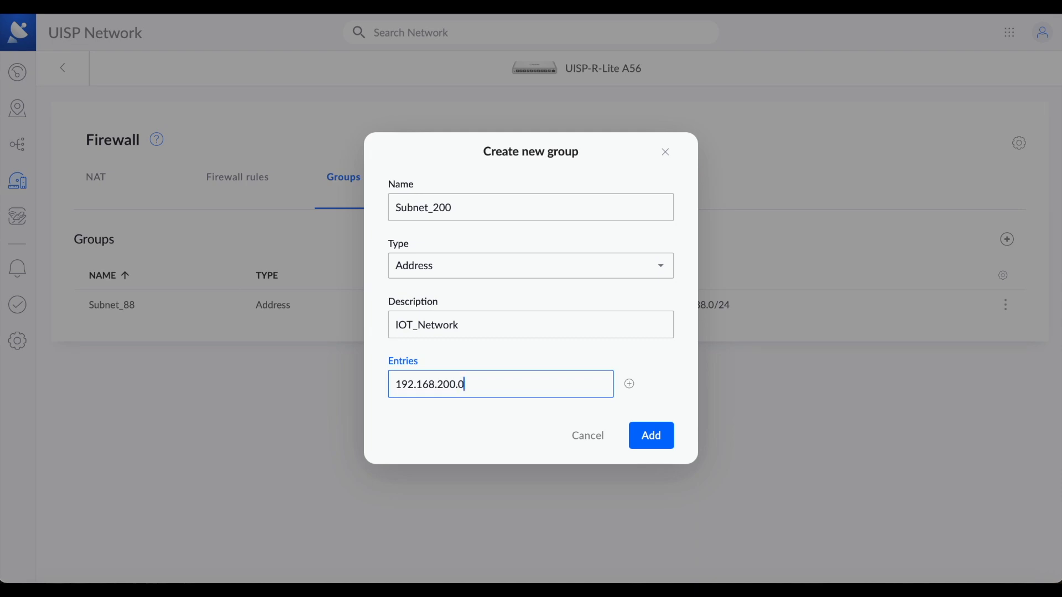
text(/24)
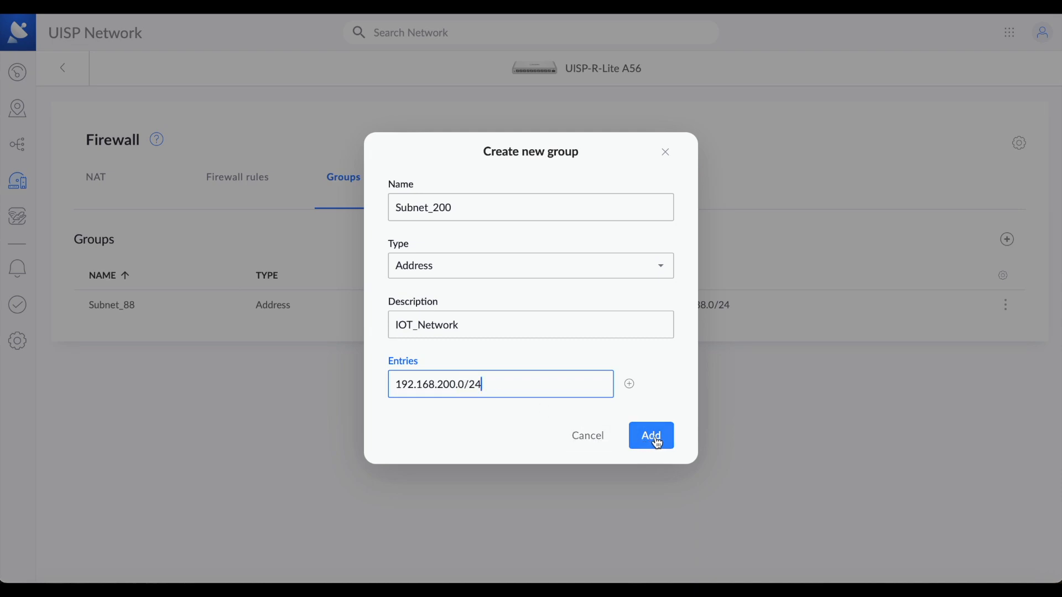
click(650, 436)
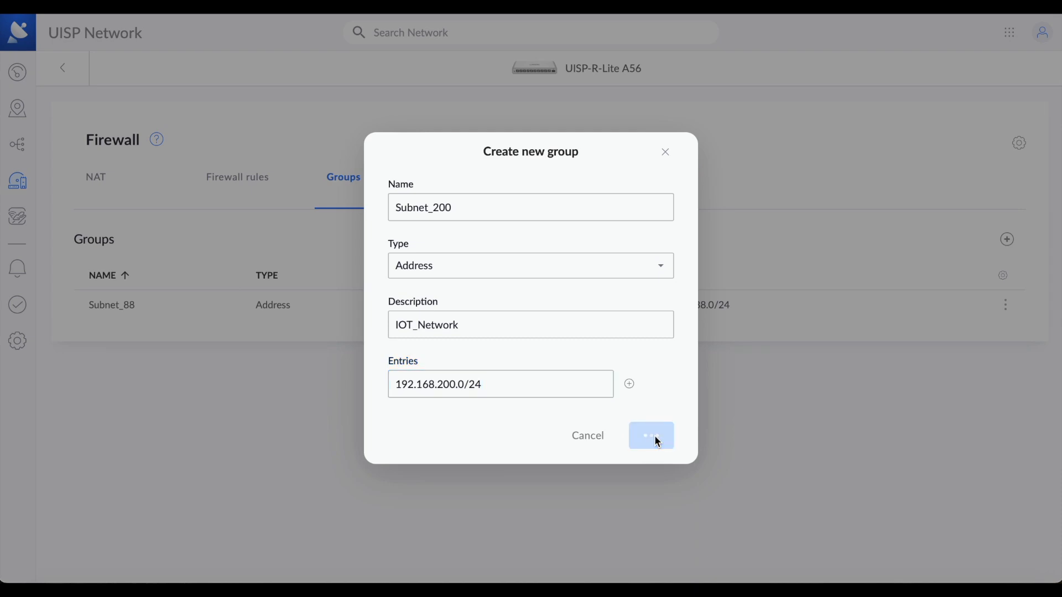
click(651, 435)
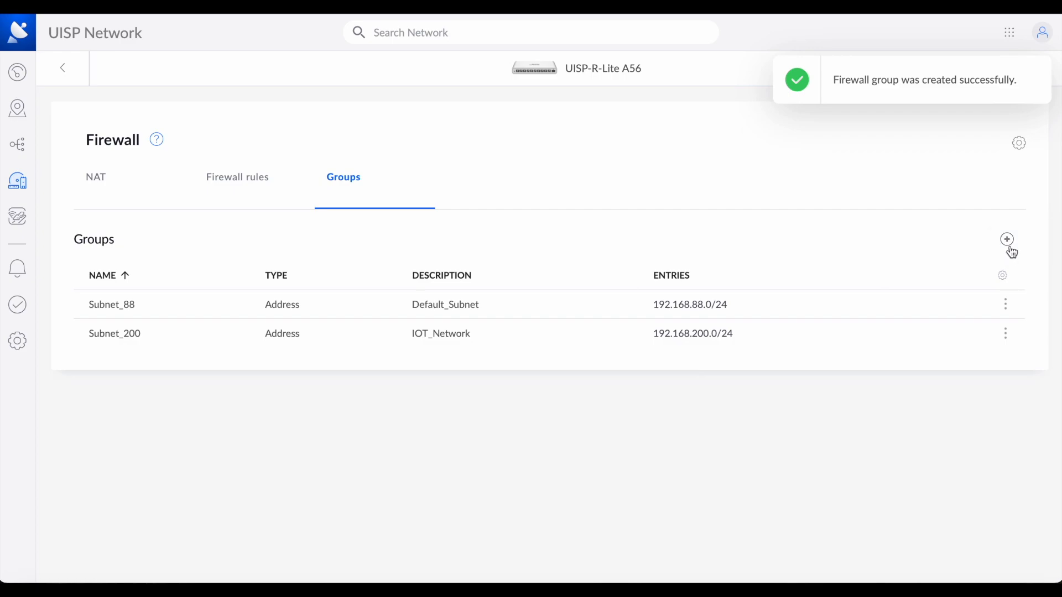
Create group Subnet_22 with description Security_Camera_Subnet and entry 10.100.22.0/24
click(1007, 239)
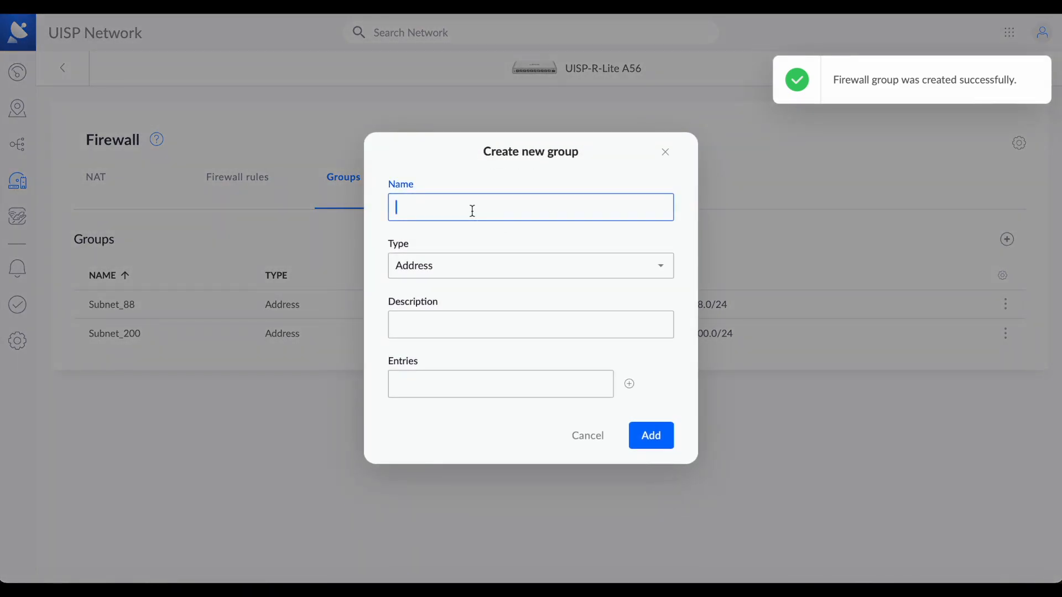
text(S)
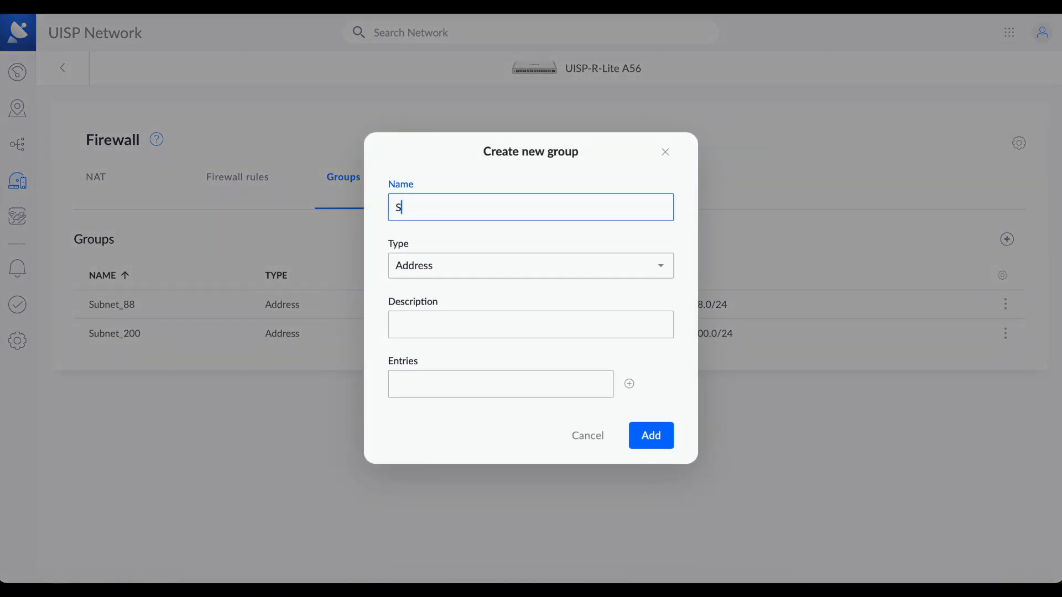
text(ubnet_22)
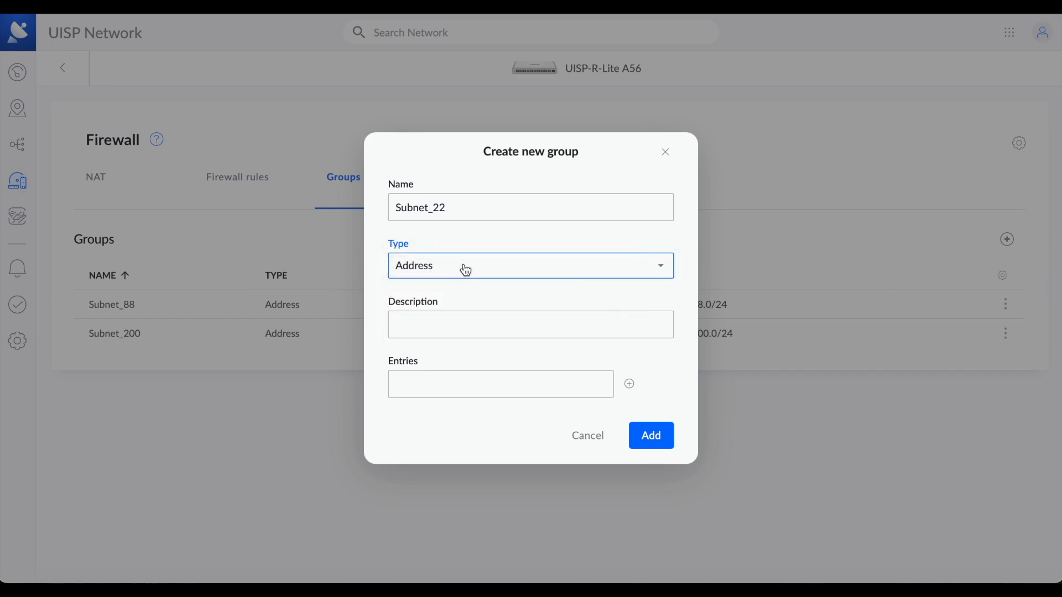
click(531, 324)
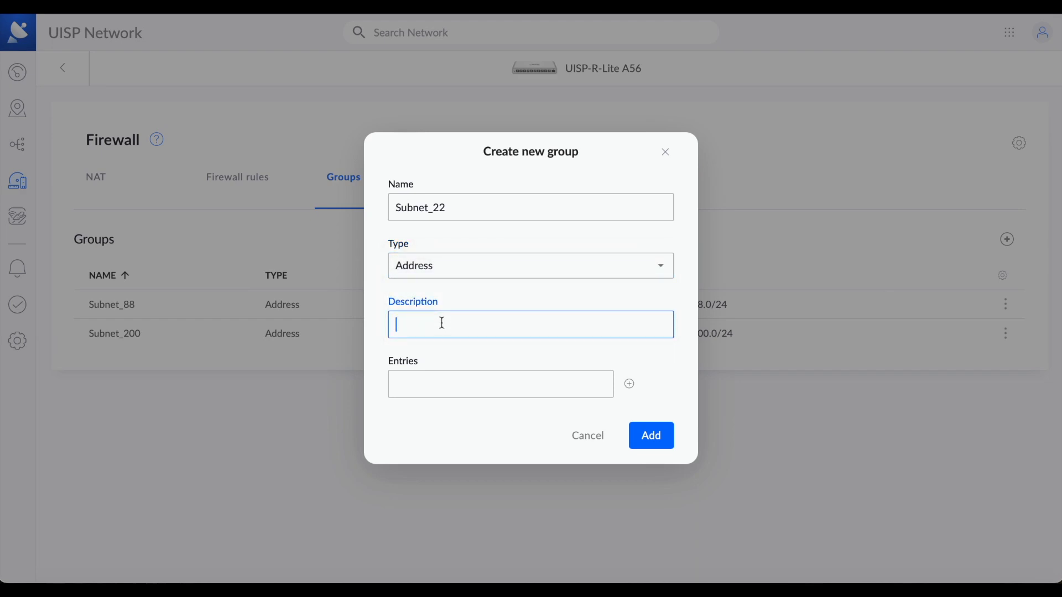
text(Security_)
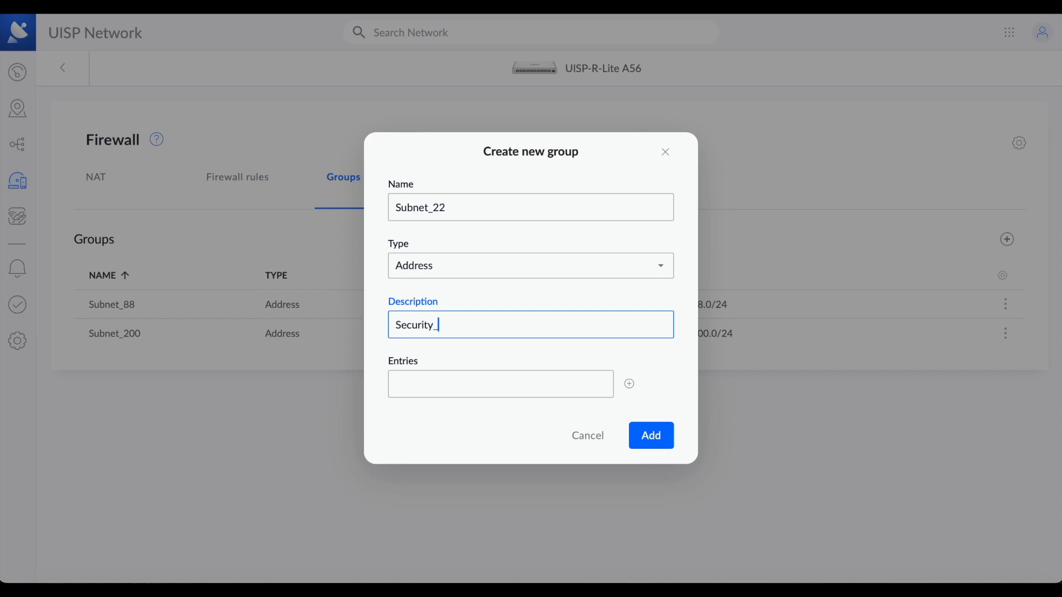
text(Camera_)
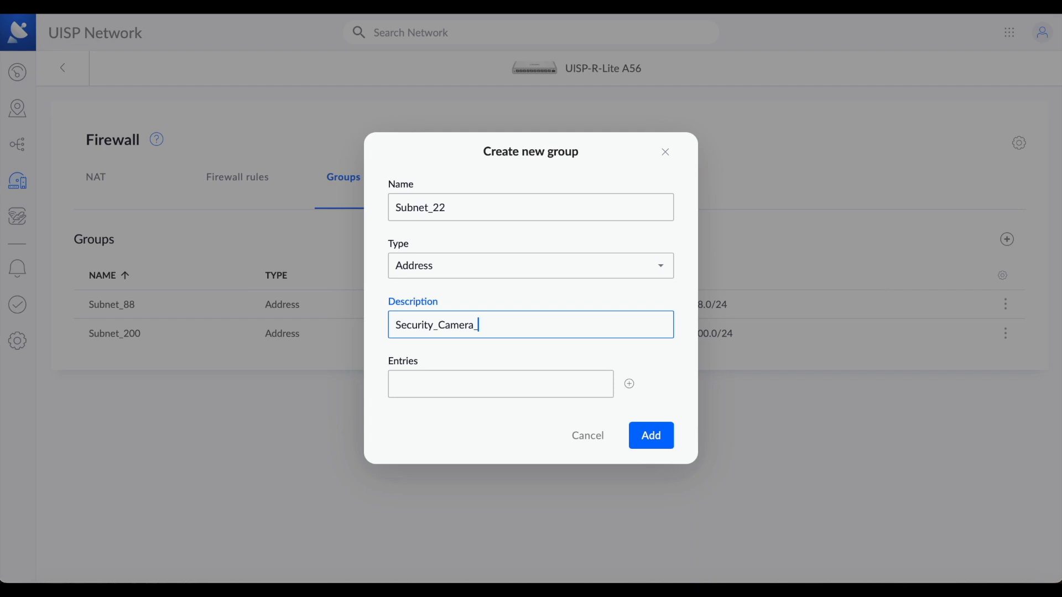
text(Subnet)
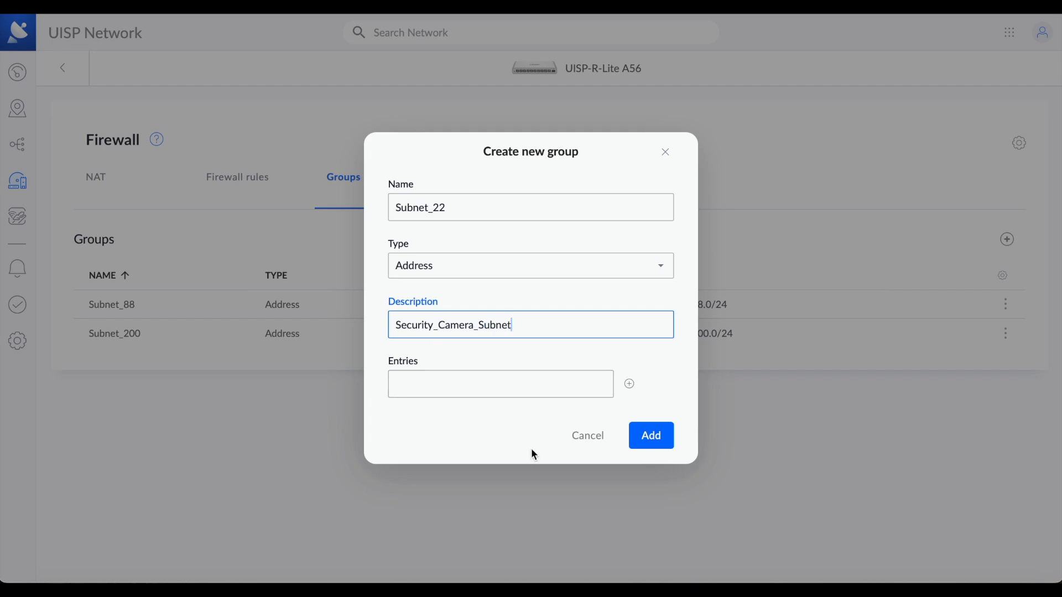
text(1)
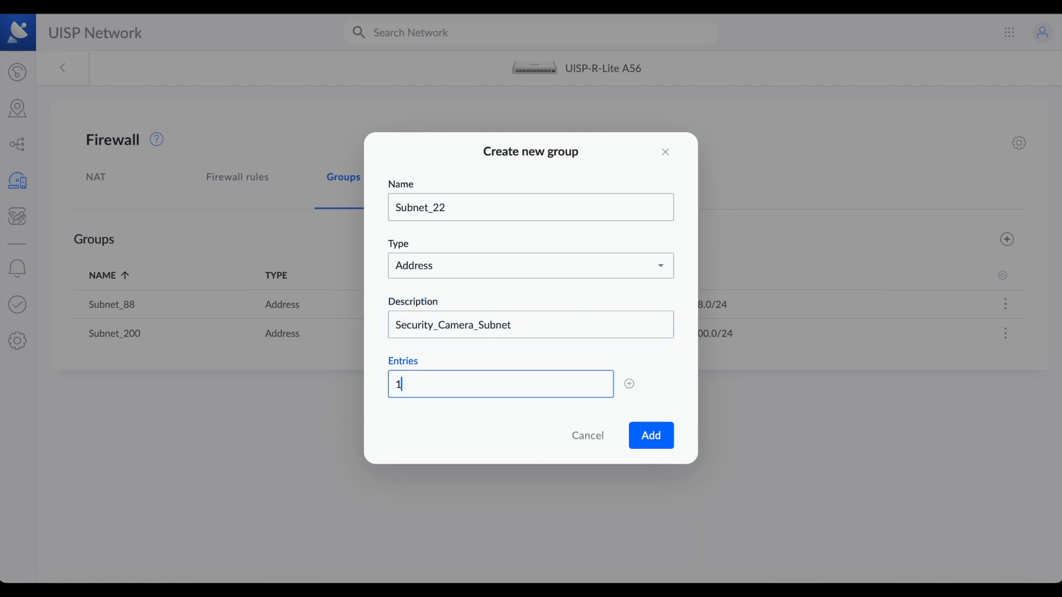
text(0.100.22.0/)
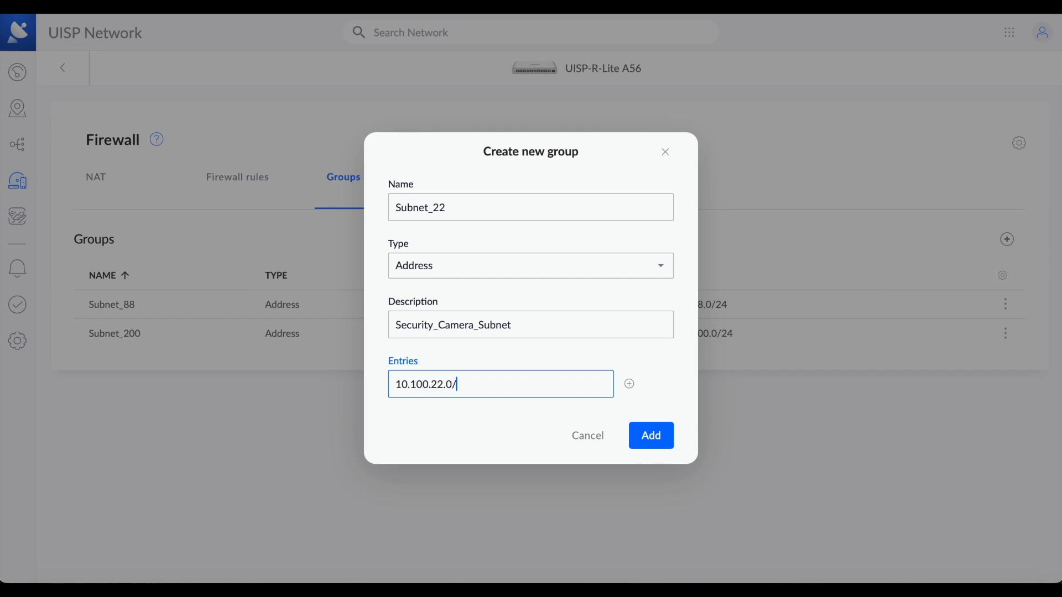
text(24)
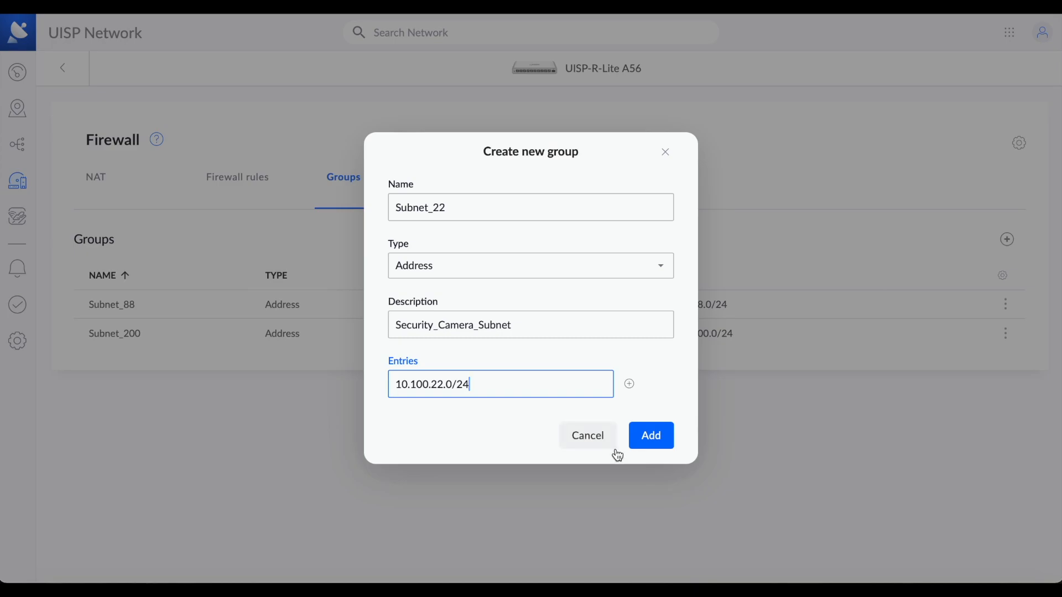
click(649, 435)
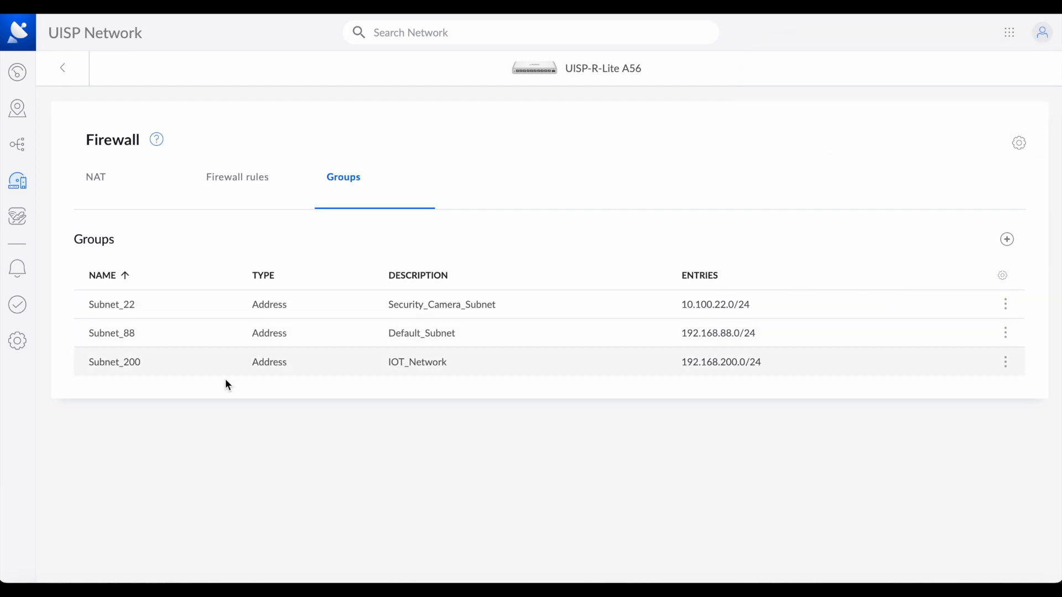
mouse_move(121, 426)
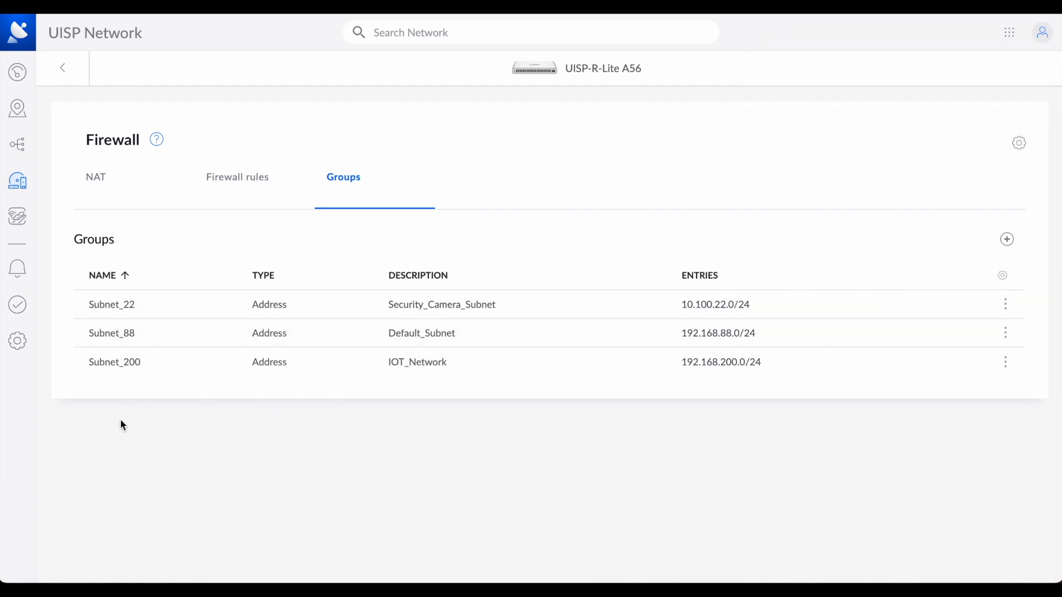
mouse_move(93, 312)
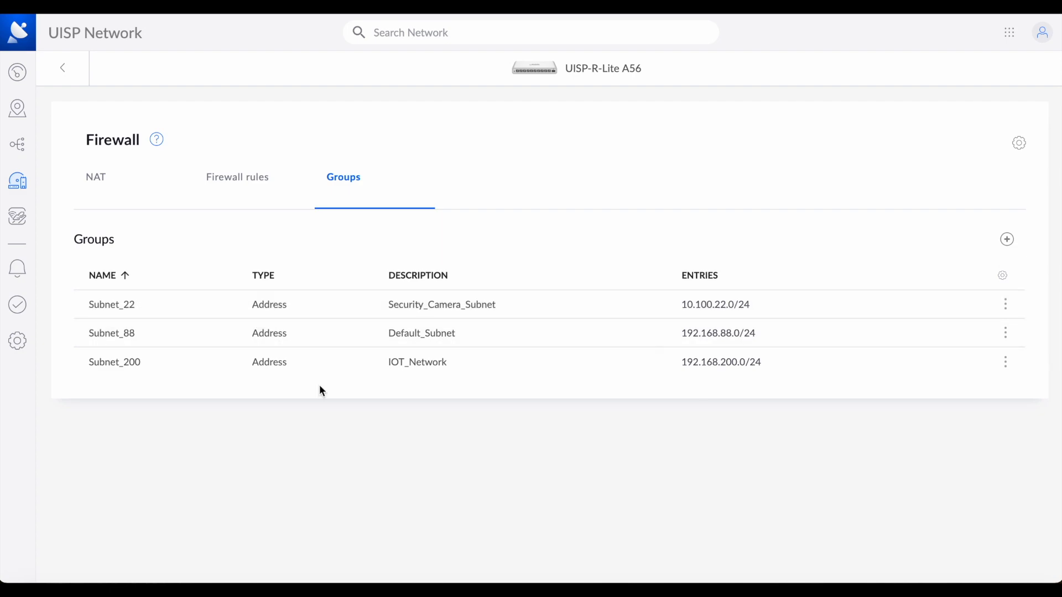
mouse_move(986, 333)
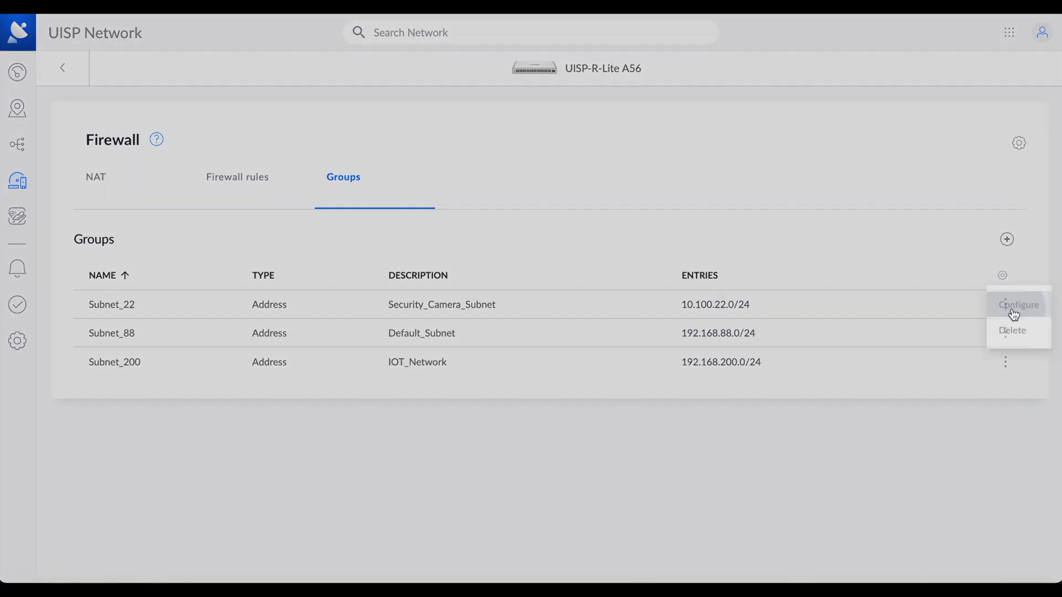
Remove the blank extra entry from Subnet_22 and close its group settings
click(1017, 305)
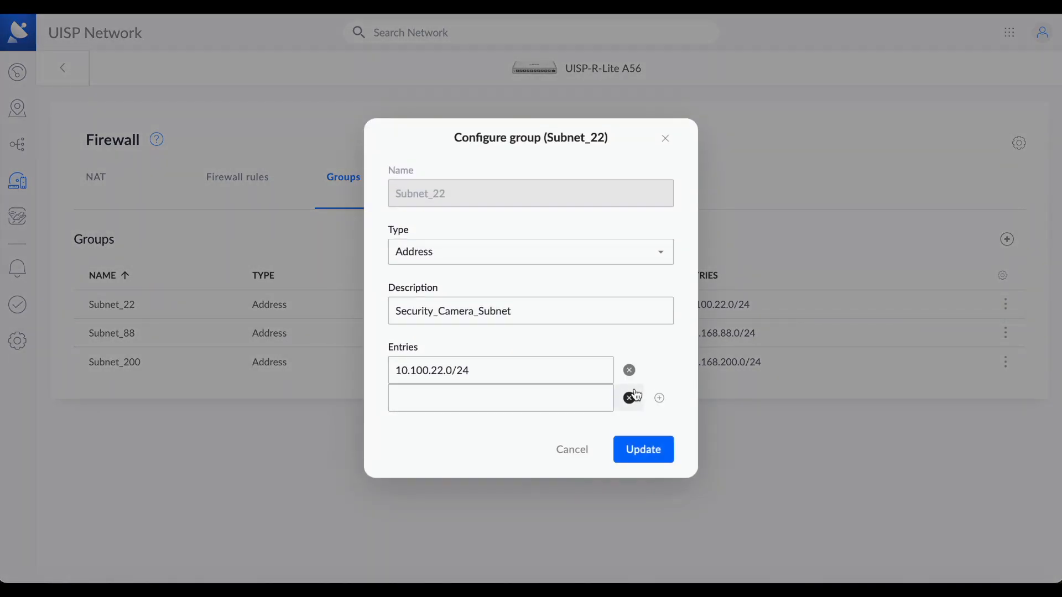
click(642, 449)
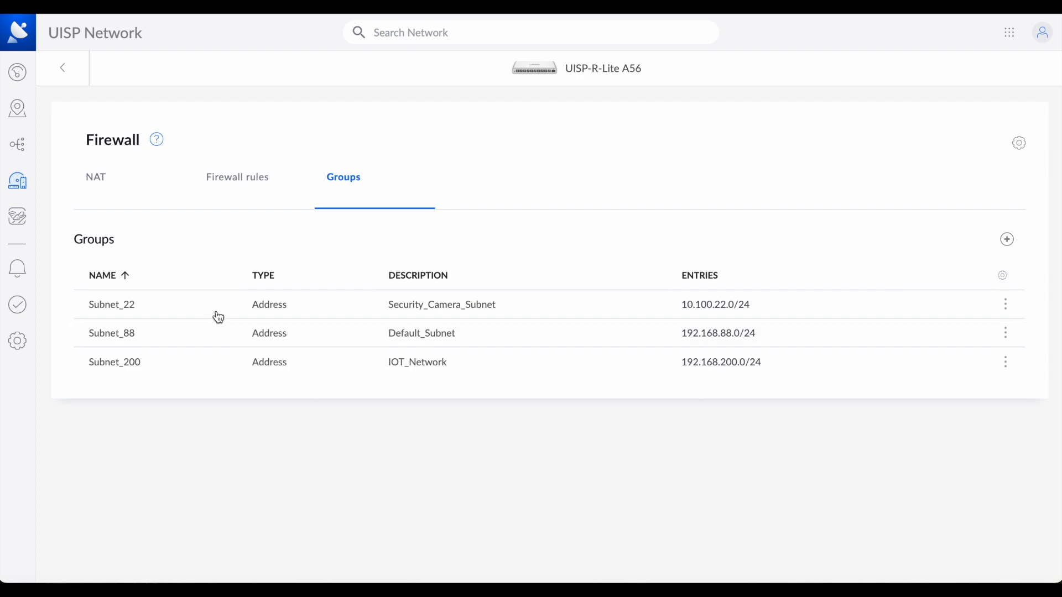
mouse_move(178, 388)
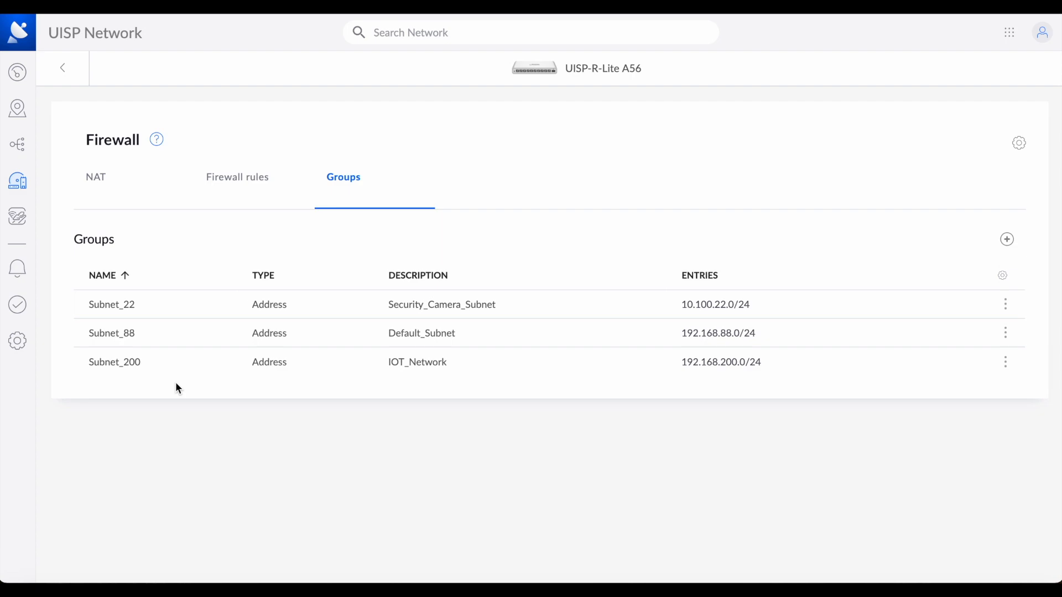
mouse_move(173, 105)
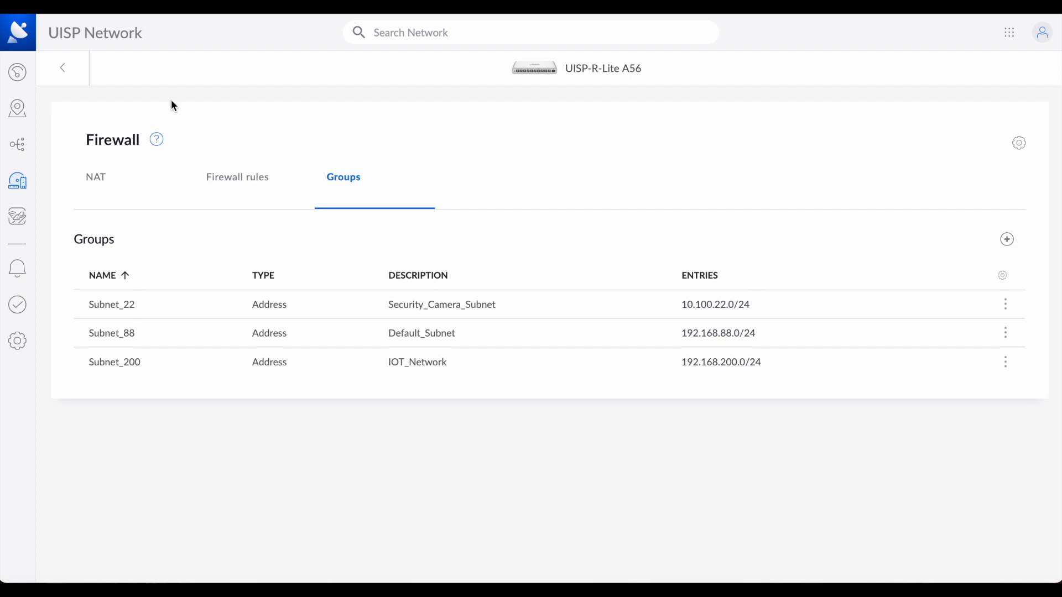
mouse_move(395, 253)
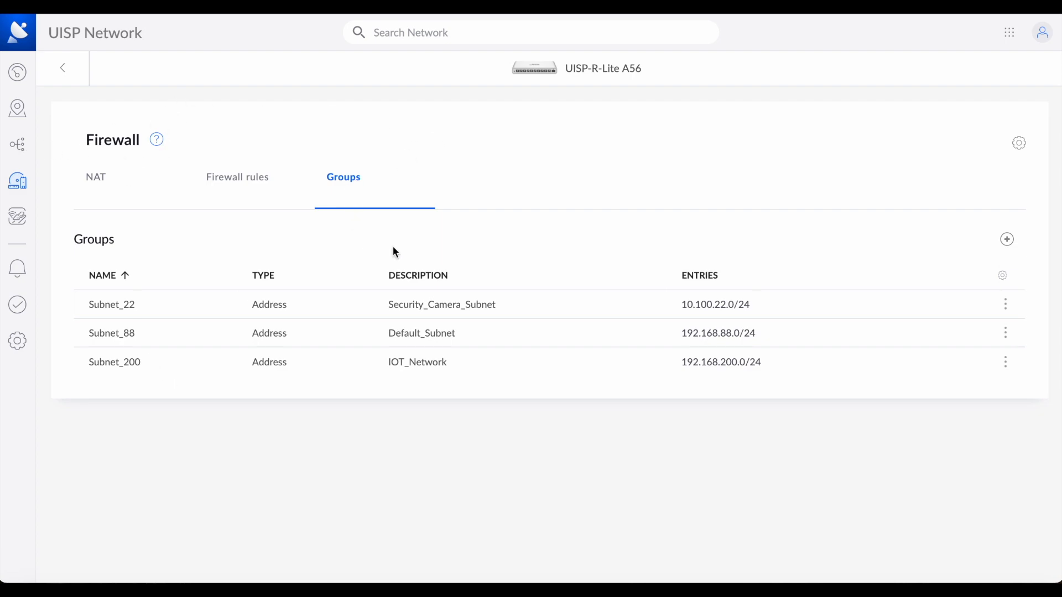
Start a new Forward Filter rule with description Drop_Subnet_88
click(237, 177)
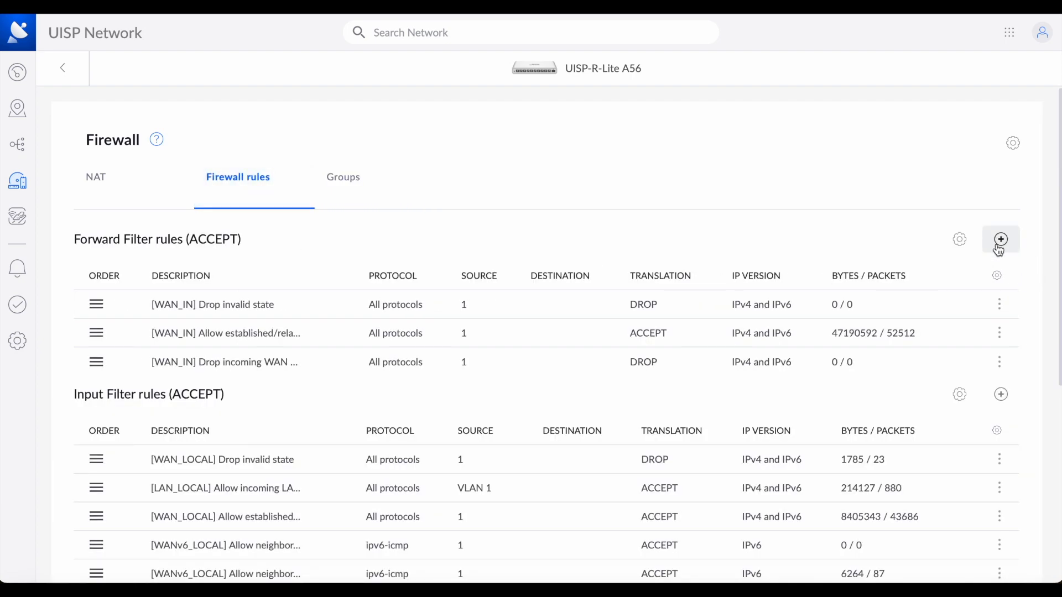
click(1000, 239)
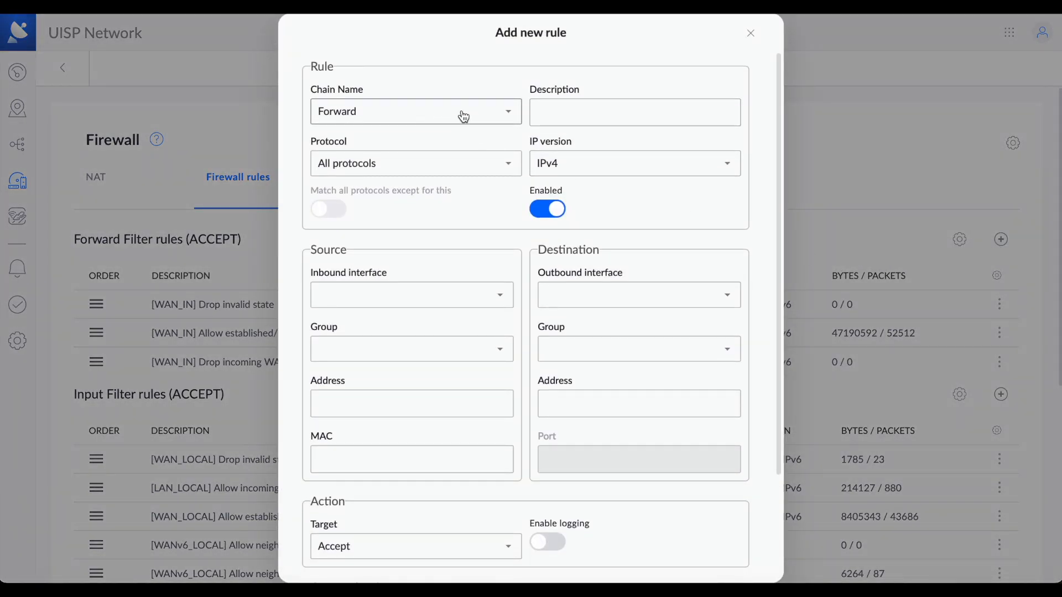
click(634, 112)
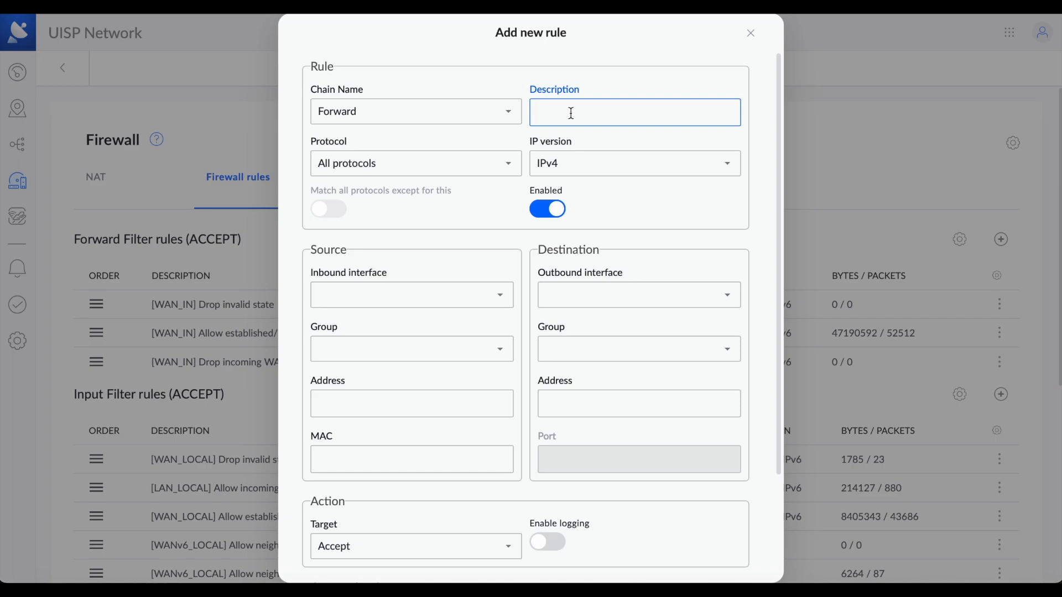
text(Subnet_)
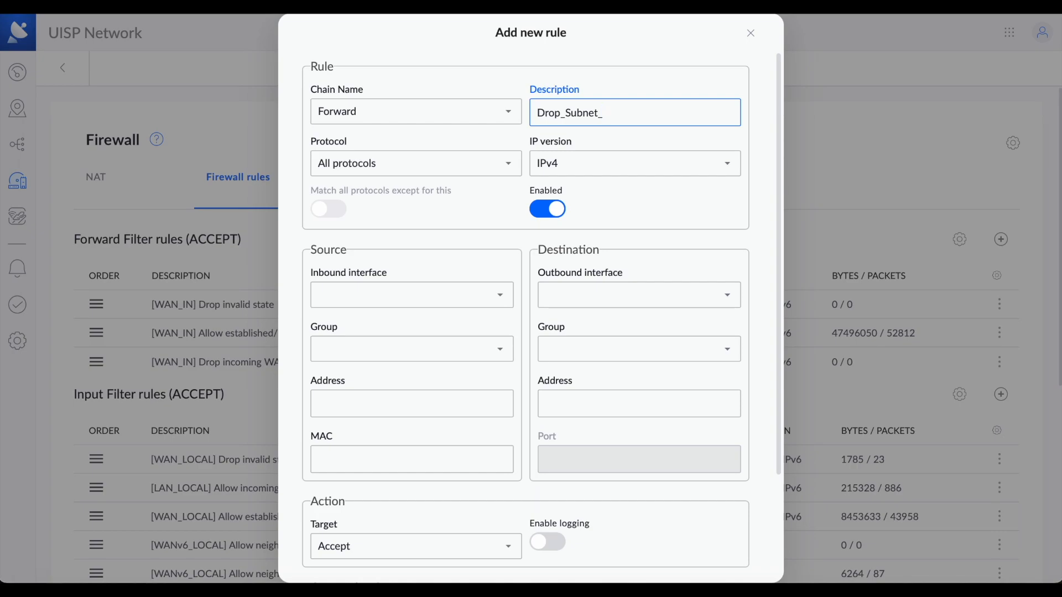
text(88)
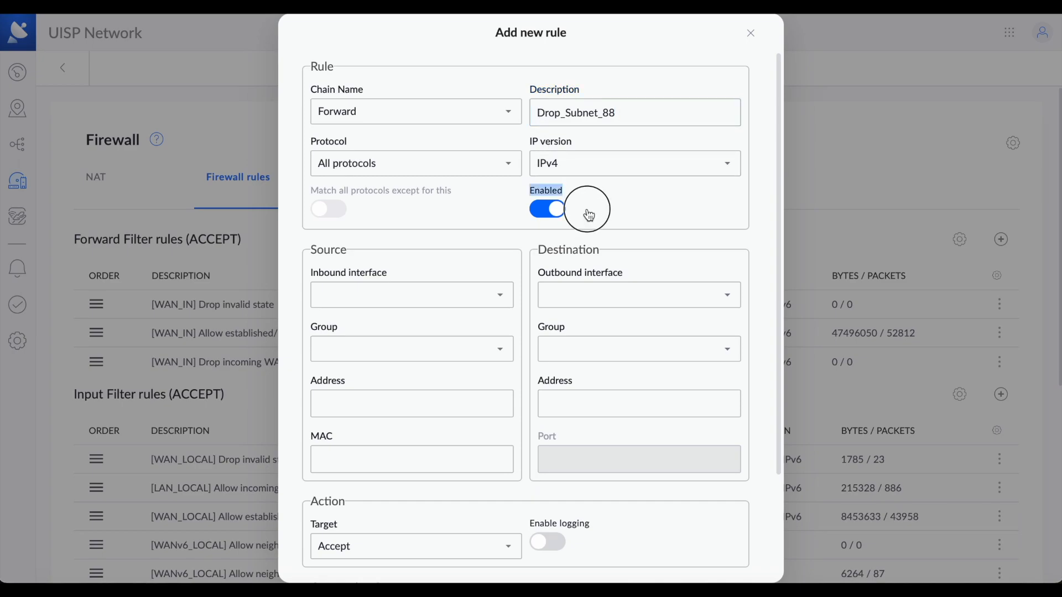
mouse_move(670, 245)
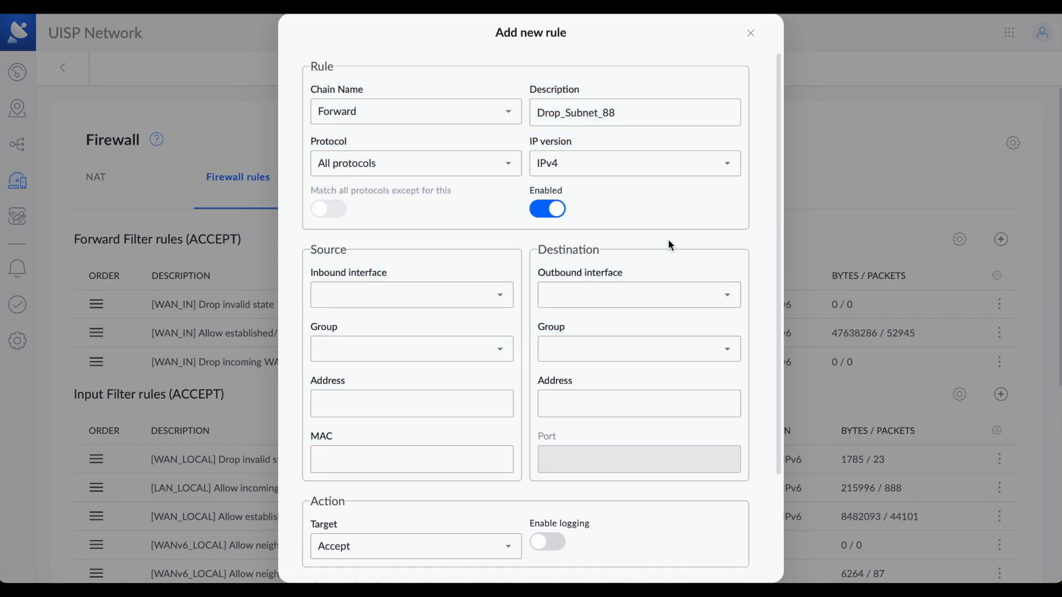
mouse_move(625, 349)
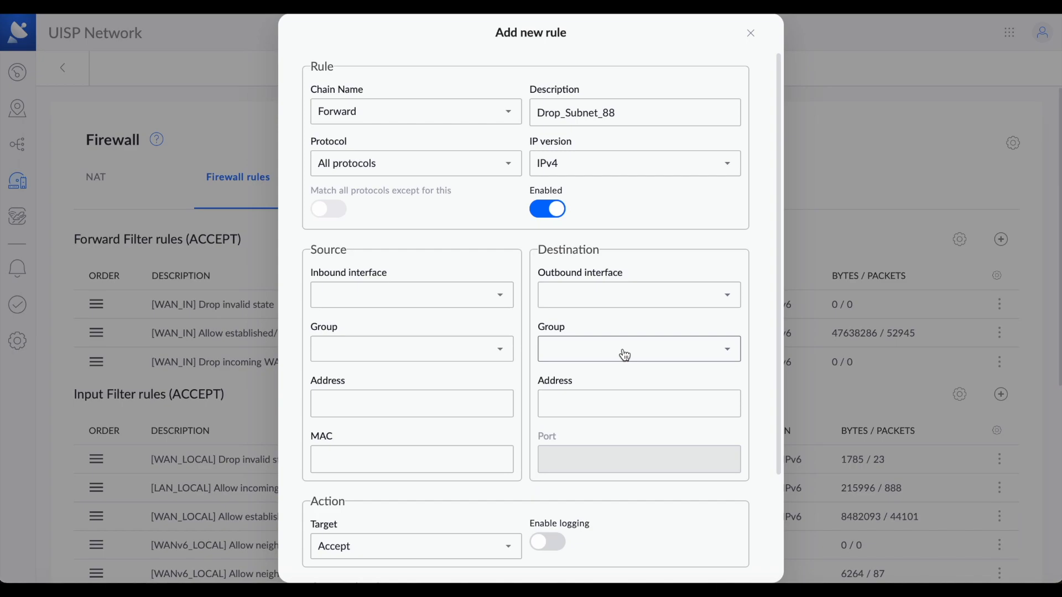
Choose Subnet_88 as the rule's destination group and set its target to Drop
click(636, 349)
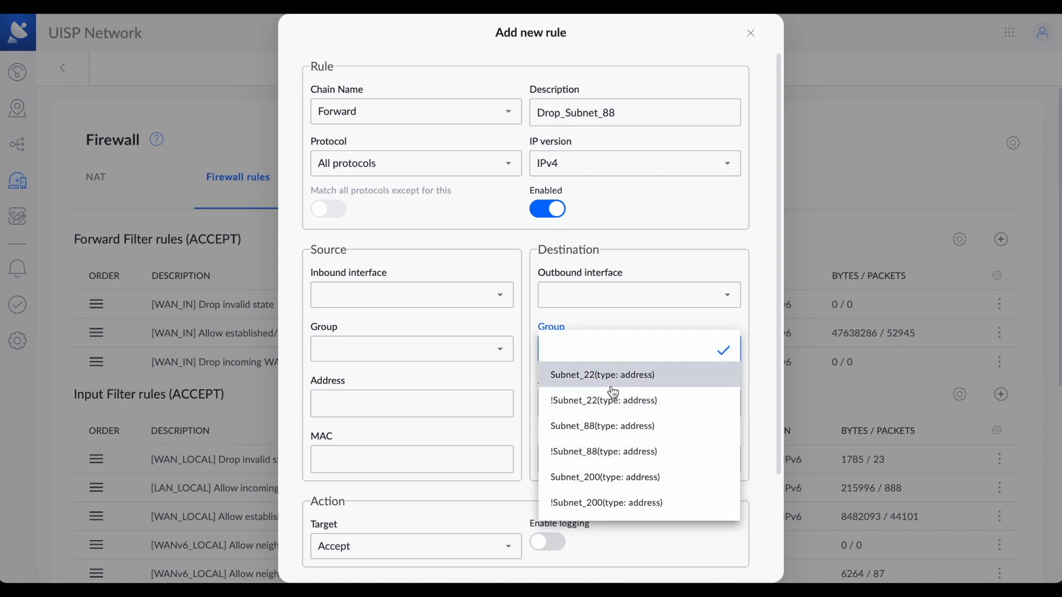
mouse_move(602, 426)
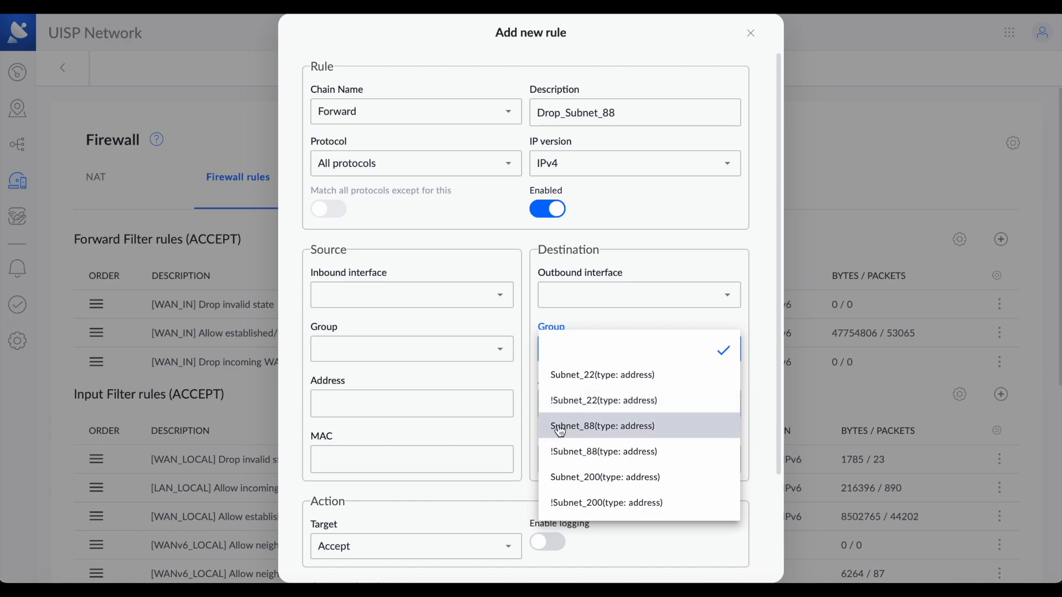
click(603, 426)
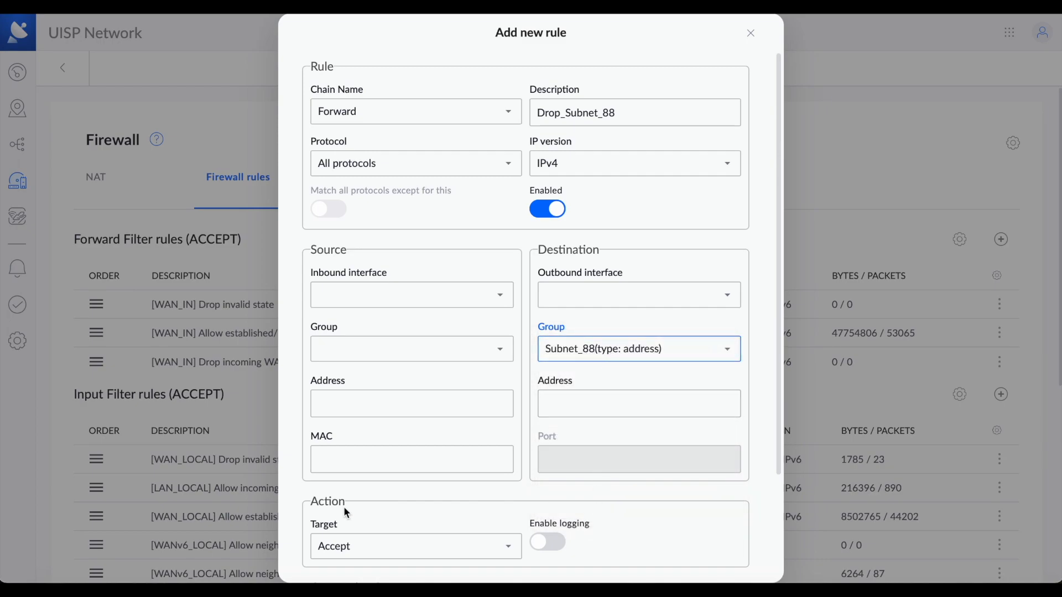
click(415, 546)
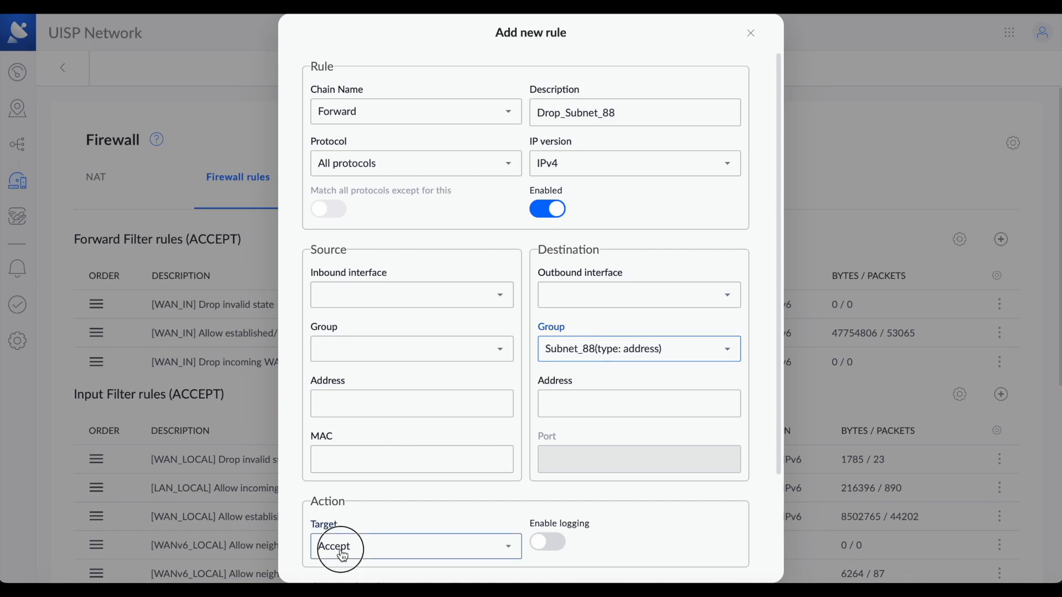
click(416, 546)
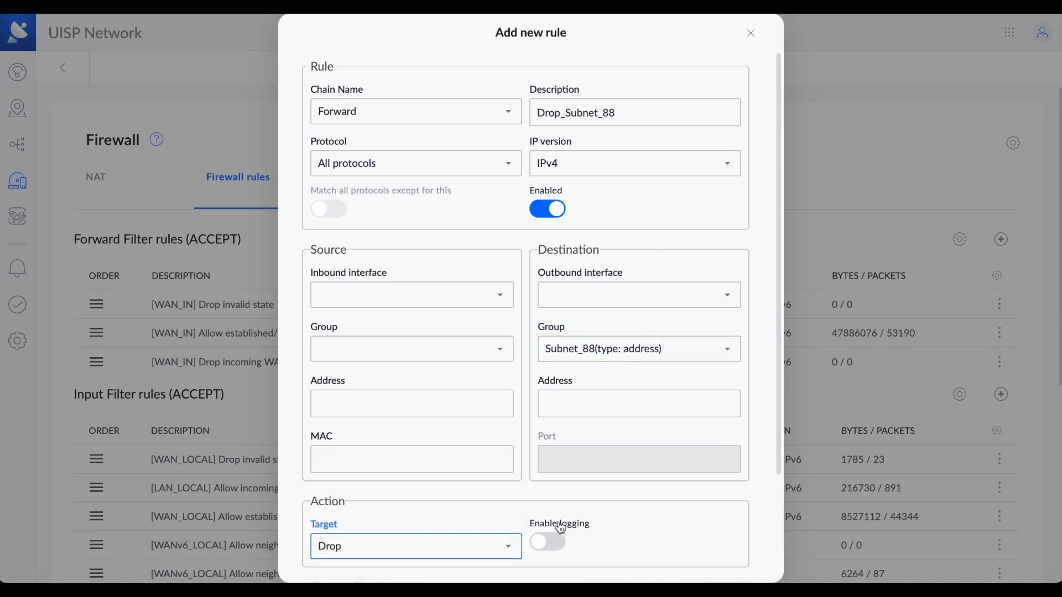
scroll(down, 3)
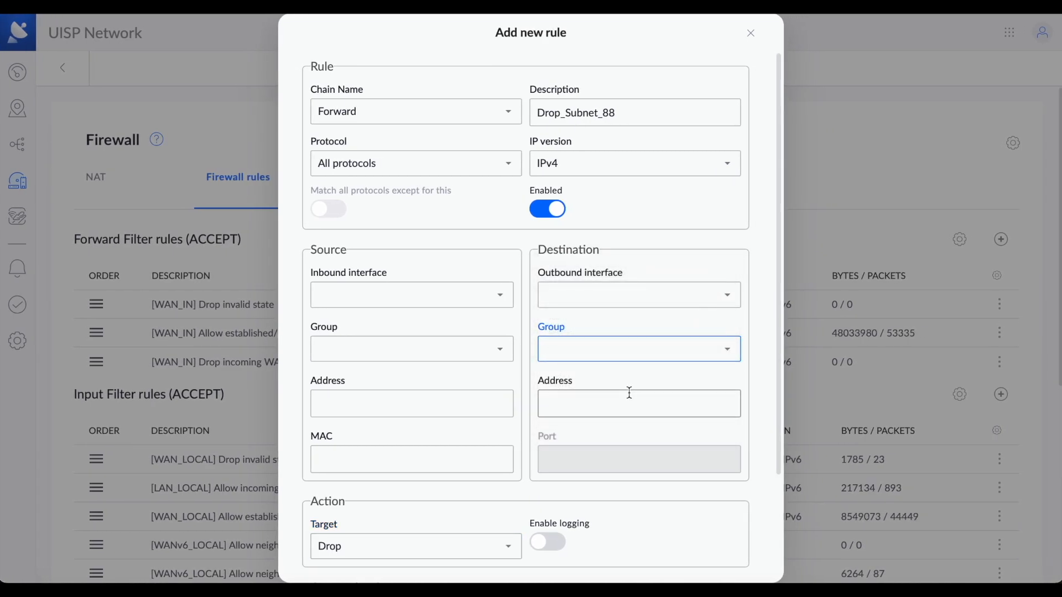
Enter 192.168.88.0/24 as the Drop_Subnet_88 rule's destination address
click(636, 403)
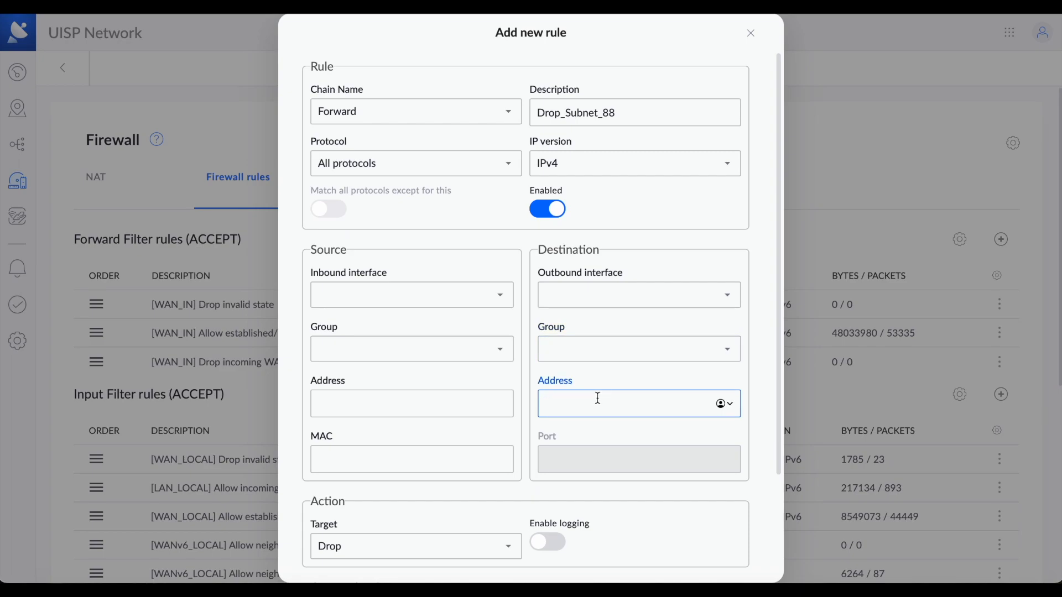
text(192.)
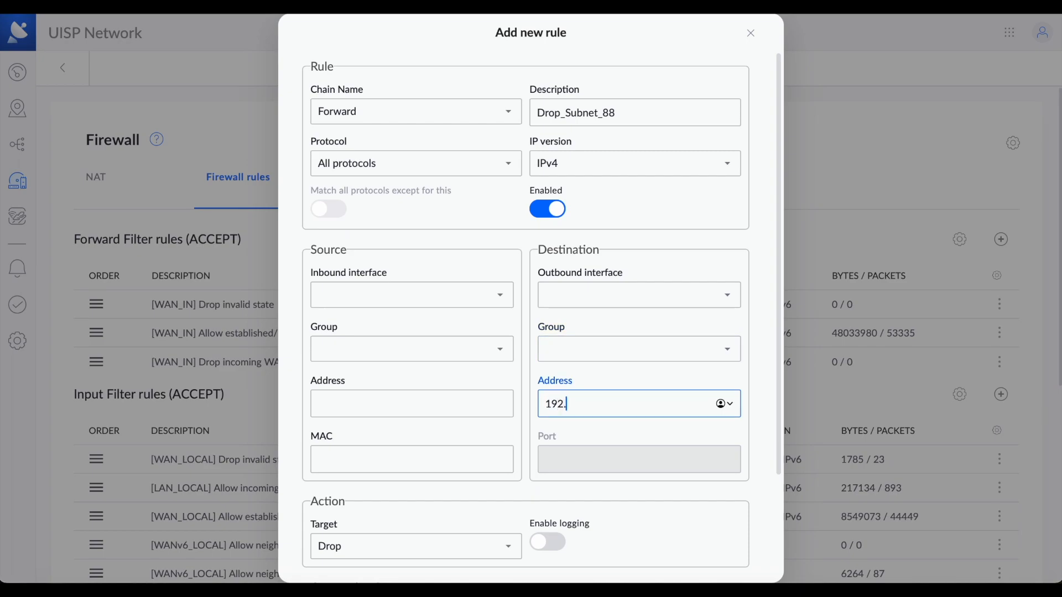
text(168.88.0)
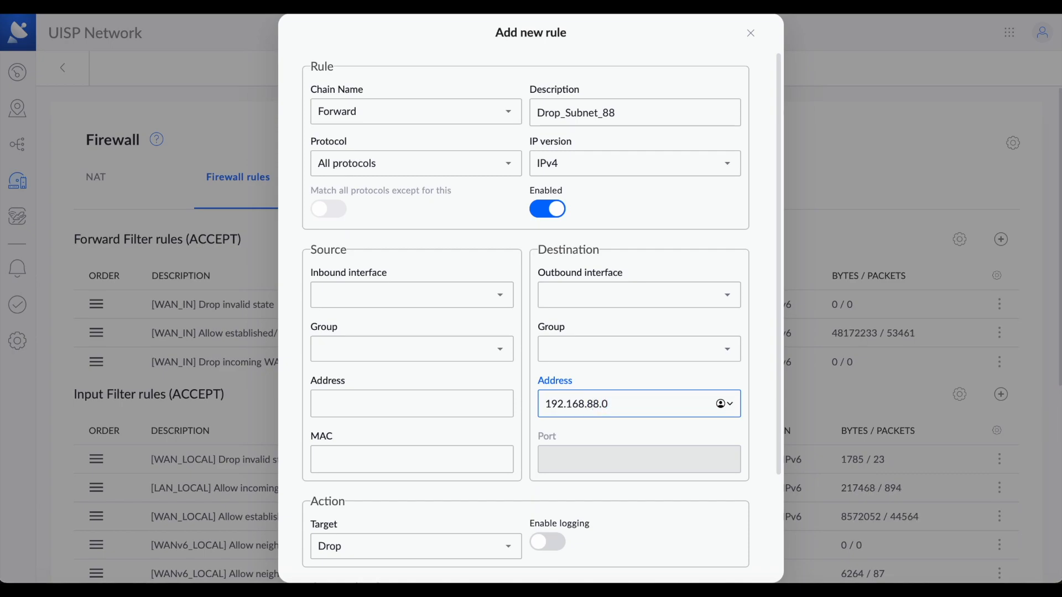
text(/24)
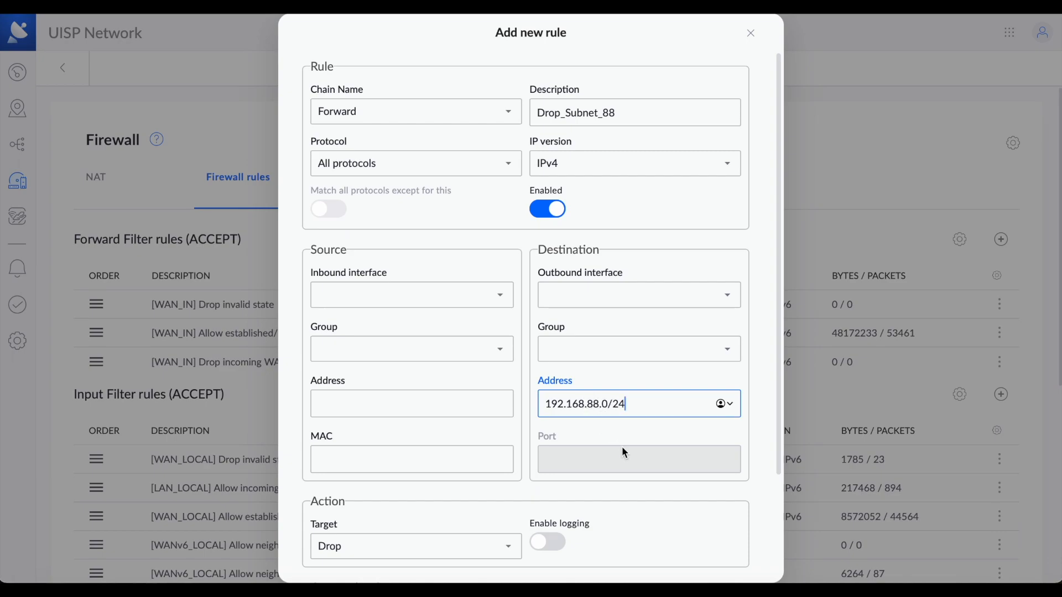
scroll(down, 3)
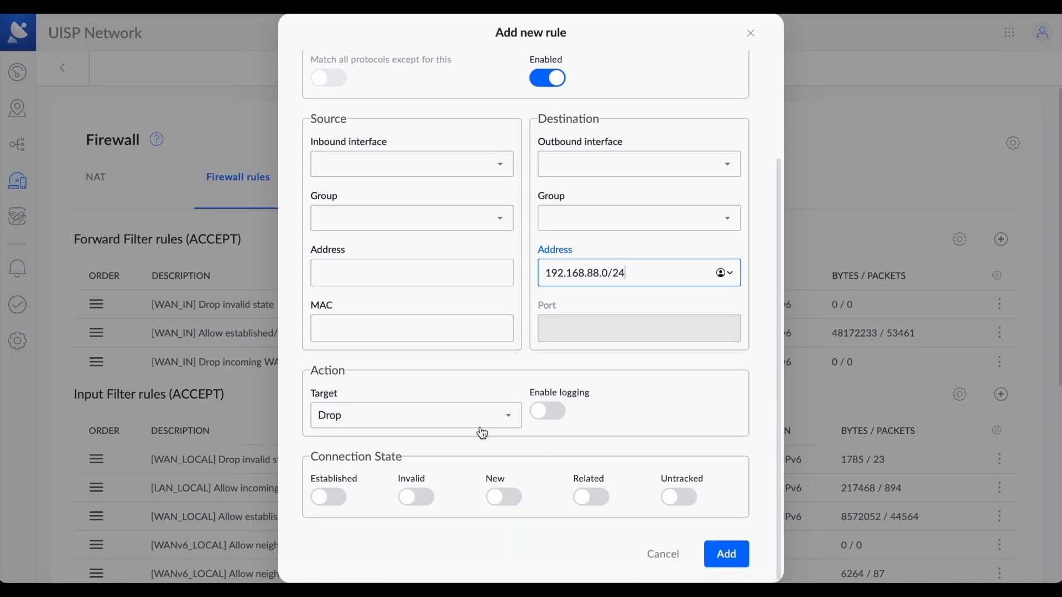
mouse_move(726, 553)
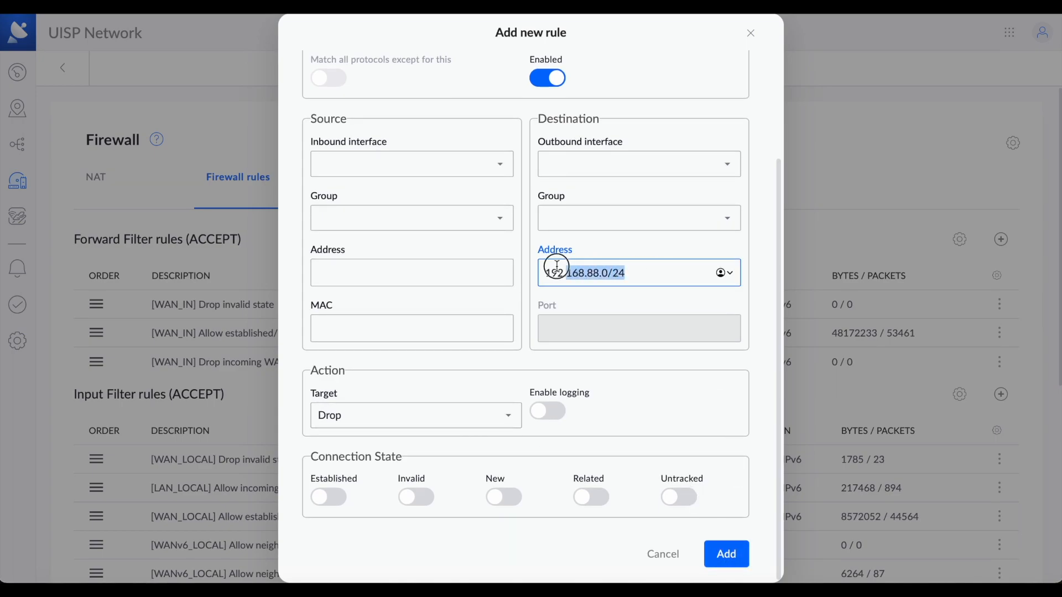
Clear the typed address and choose Subnet_88 as the destination group
click(637, 217)
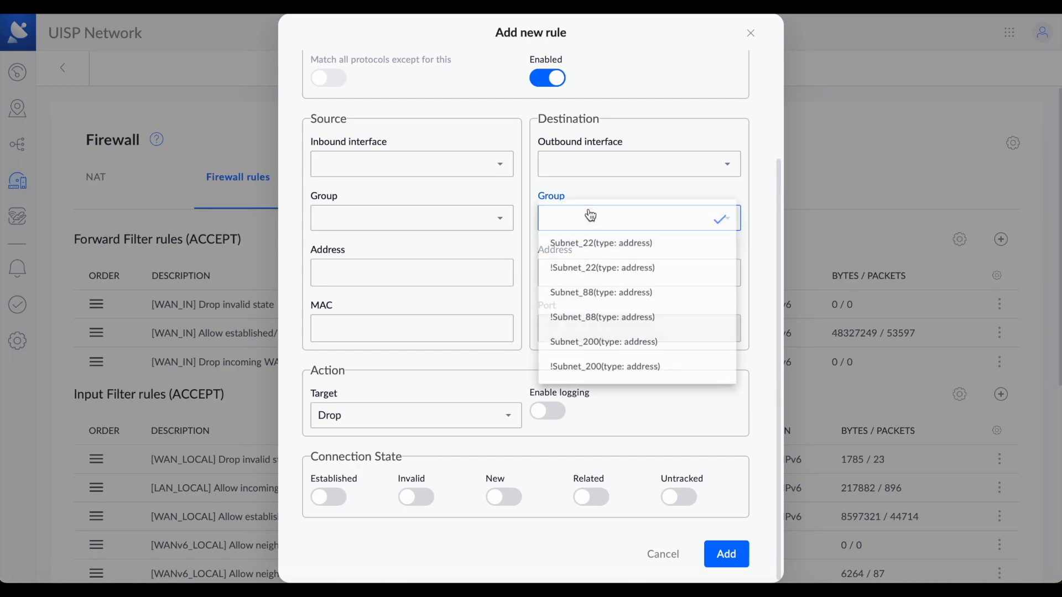
click(600, 292)
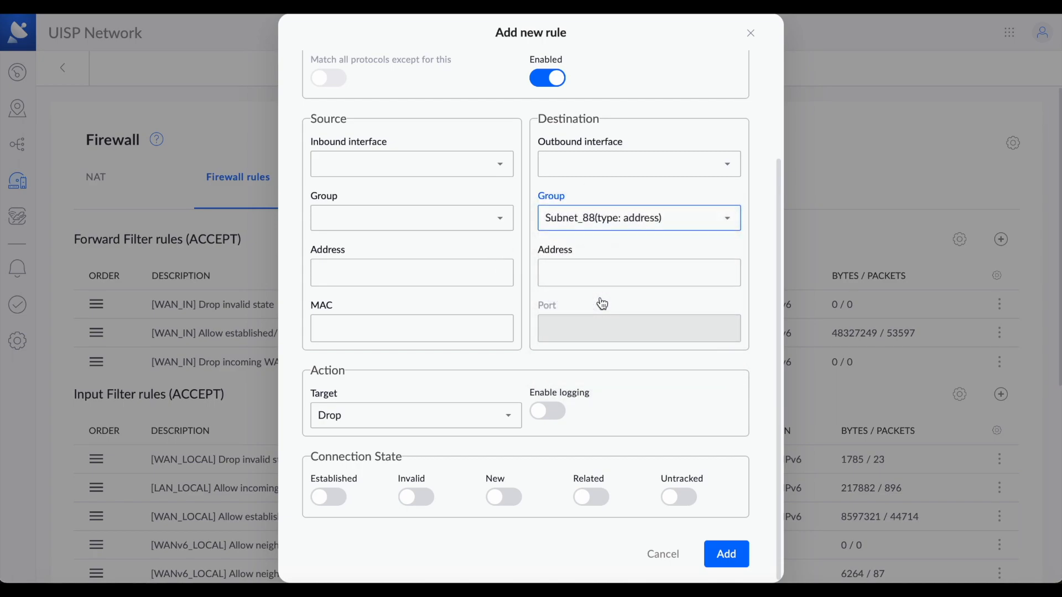
click(725, 553)
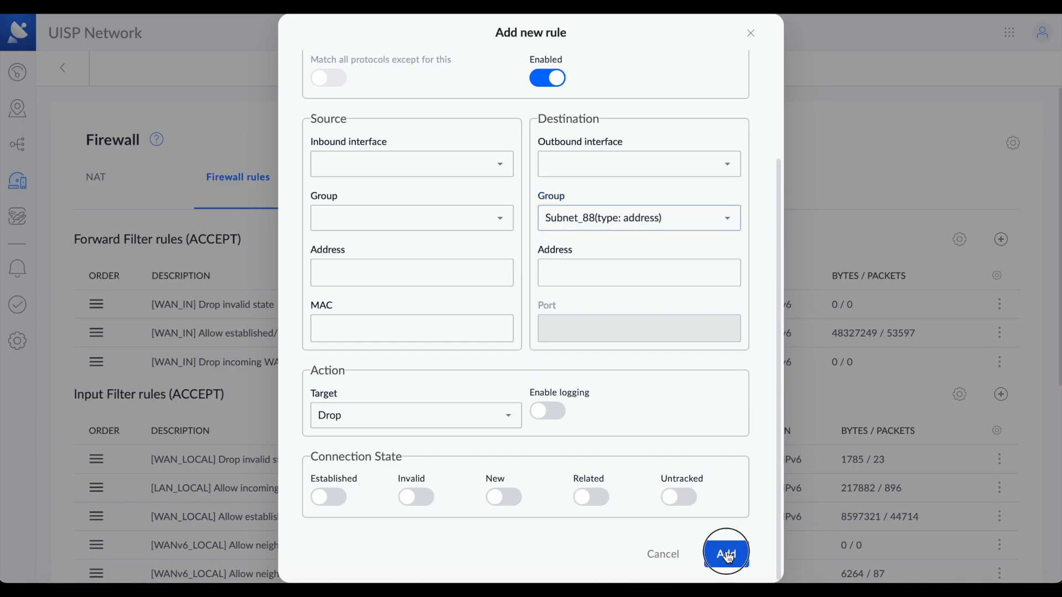
click(725, 553)
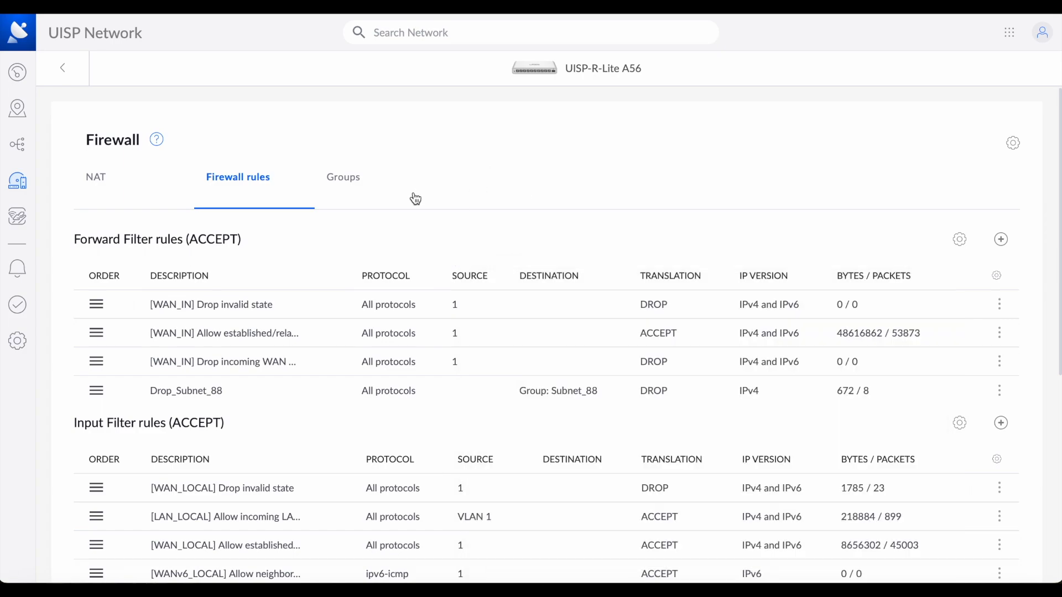
mouse_move(392, 196)
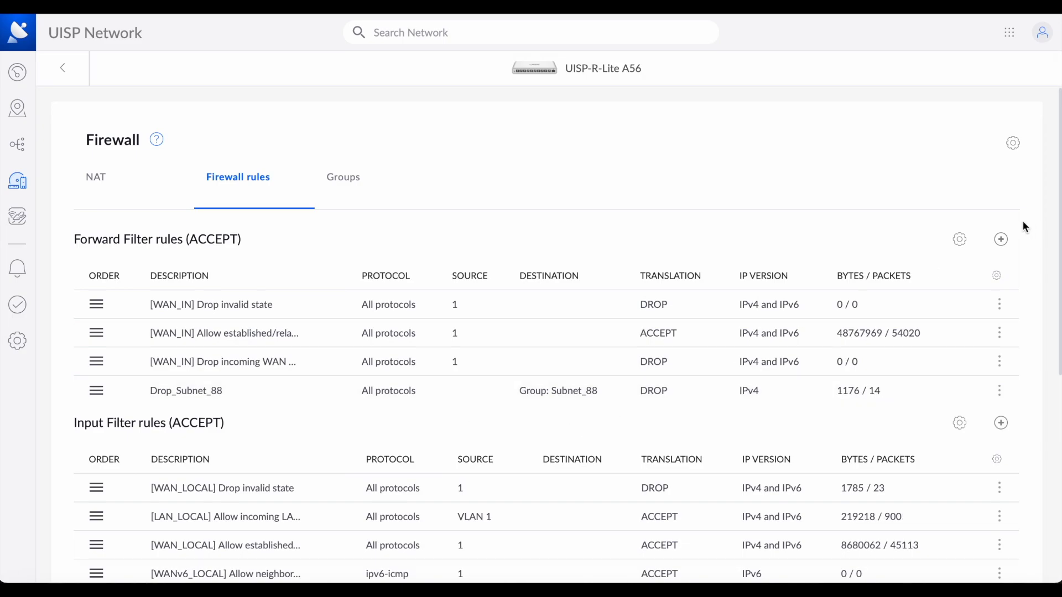
Add forward rule Drop_Subnet_200 with target Drop and destination group Subnet_200
click(1002, 238)
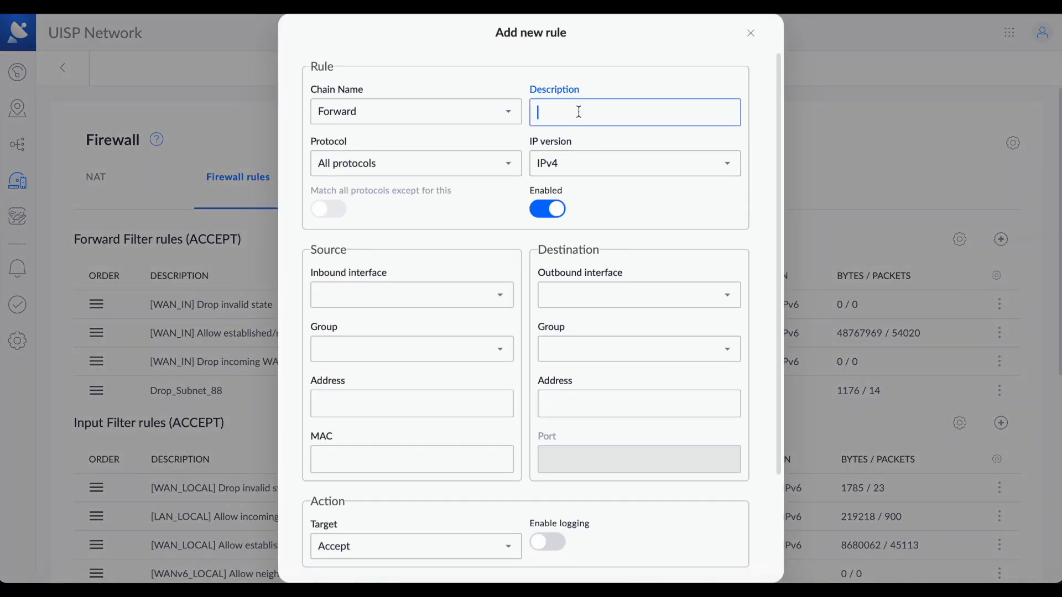
text(D)
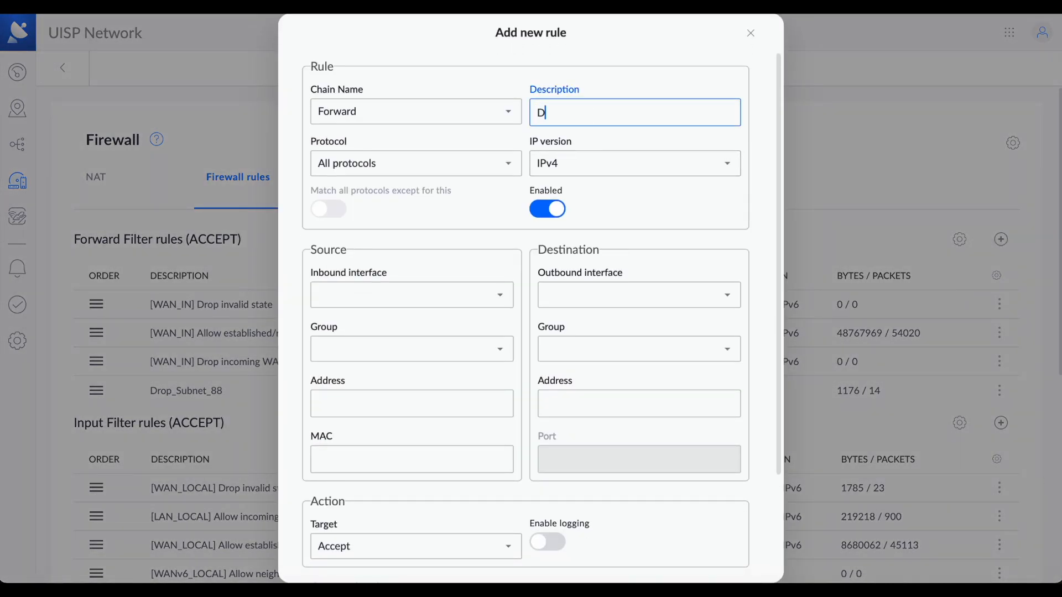
text(rop_Subnet_)
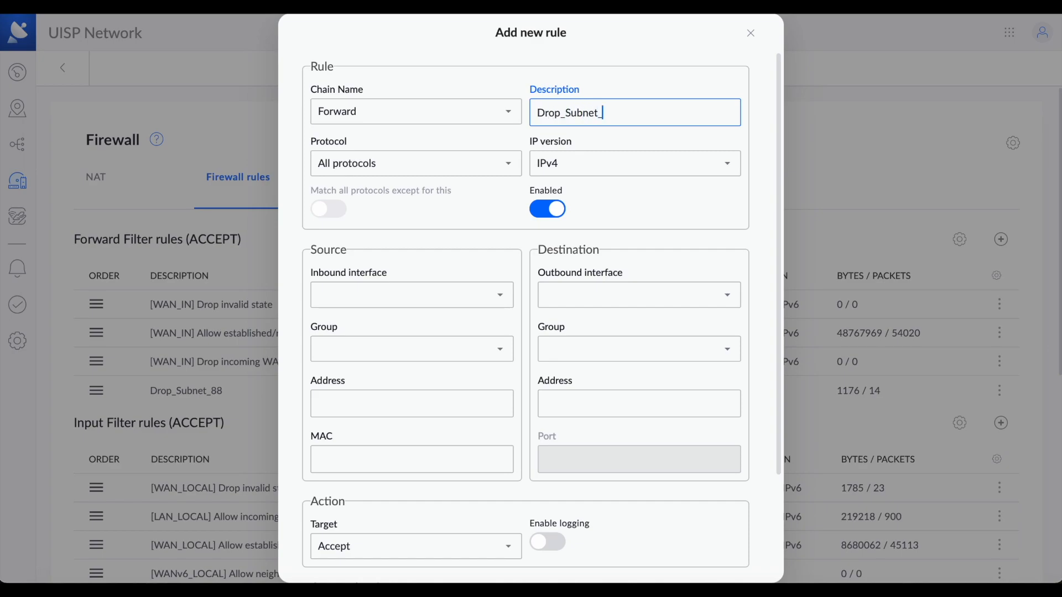
text(200)
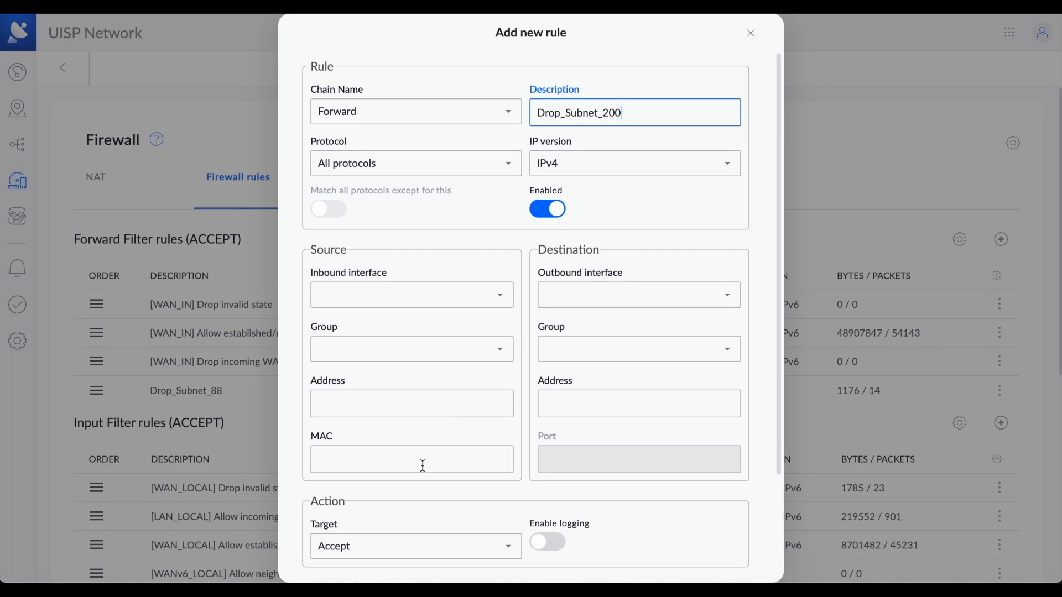
click(415, 546)
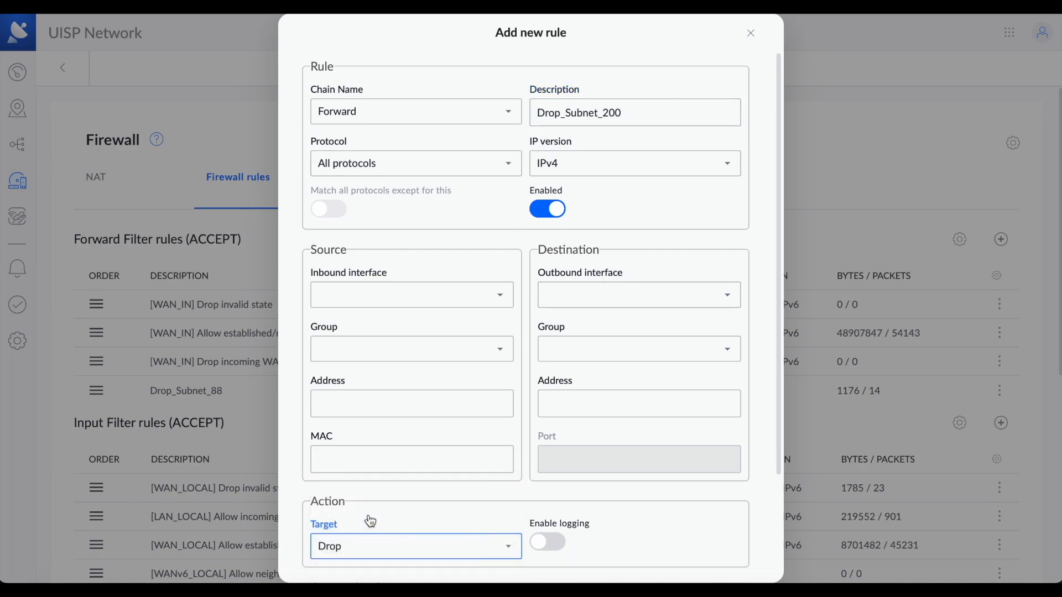
click(637, 348)
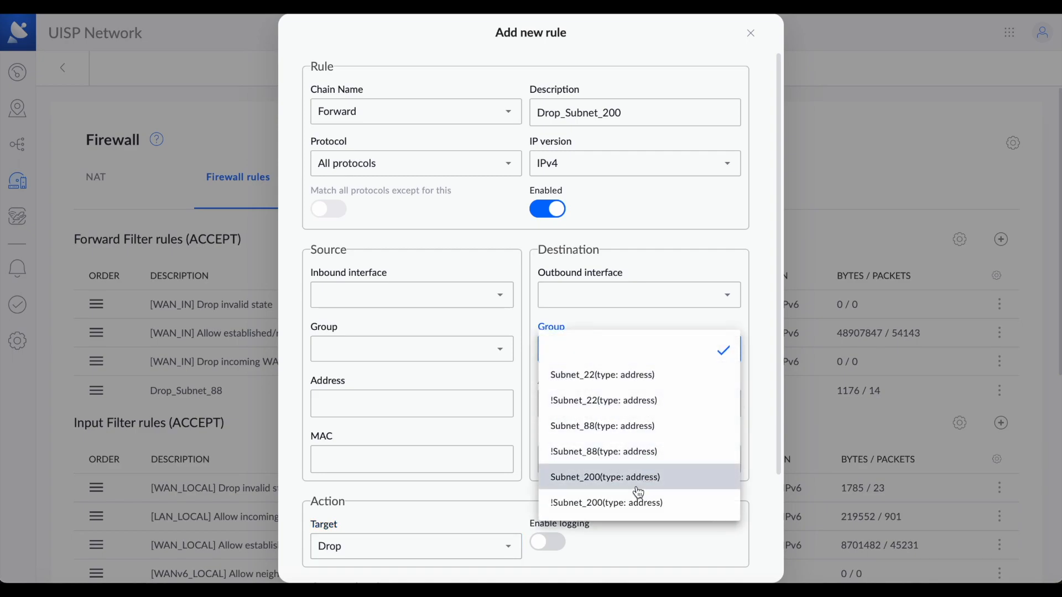
click(604, 477)
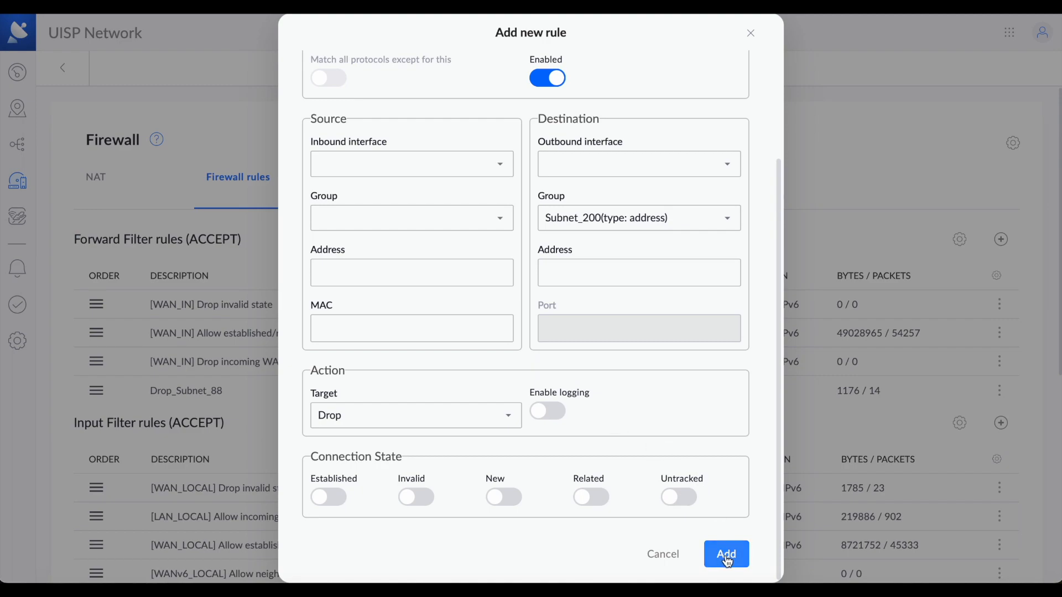
click(725, 554)
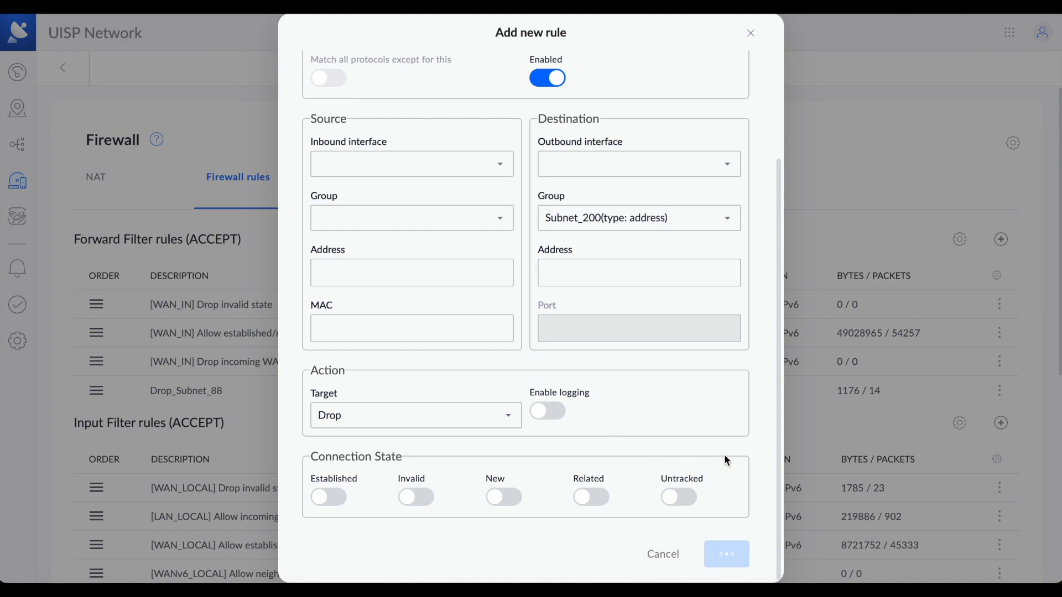
click(726, 554)
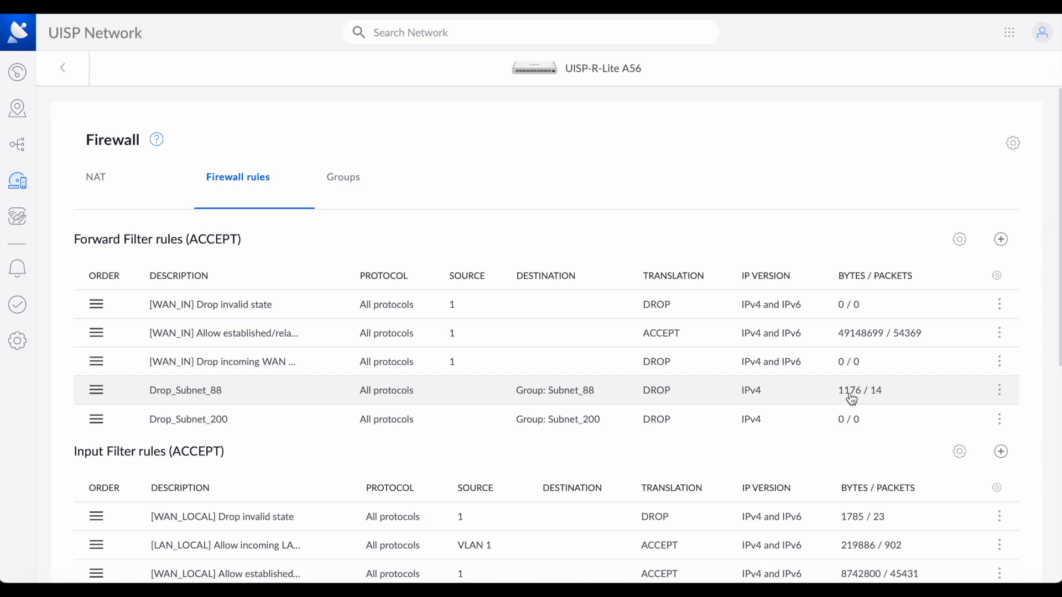
mouse_move(833, 411)
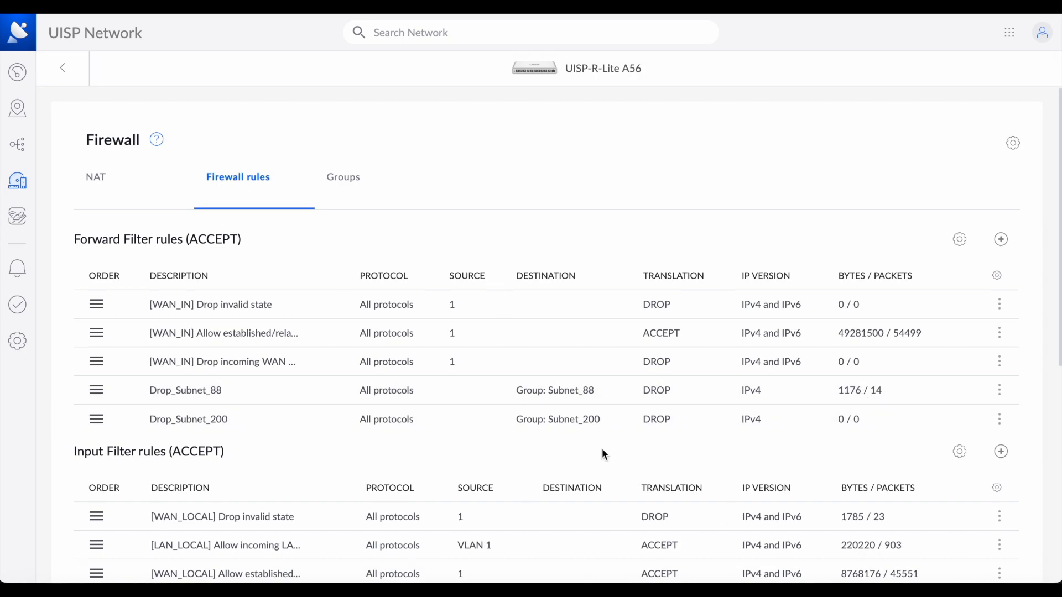
mouse_move(519, 202)
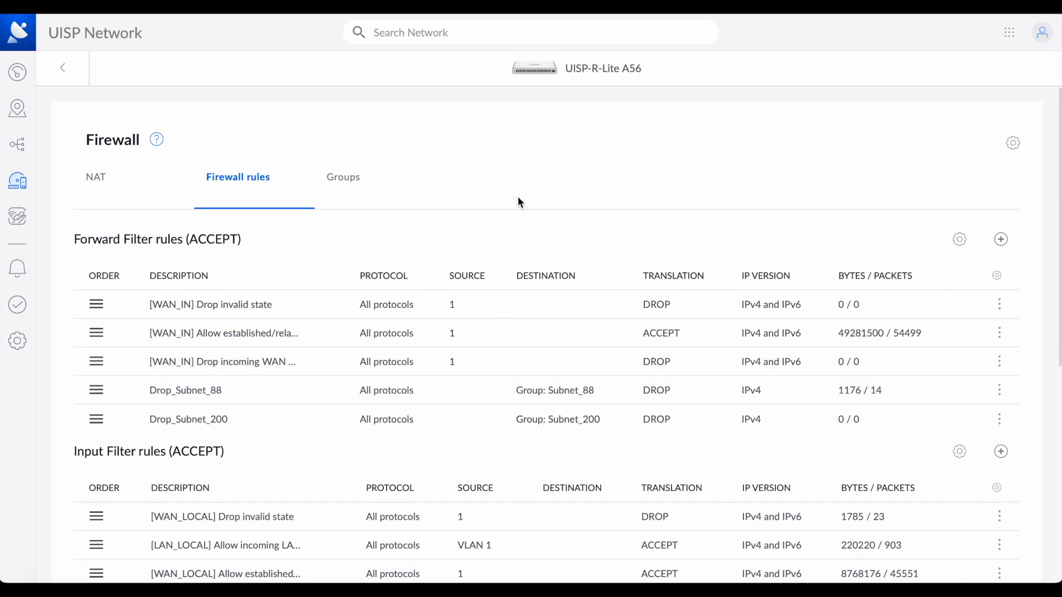
Add forward rule Drop_Subnet_22 with destination group Subnet_22 and target Drop
click(1001, 239)
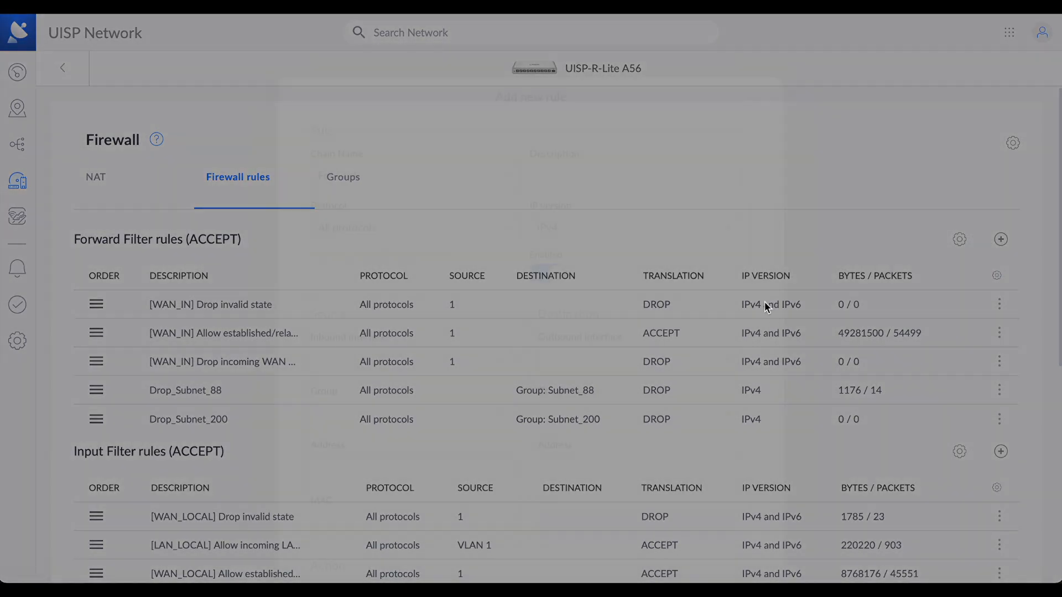
click(1001, 239)
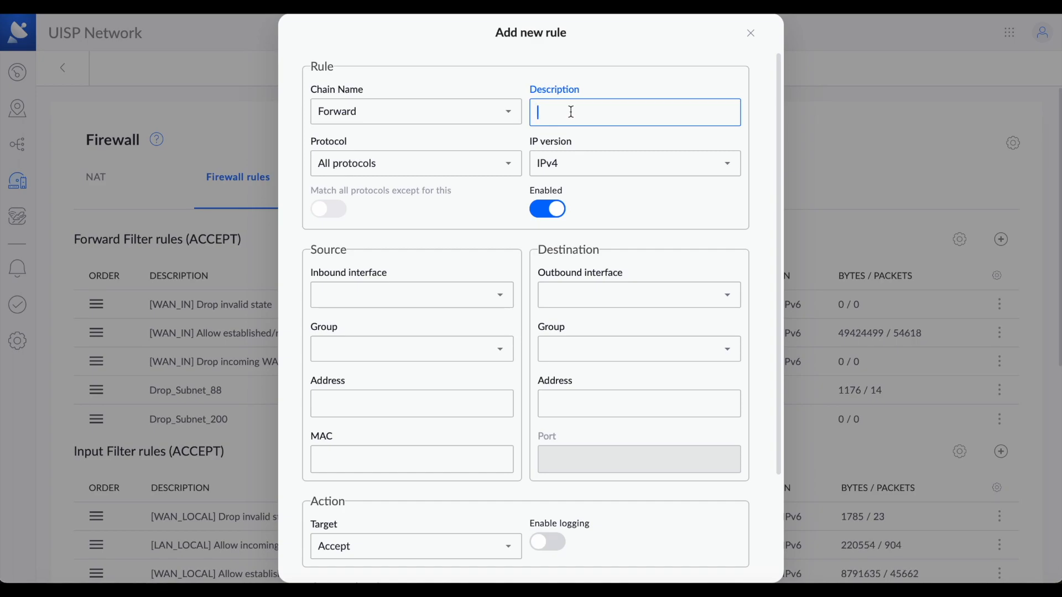
text(Drop_Subnet_22)
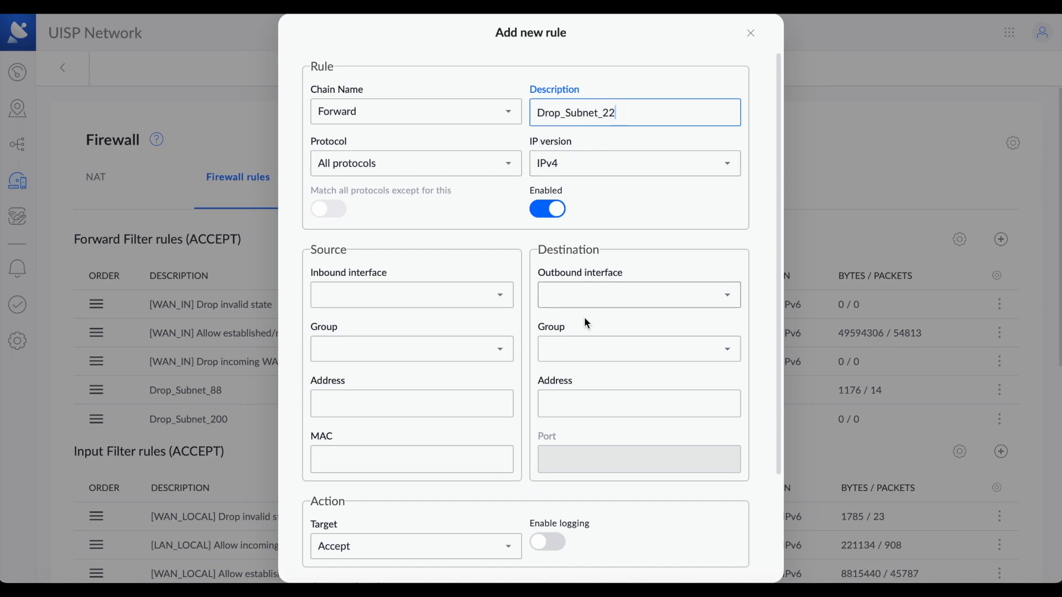
click(637, 349)
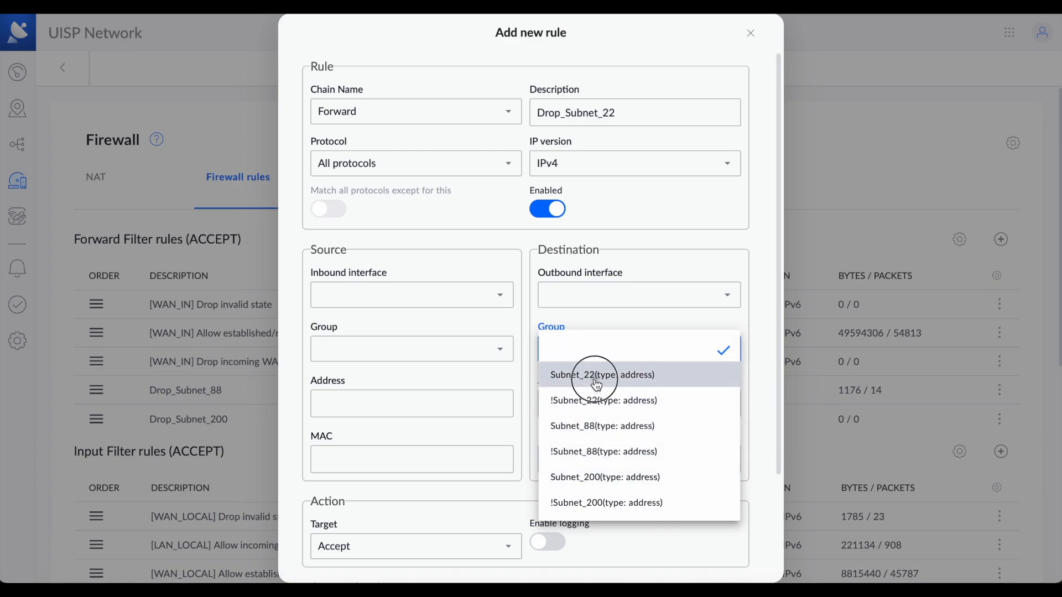
click(601, 375)
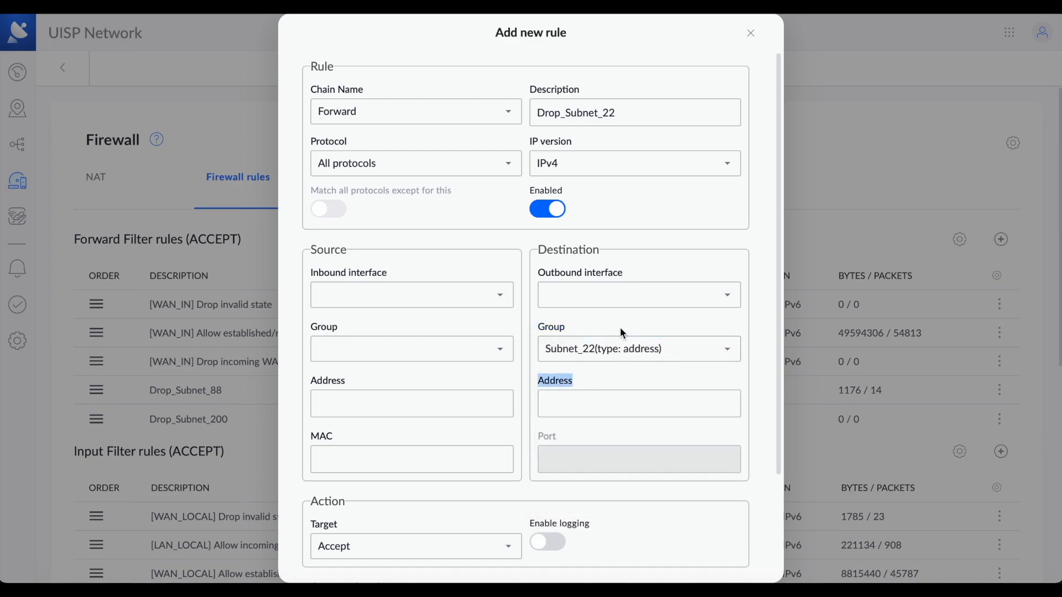
scroll(down, 3)
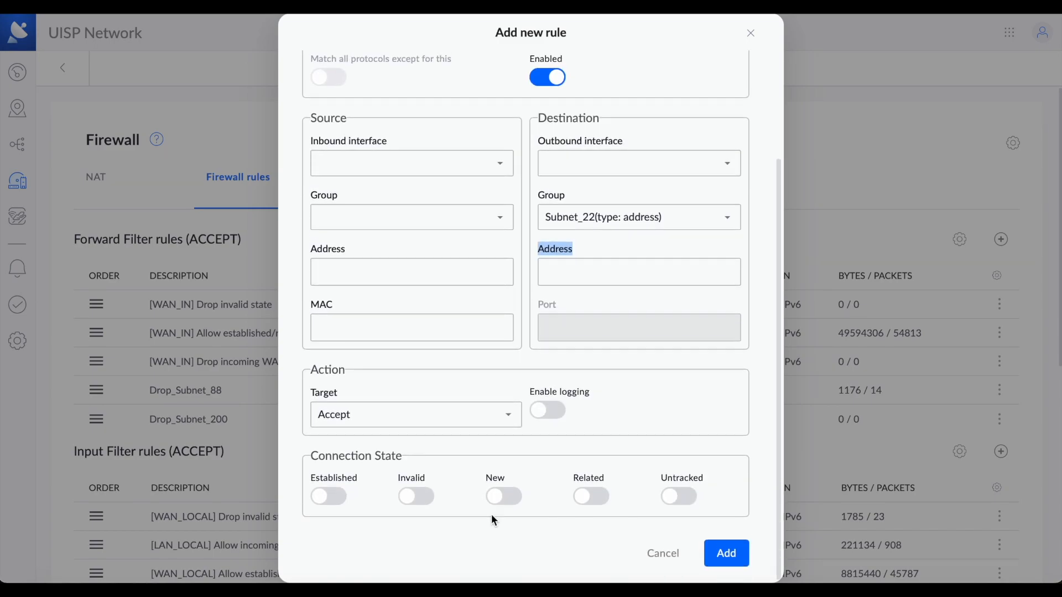
click(414, 414)
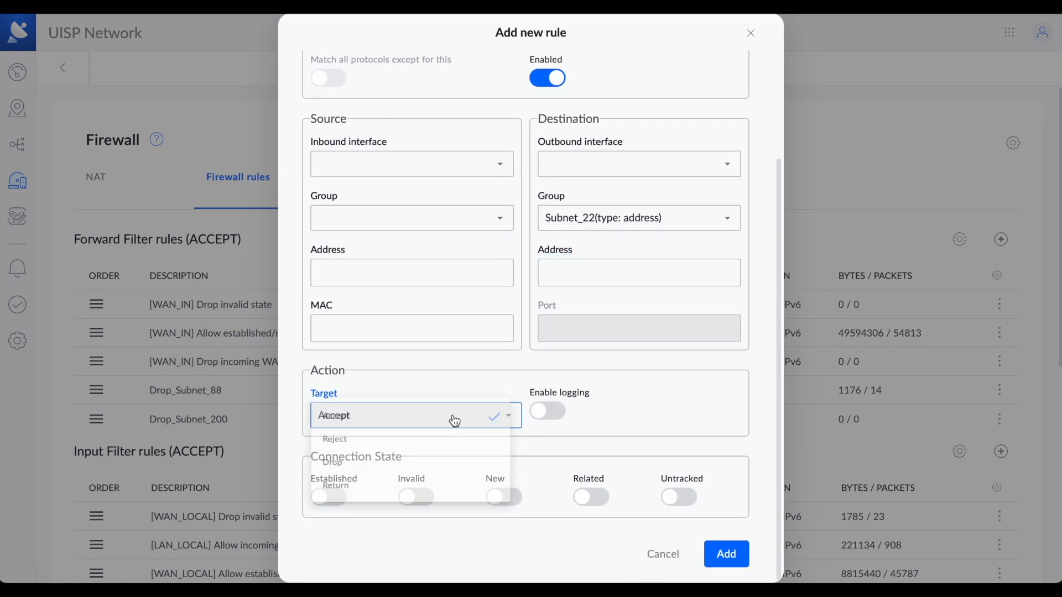
click(332, 462)
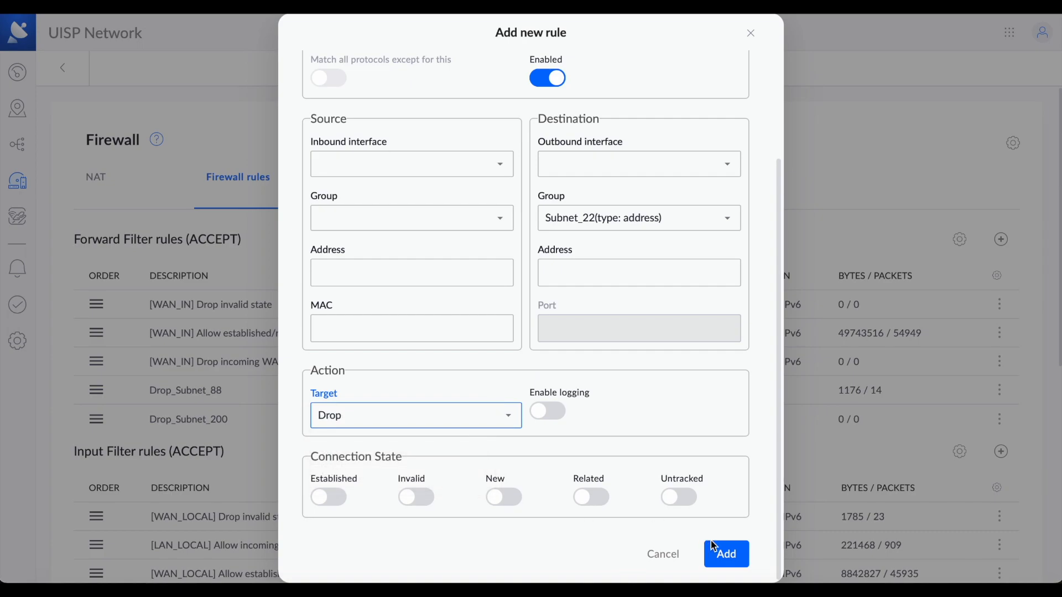
click(726, 553)
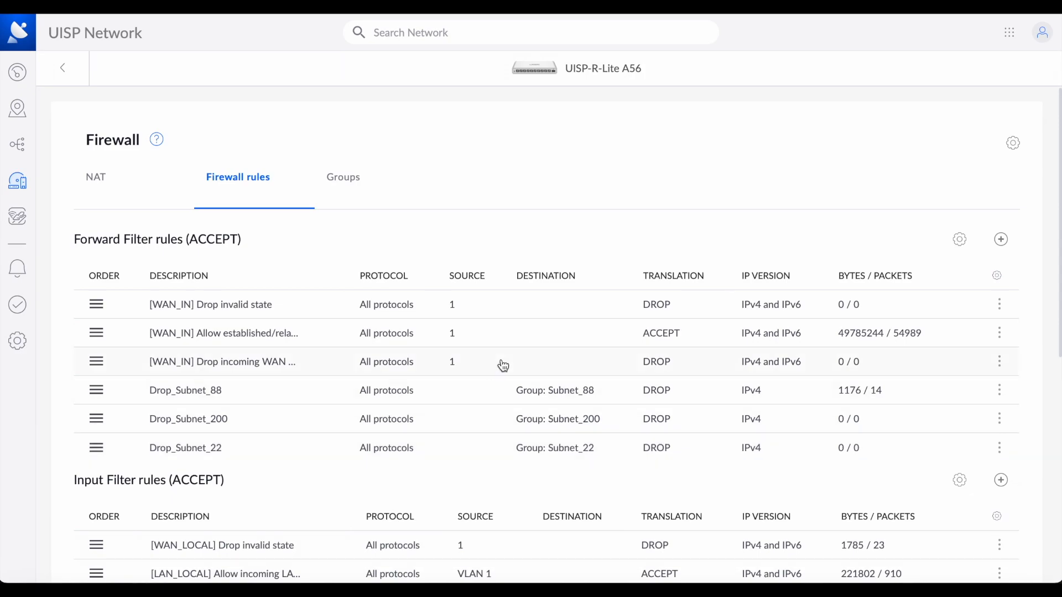
mouse_move(606, 121)
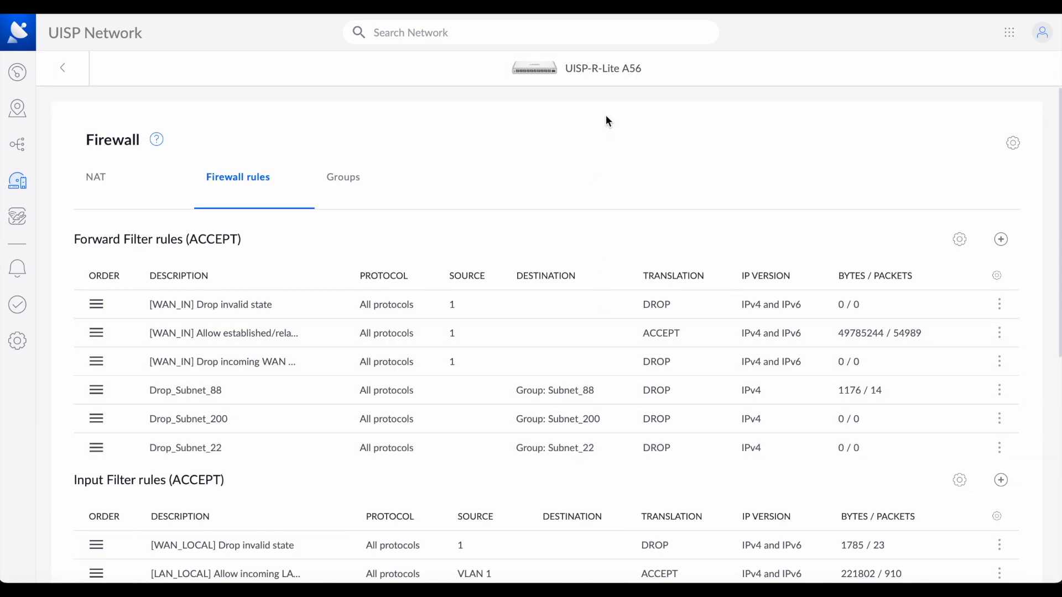
mouse_move(701, 514)
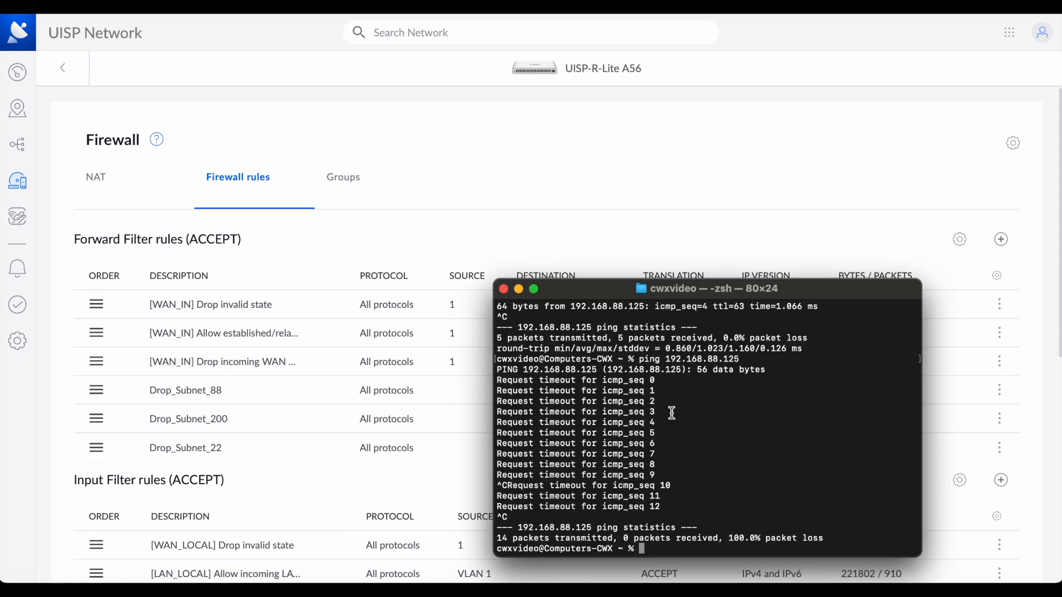
In Terminal, start typing a ping command to google.com
text(p)
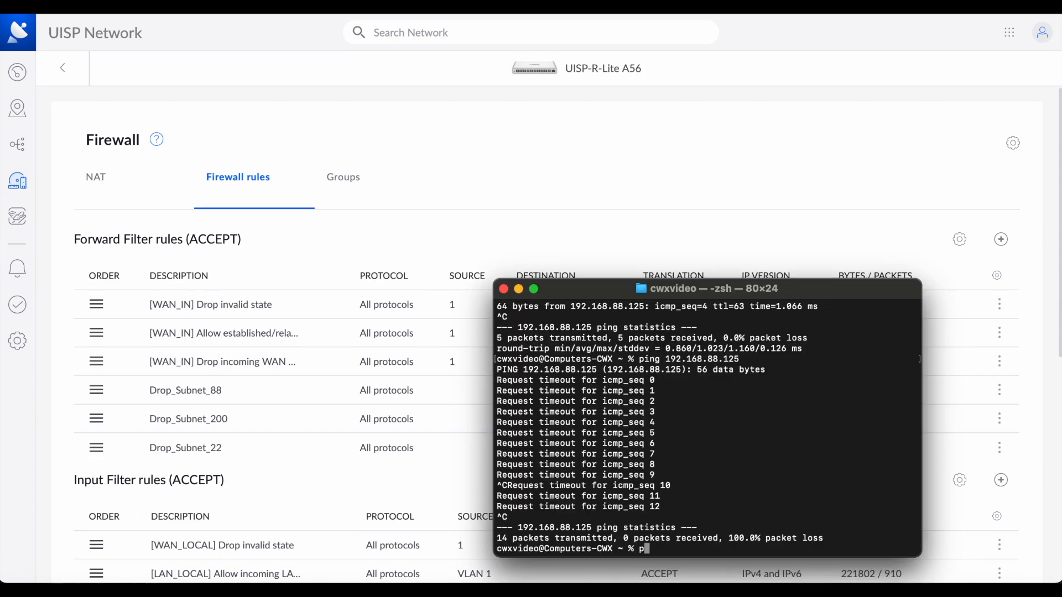
text(goo)
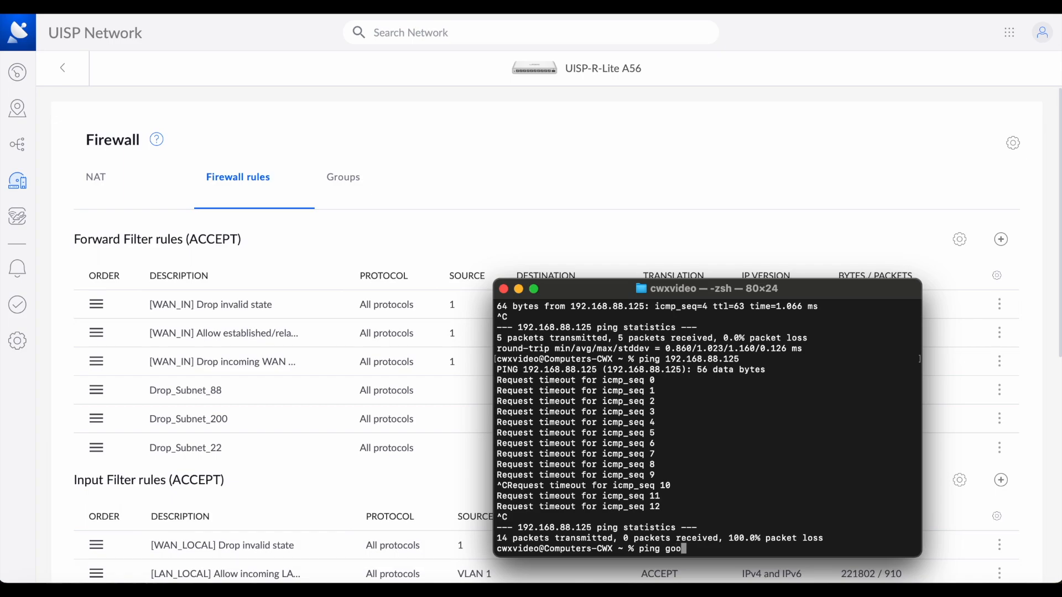
text(gl)
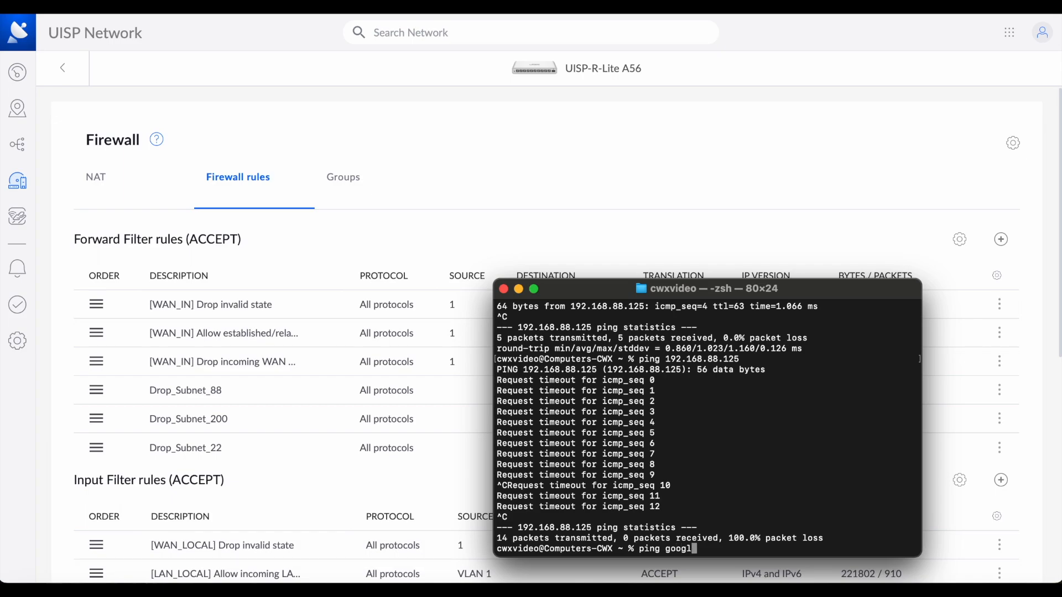